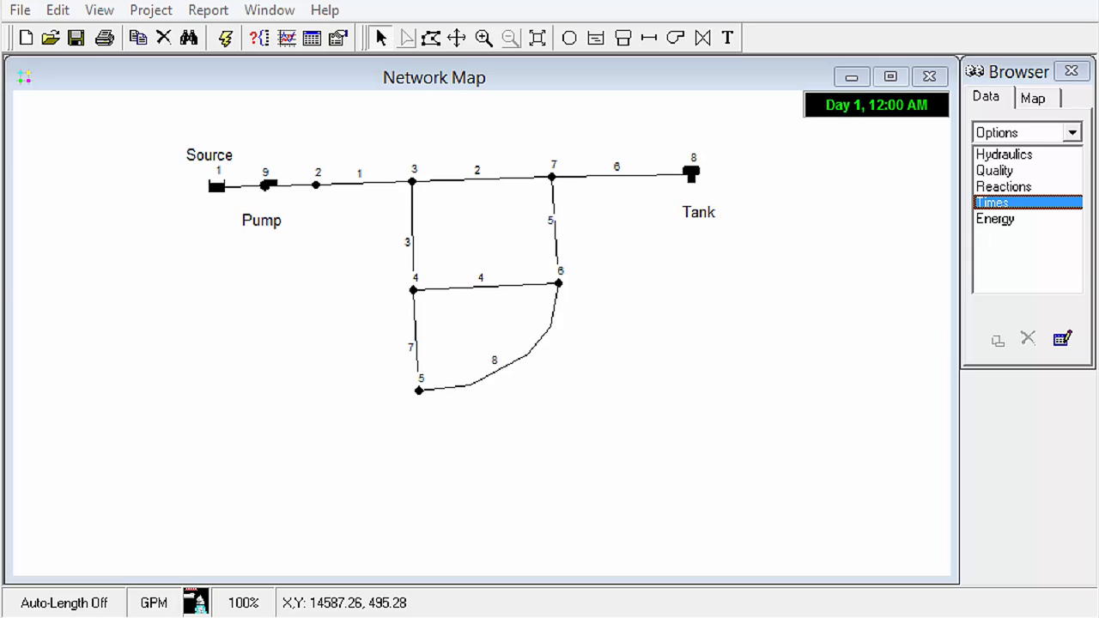
pyautogui.moveTo(918, 211)
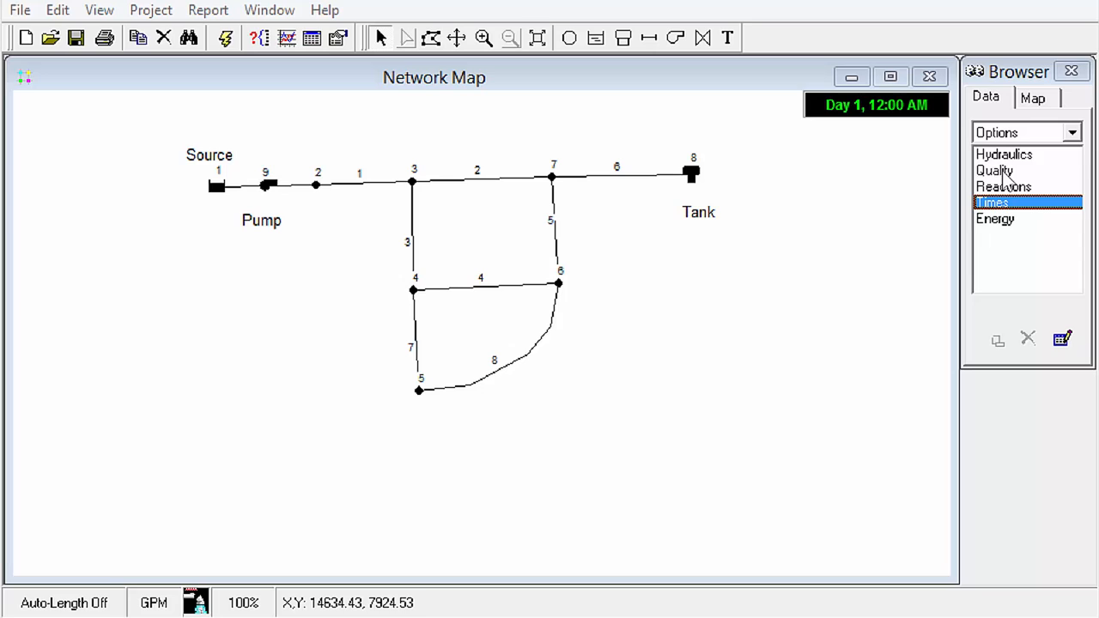
# Step: Choose Age as the Quality parameter, then run the analysis and dismiss the success message
pyautogui.click(1003, 170)
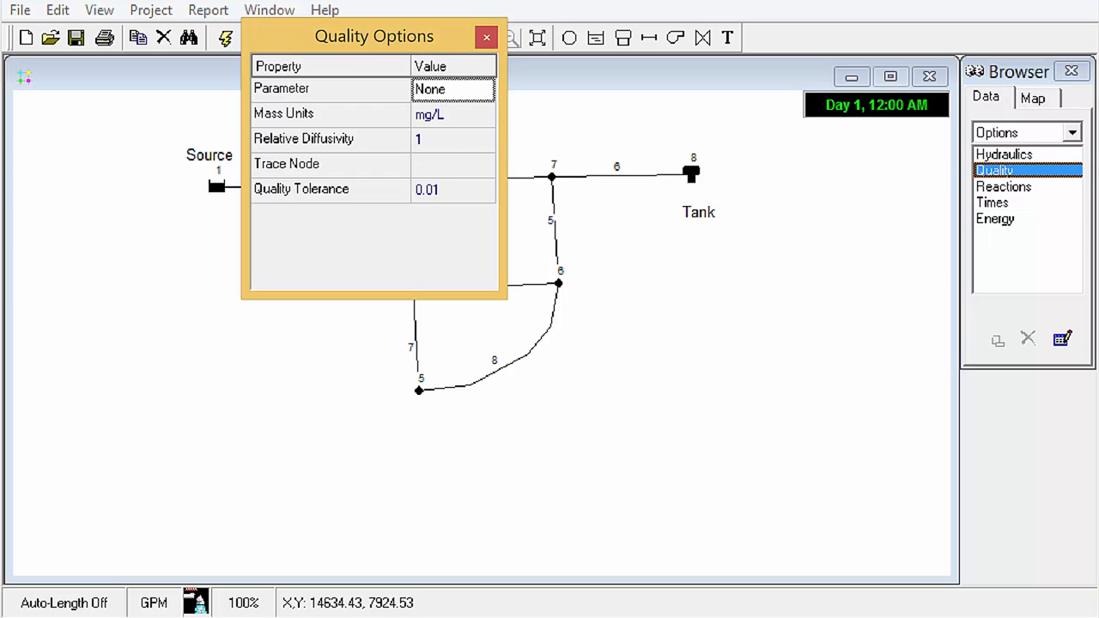
pyautogui.moveTo(683, 154)
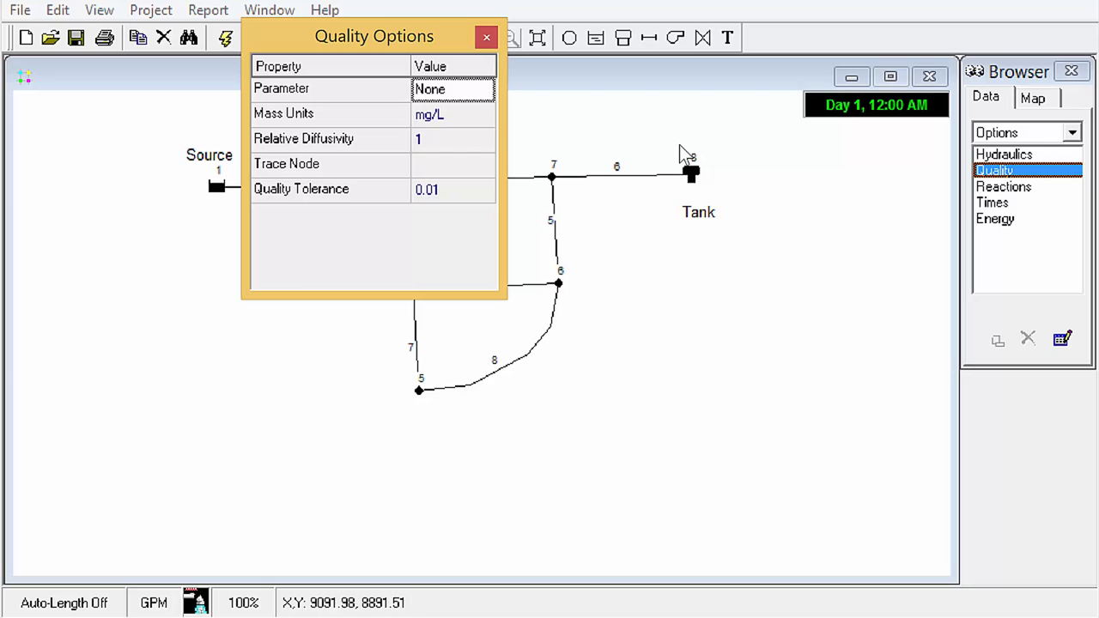
pyautogui.click(453, 88)
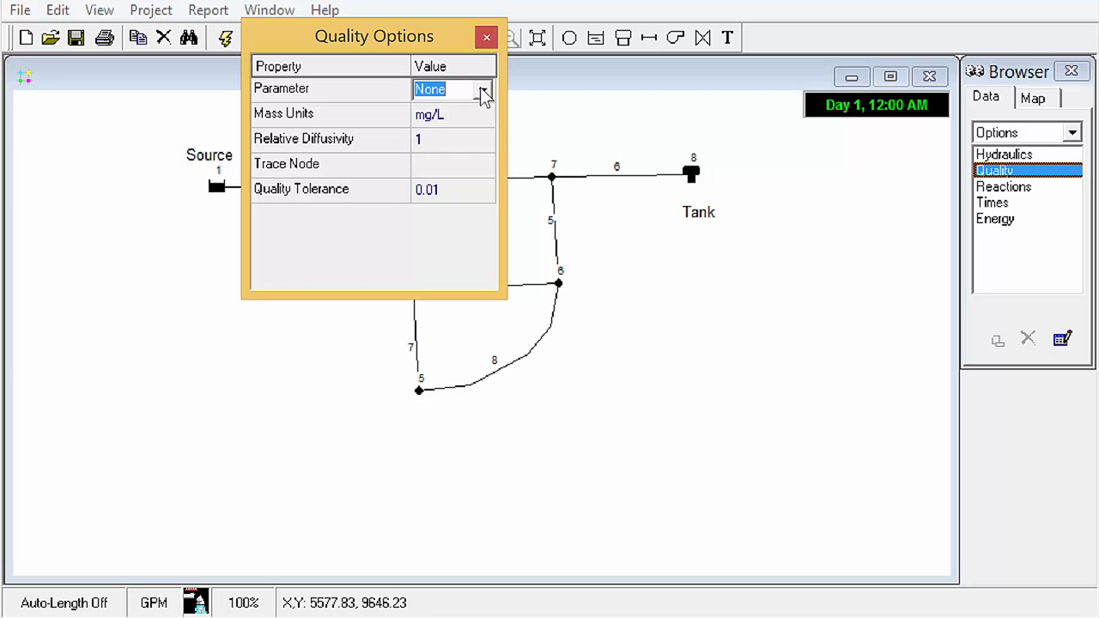
pyautogui.click(482, 90)
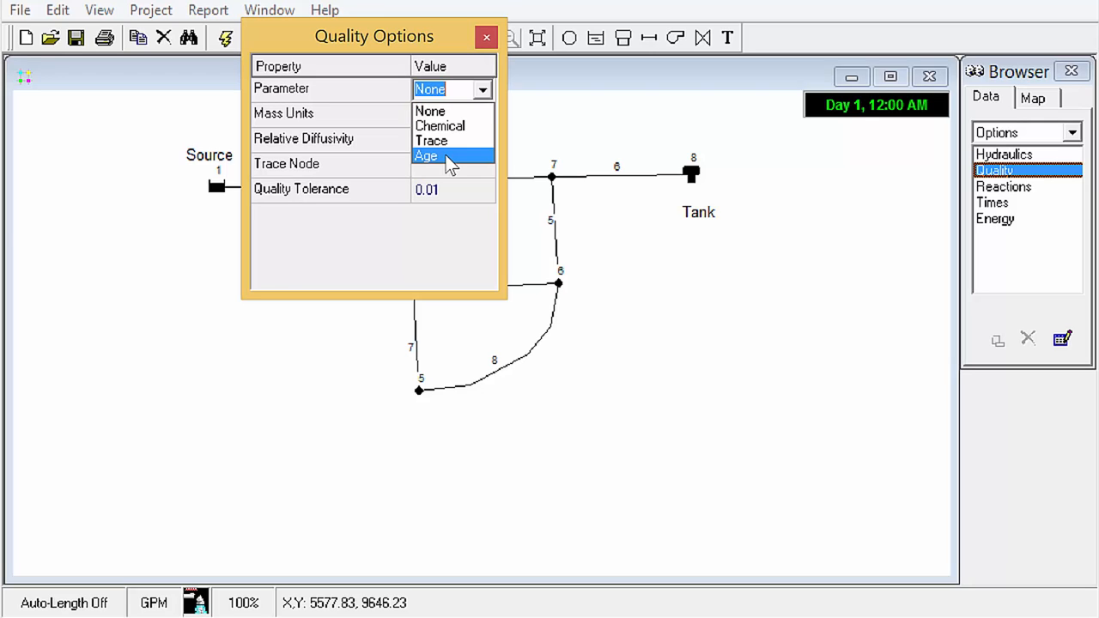
pyautogui.click(486, 37)
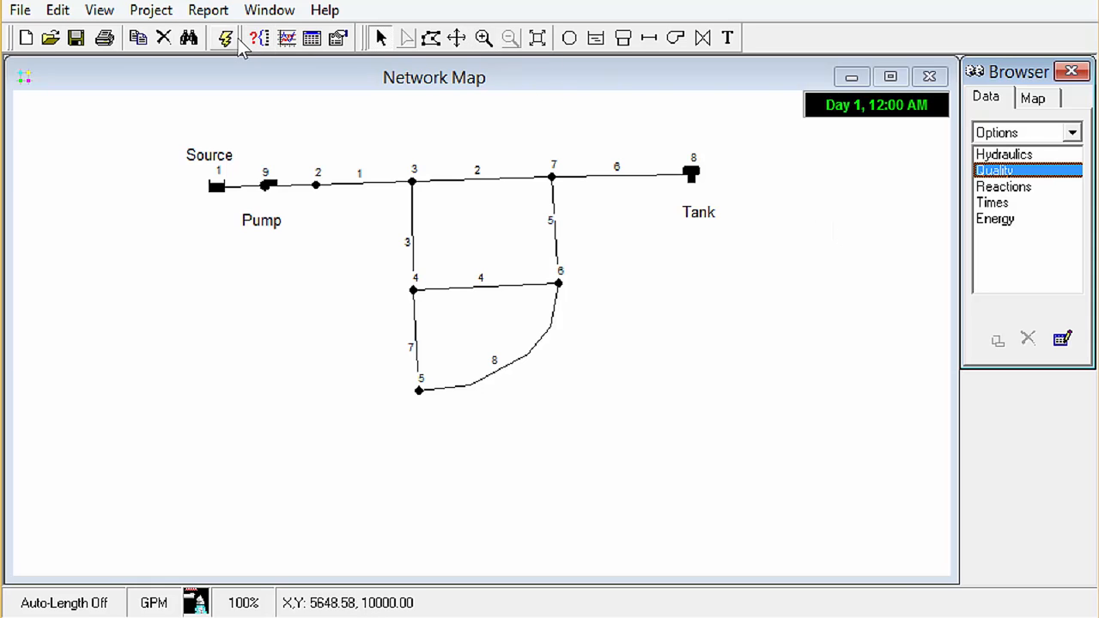
pyautogui.click(225, 37)
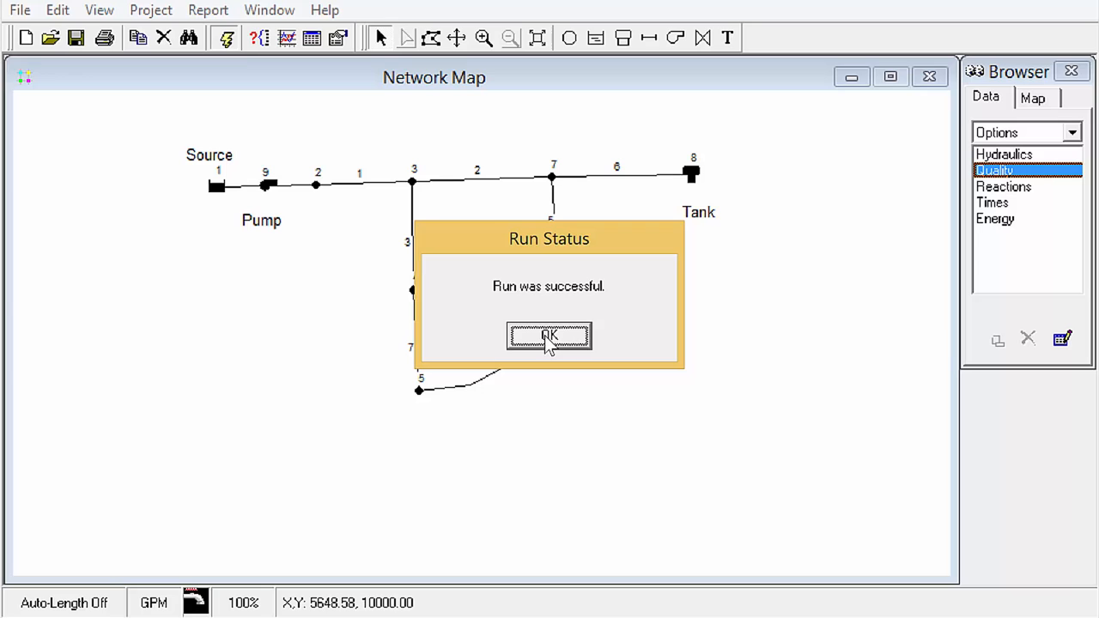
pyautogui.click(549, 336)
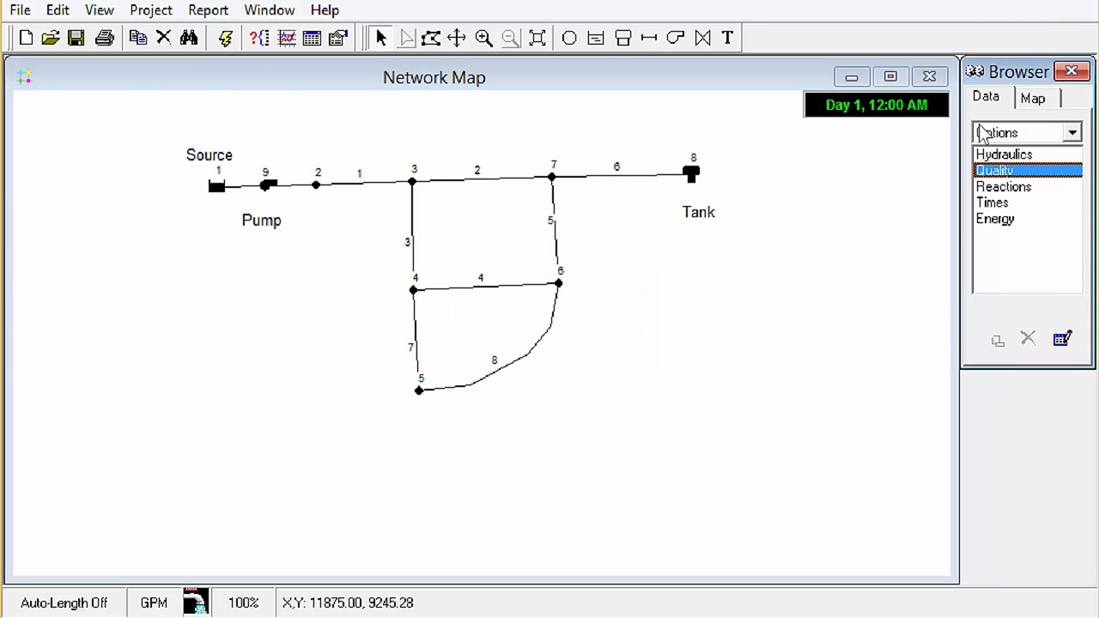
# Step: Color the map's nodes by water Age in the Browser Map settings
pyautogui.click(1032, 96)
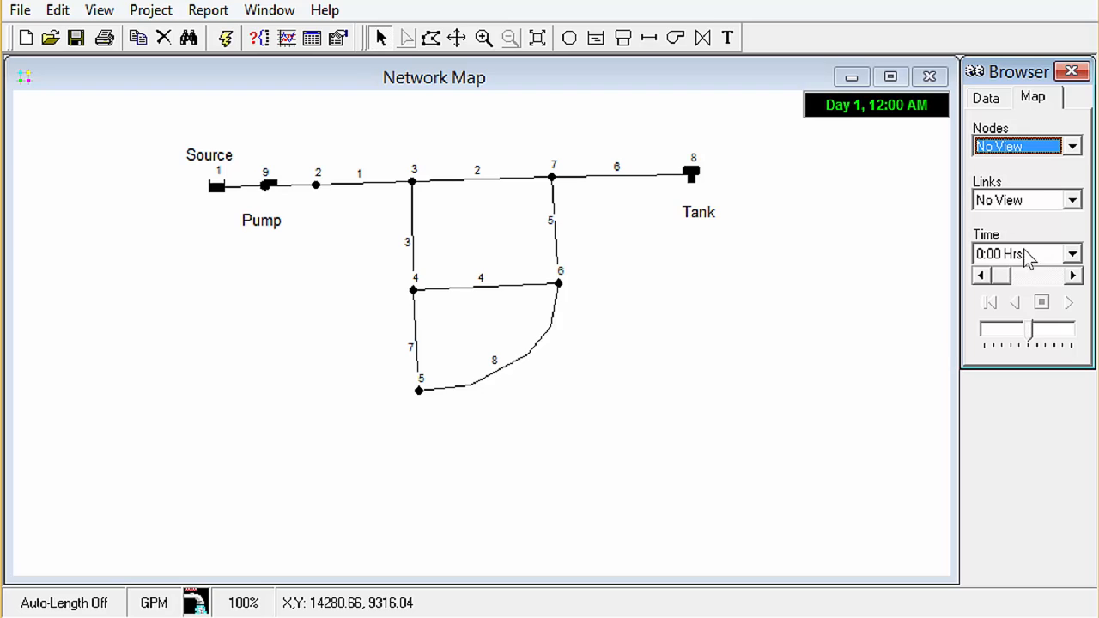
pyautogui.click(1071, 146)
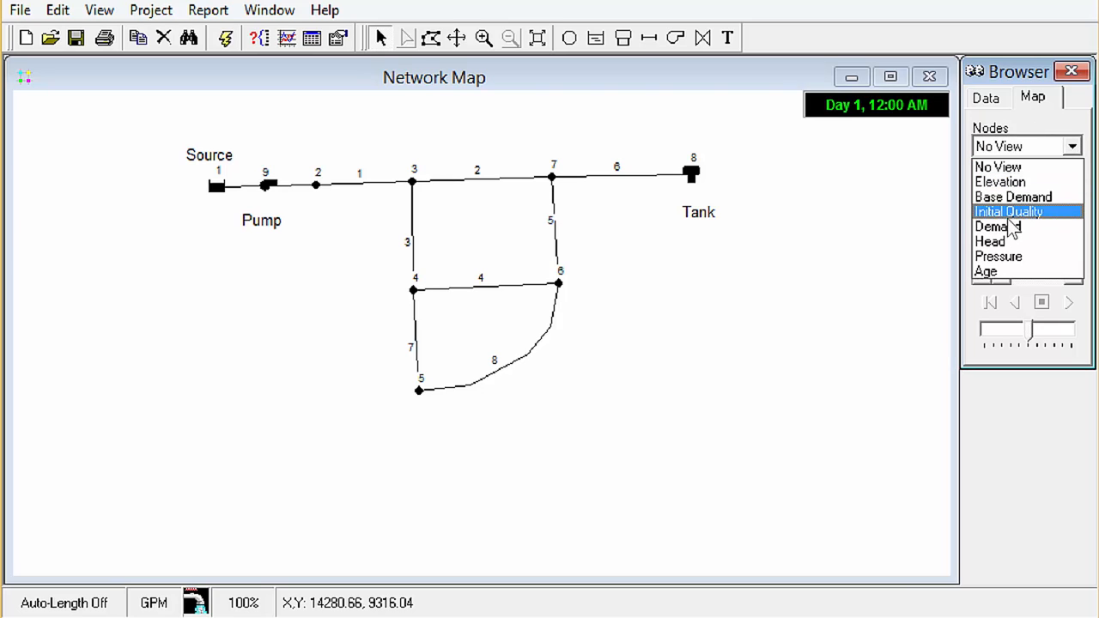
pyautogui.click(986, 272)
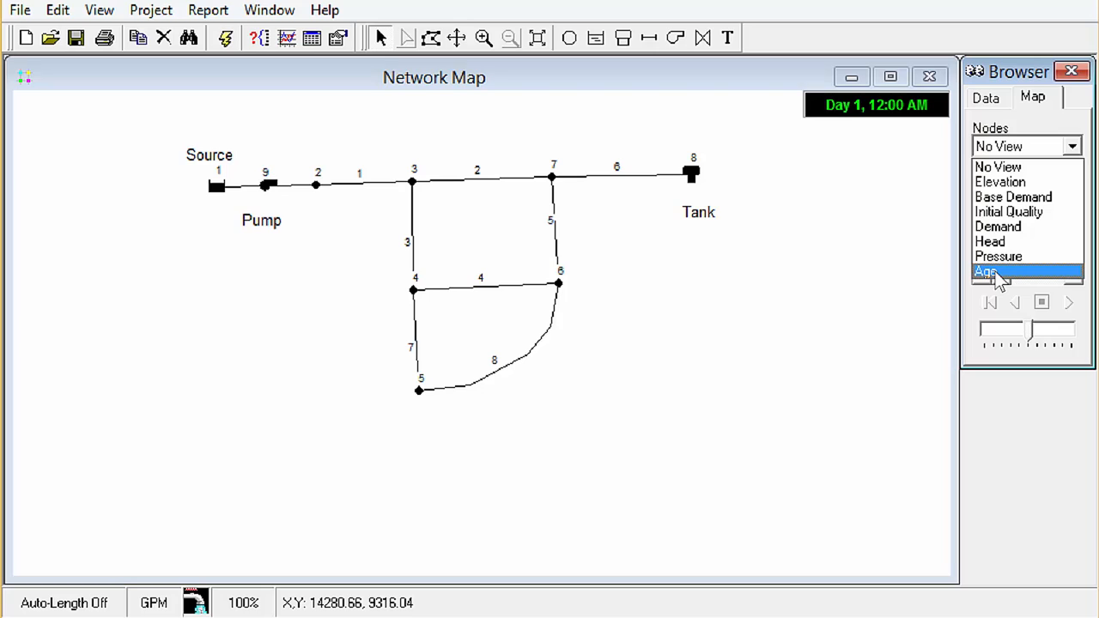
pyautogui.click(985, 272)
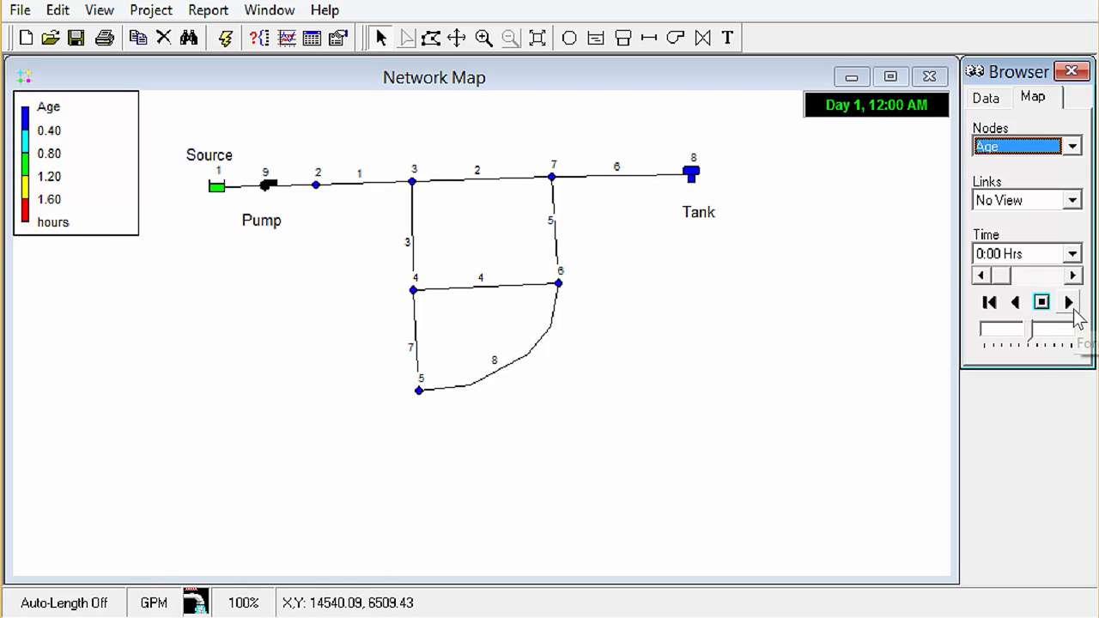
# Step: Animate the age map forward through the simulation to Day 2, then stop
pyautogui.click(1069, 302)
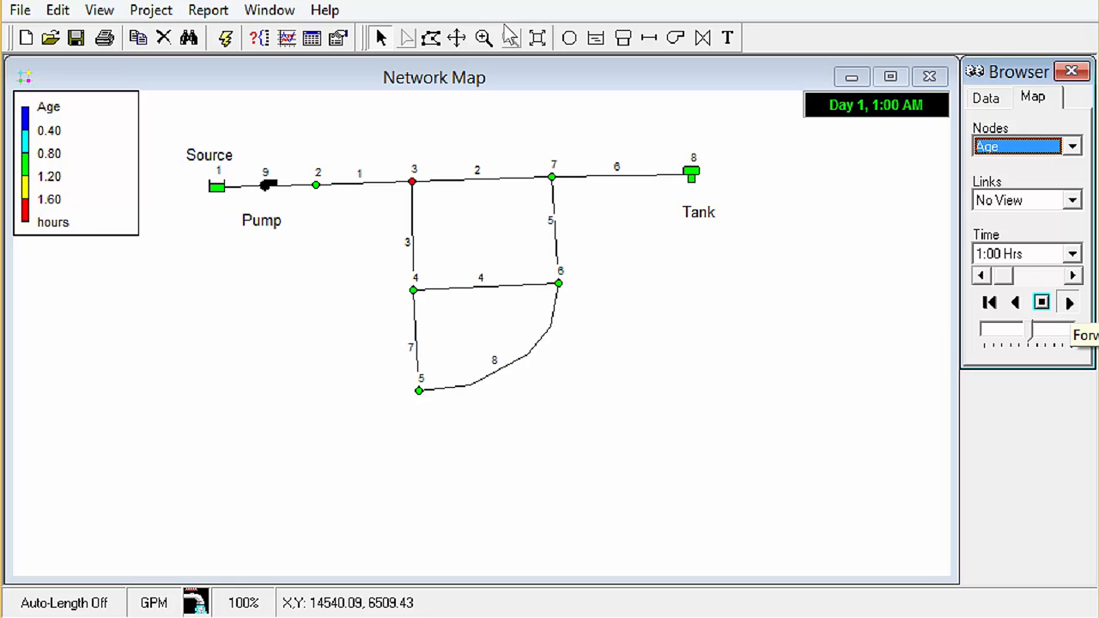
pyautogui.click(1069, 302)
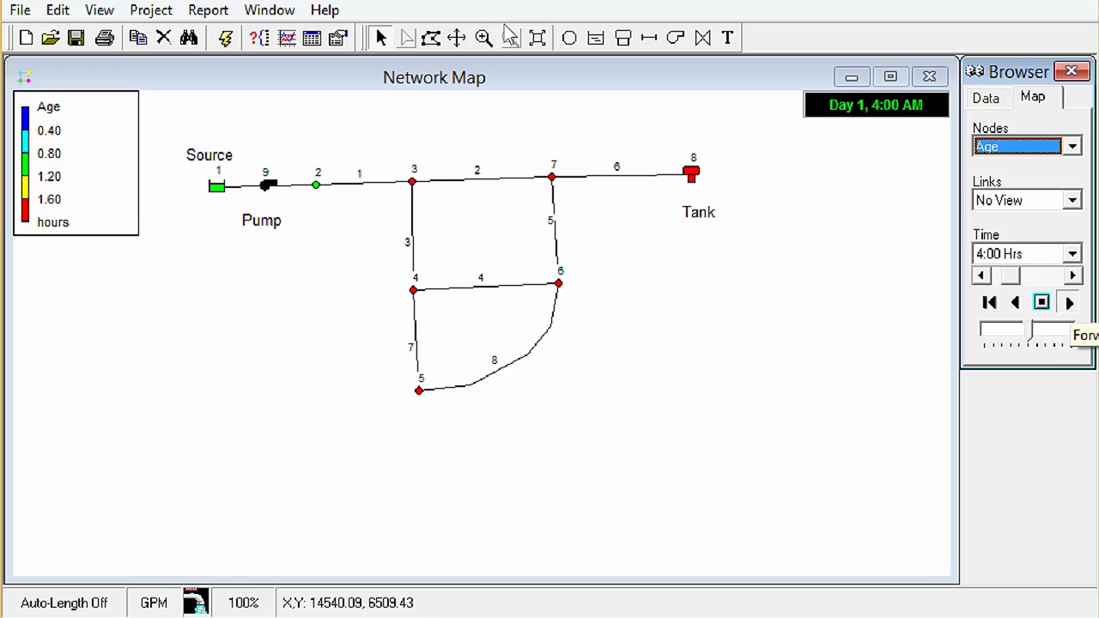
pyautogui.click(1070, 301)
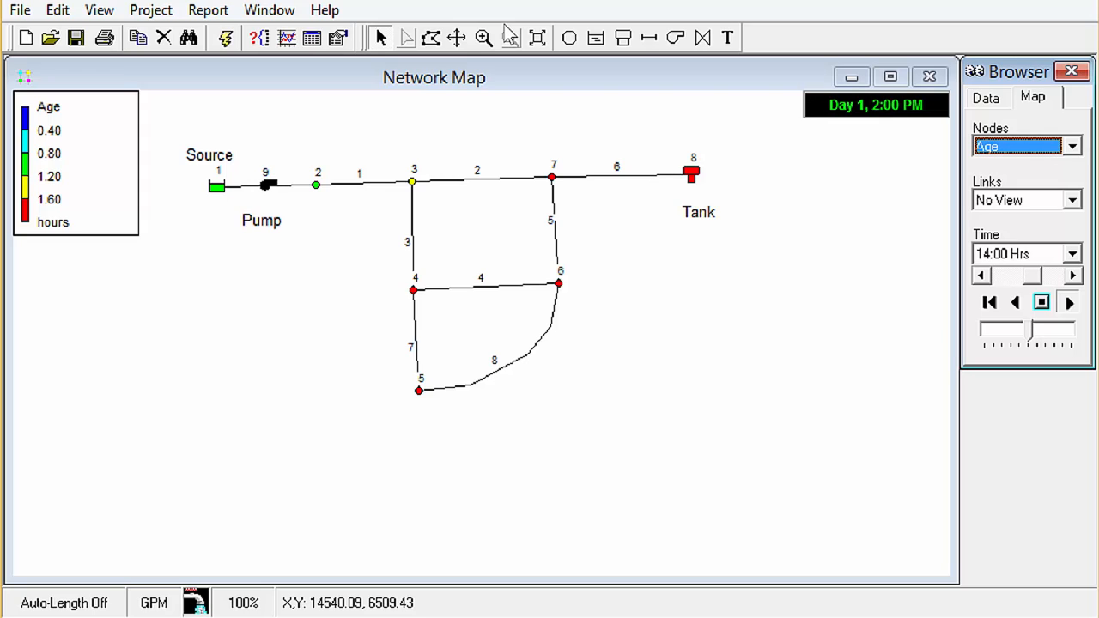
pyautogui.click(1070, 301)
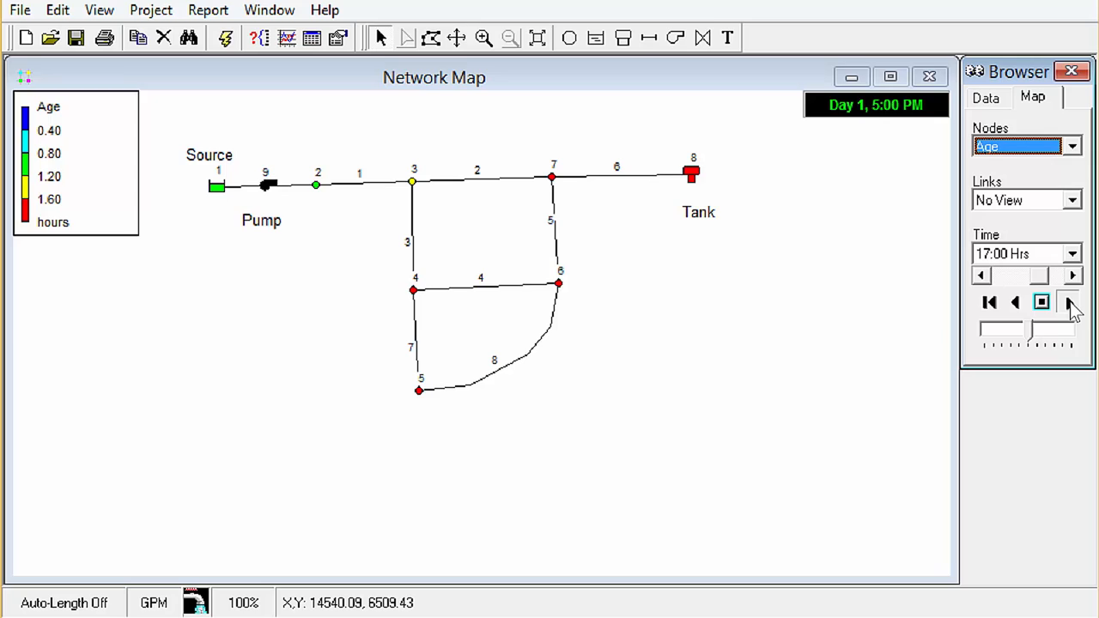
pyautogui.click(1071, 302)
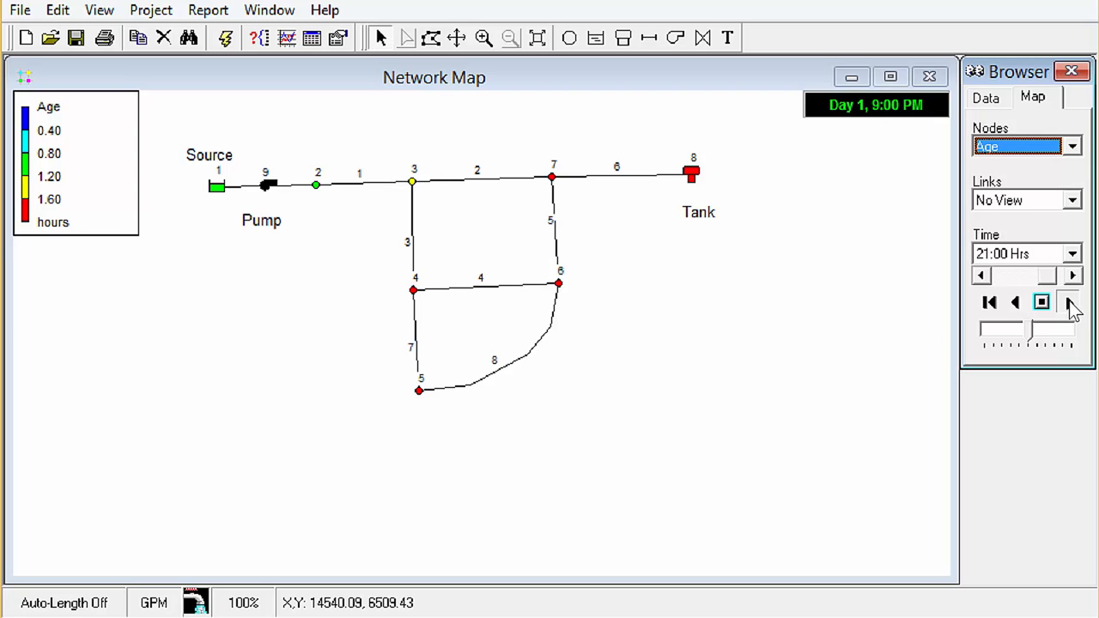
pyautogui.click(1070, 301)
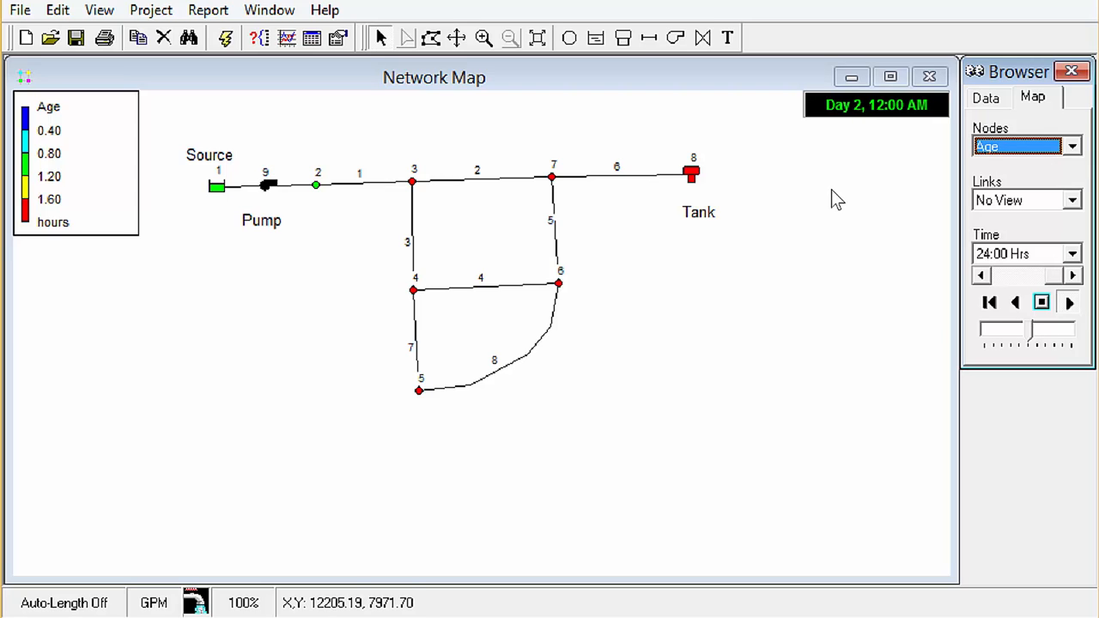
pyautogui.click(1040, 302)
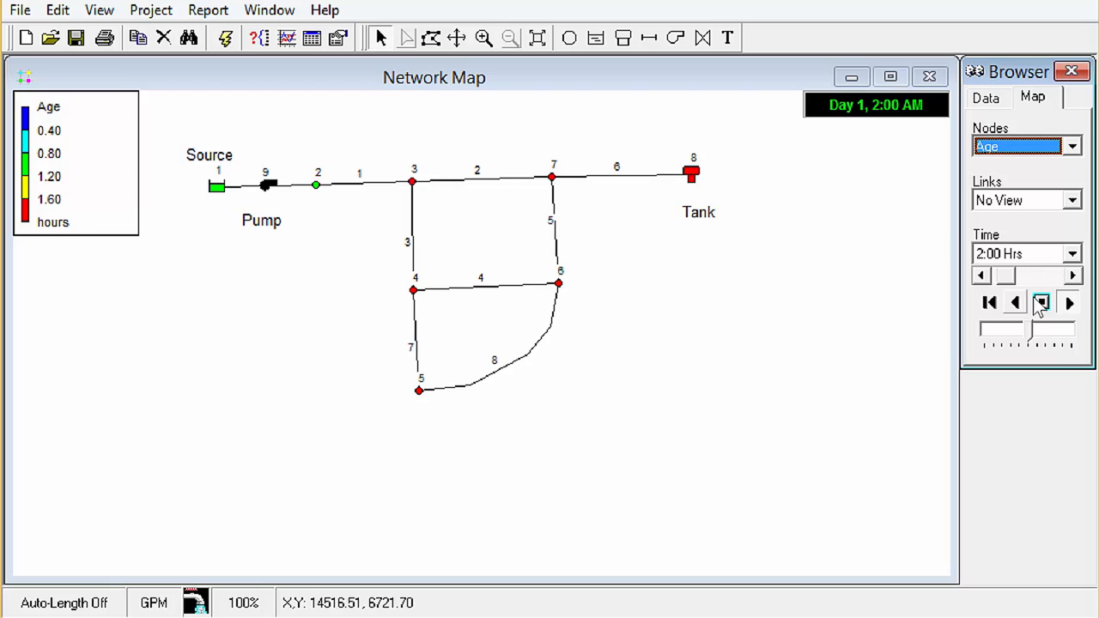
pyautogui.click(1069, 303)
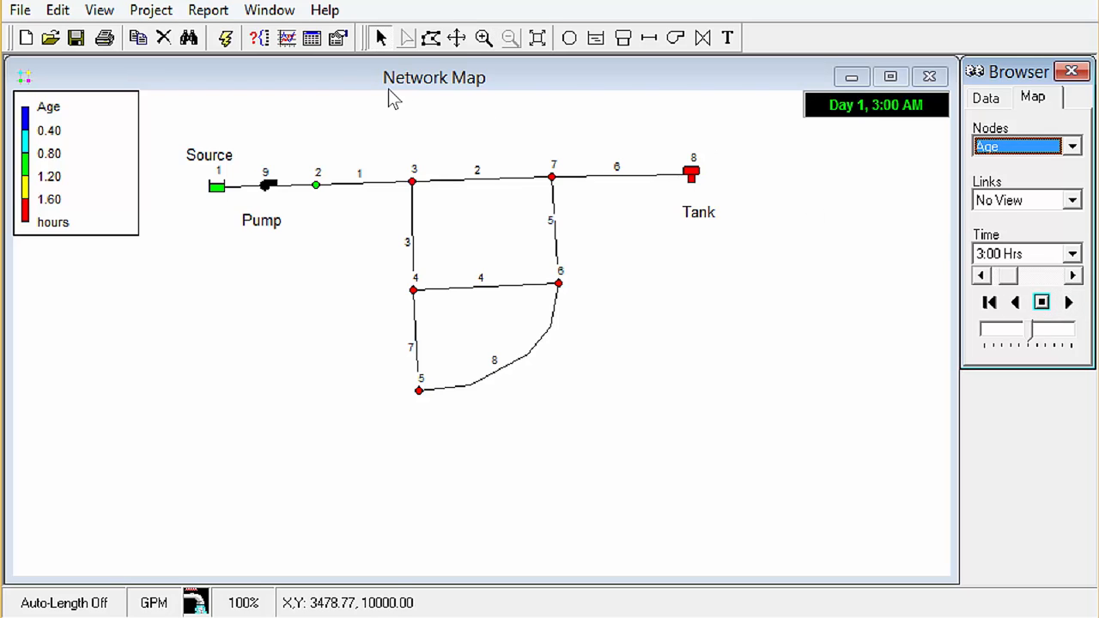
pyautogui.moveTo(693, 175)
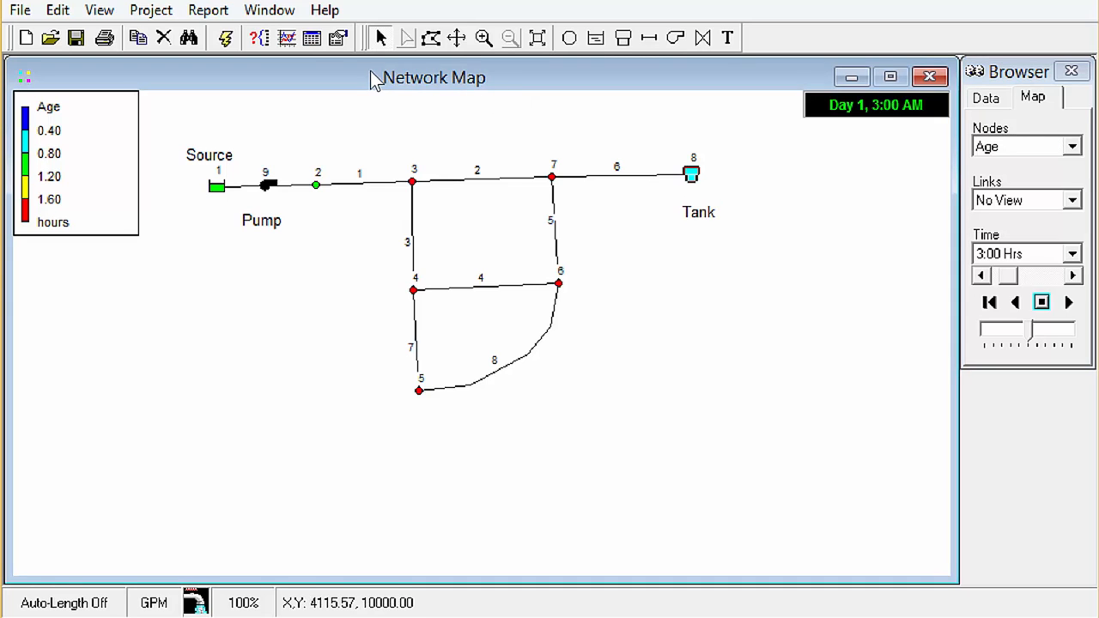
# Step: Focus the network map and bring up the water age time-series graph for Node 8
pyautogui.click(287, 38)
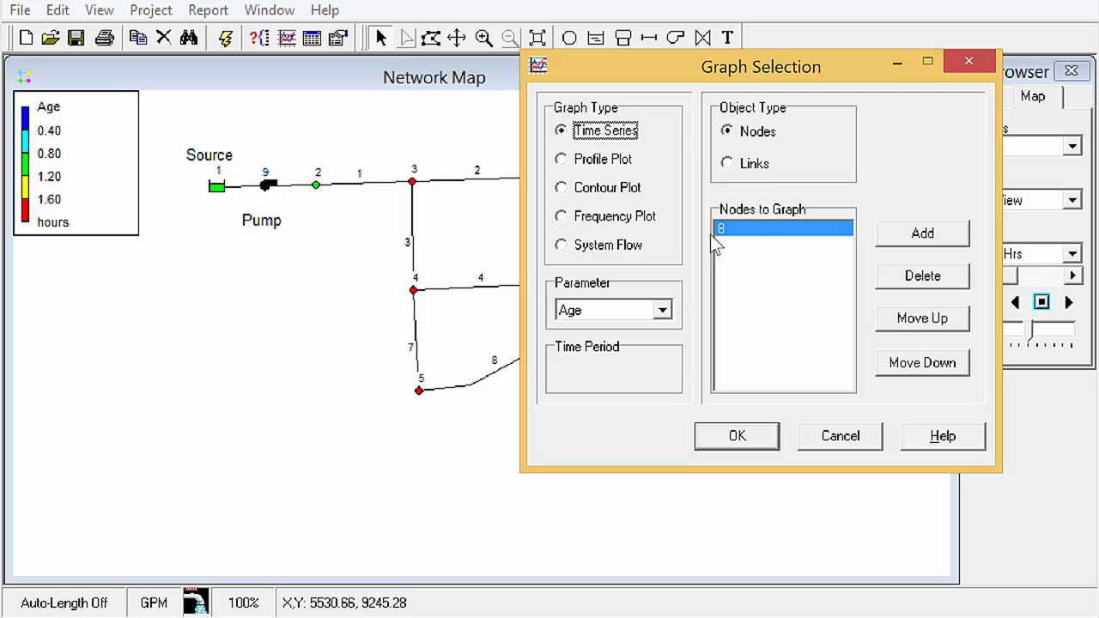
pyautogui.moveTo(747, 434)
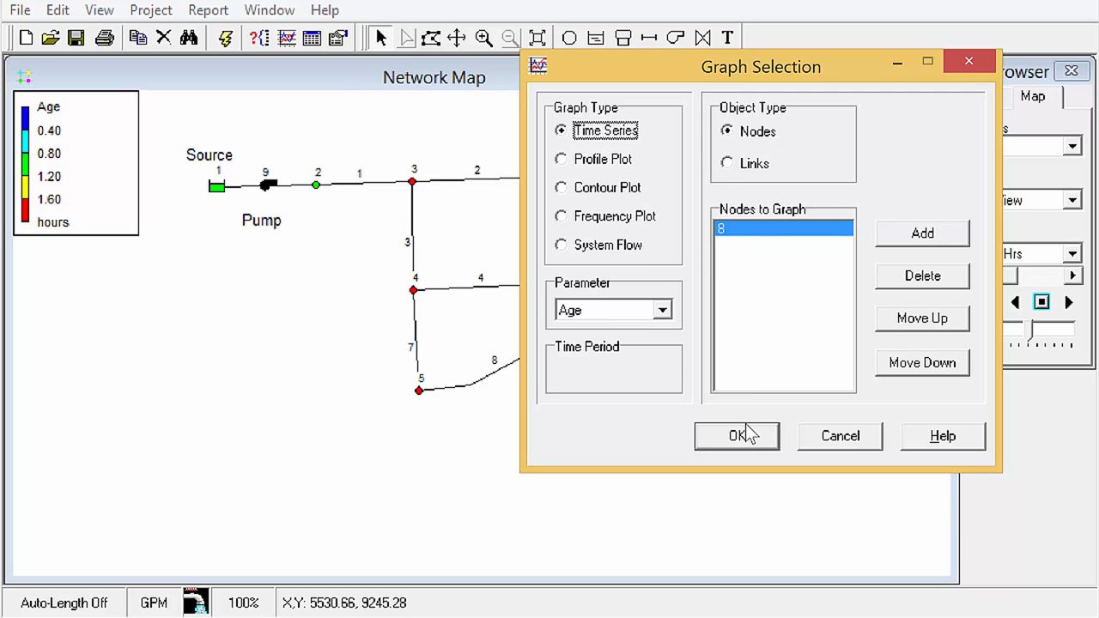
pyautogui.click(736, 435)
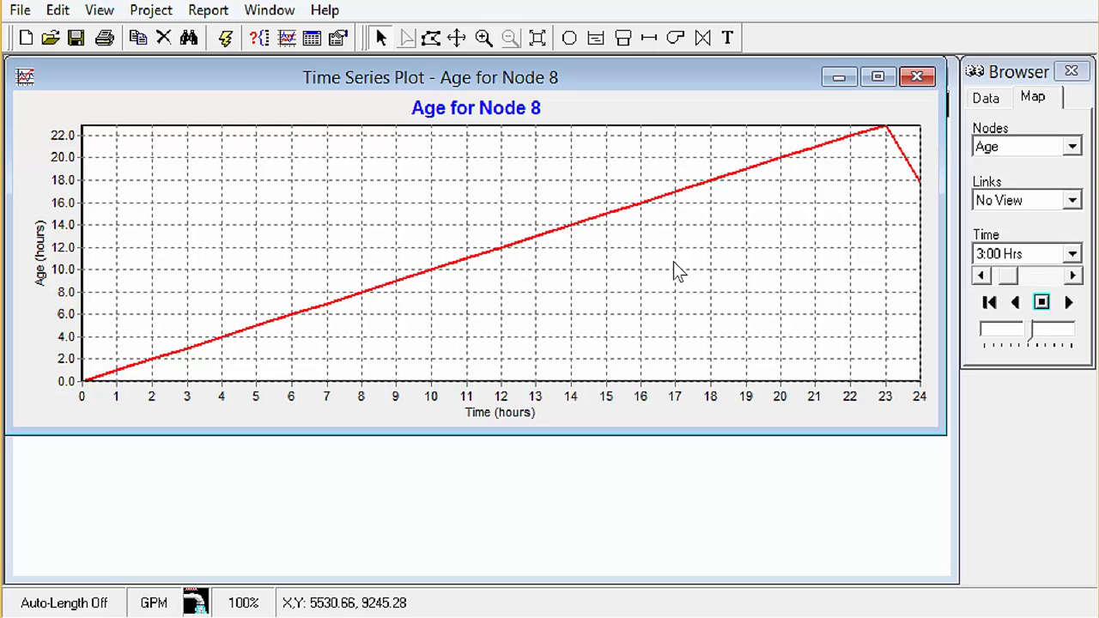
pyautogui.moveTo(222, 359)
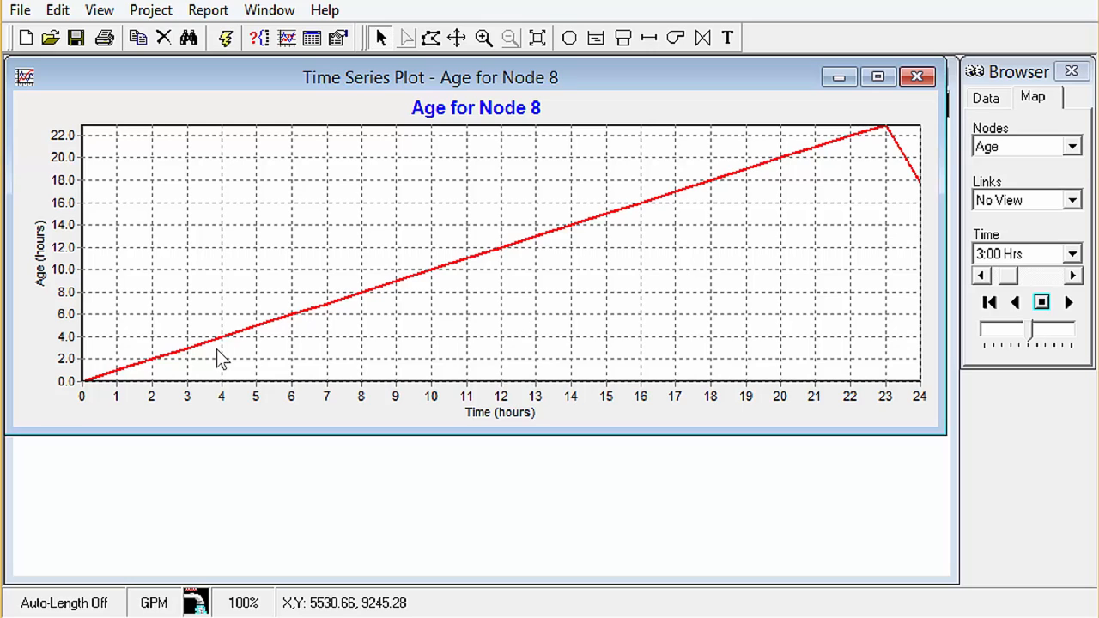
pyautogui.moveTo(92, 384)
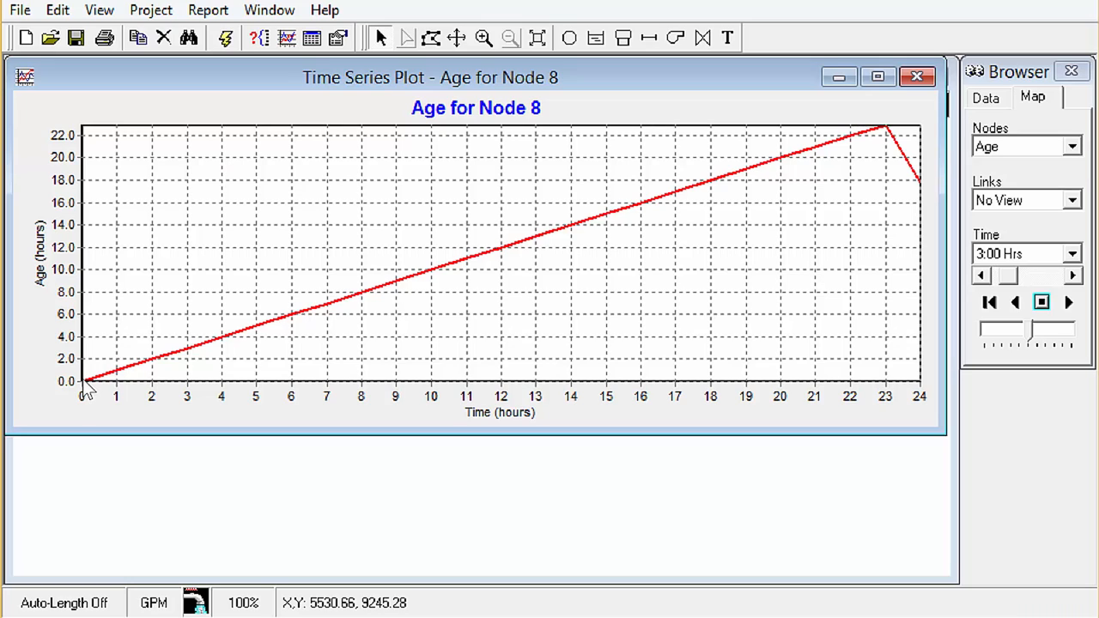
pyautogui.moveTo(121, 386)
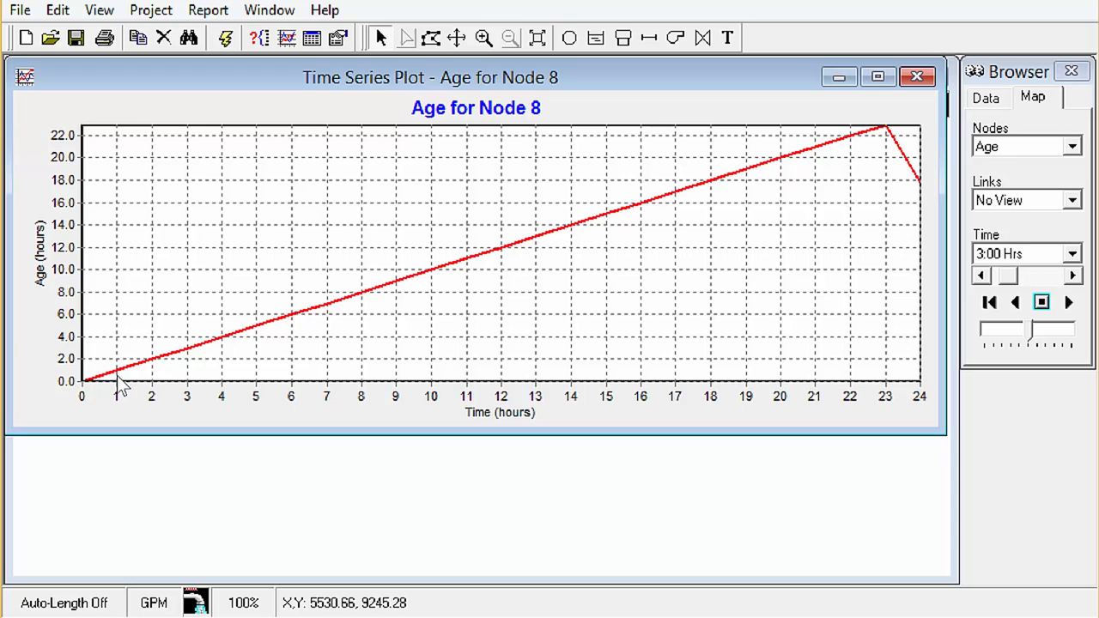
pyautogui.moveTo(769, 166)
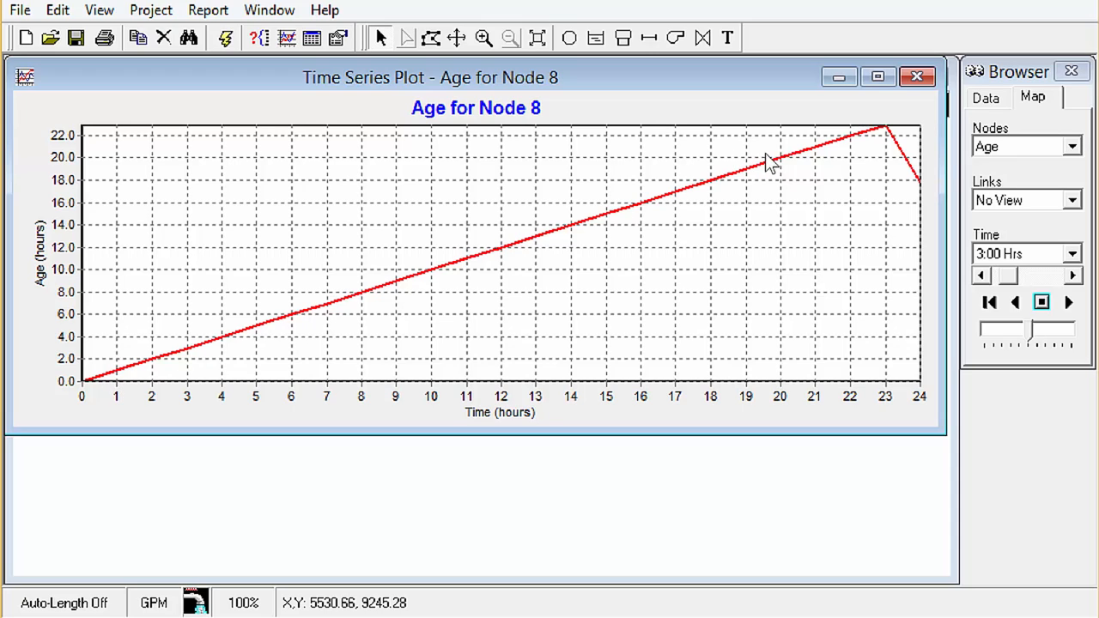
pyautogui.moveTo(927, 189)
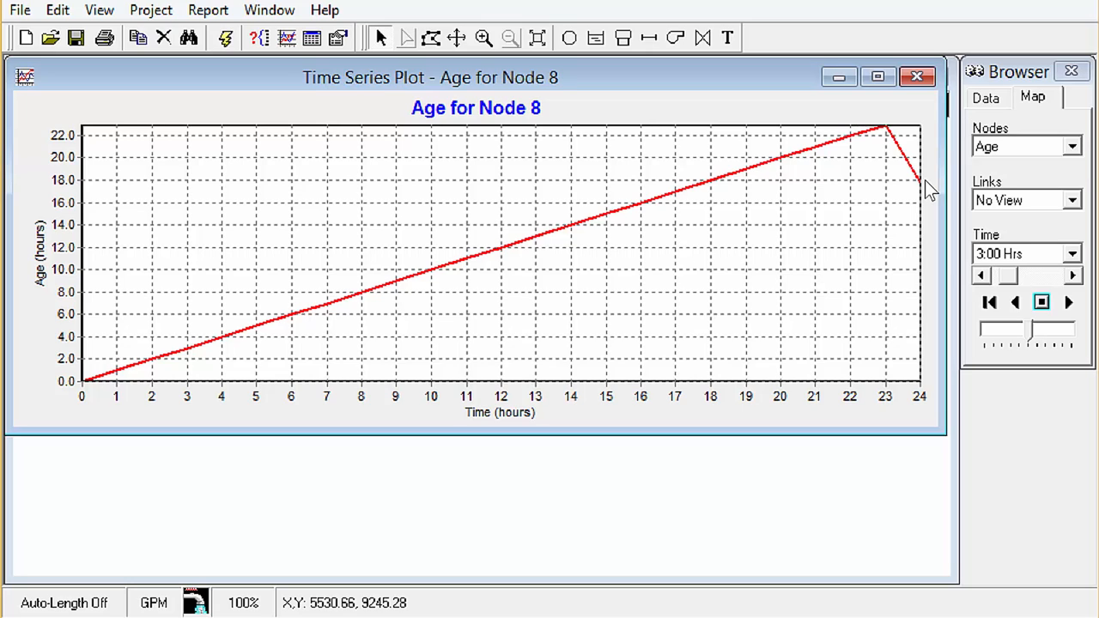
pyautogui.moveTo(919, 224)
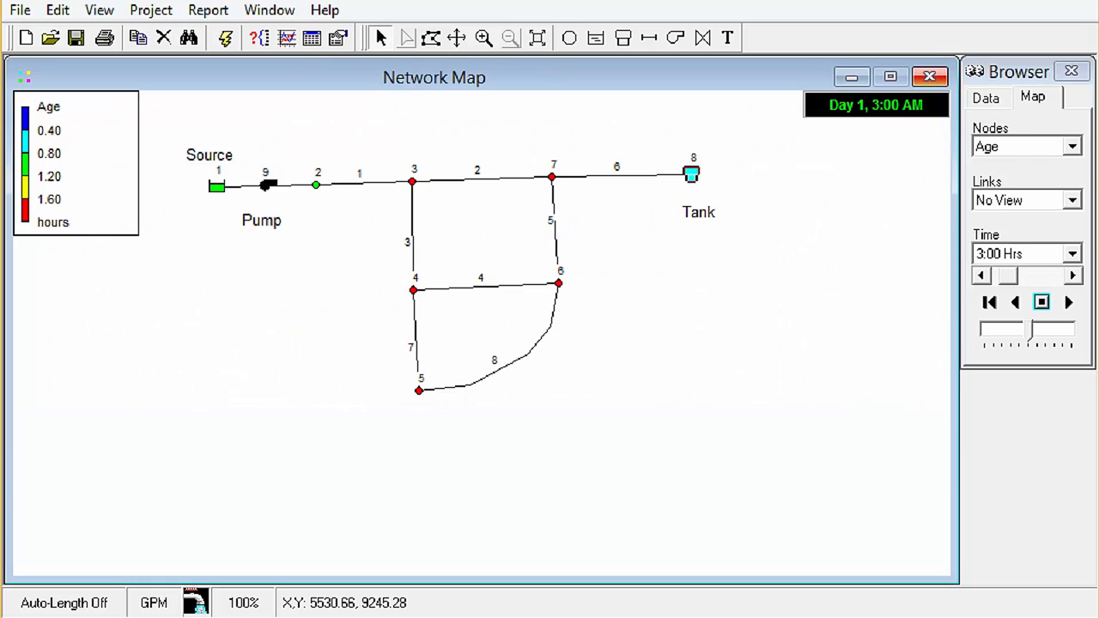
# Step: Set the Total Duration in Times options to 240 hours
pyautogui.click(986, 96)
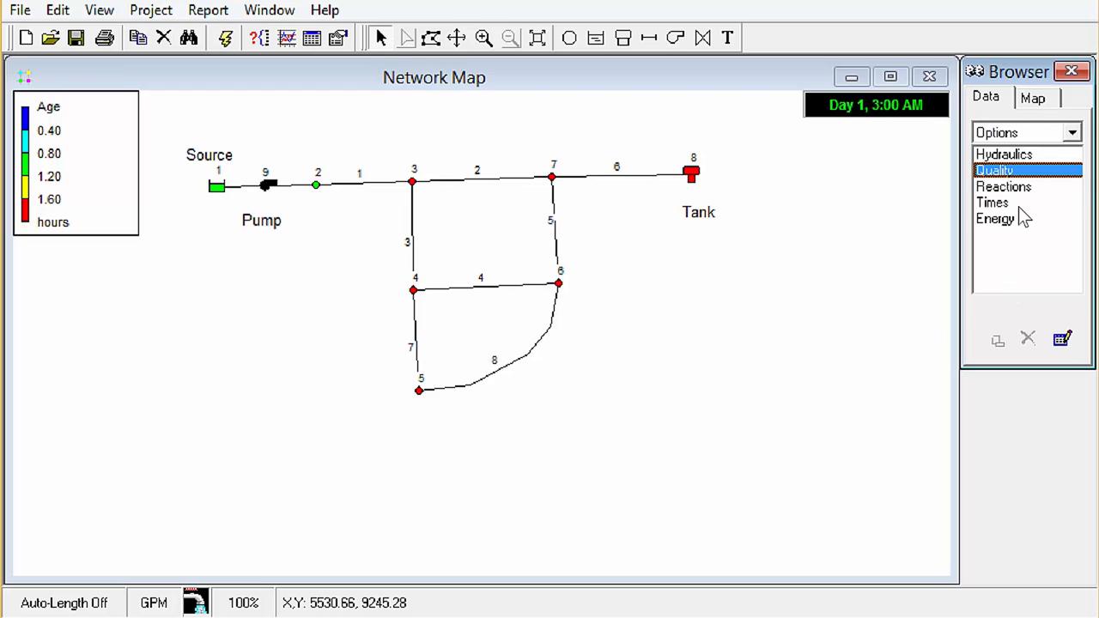
pyautogui.click(992, 201)
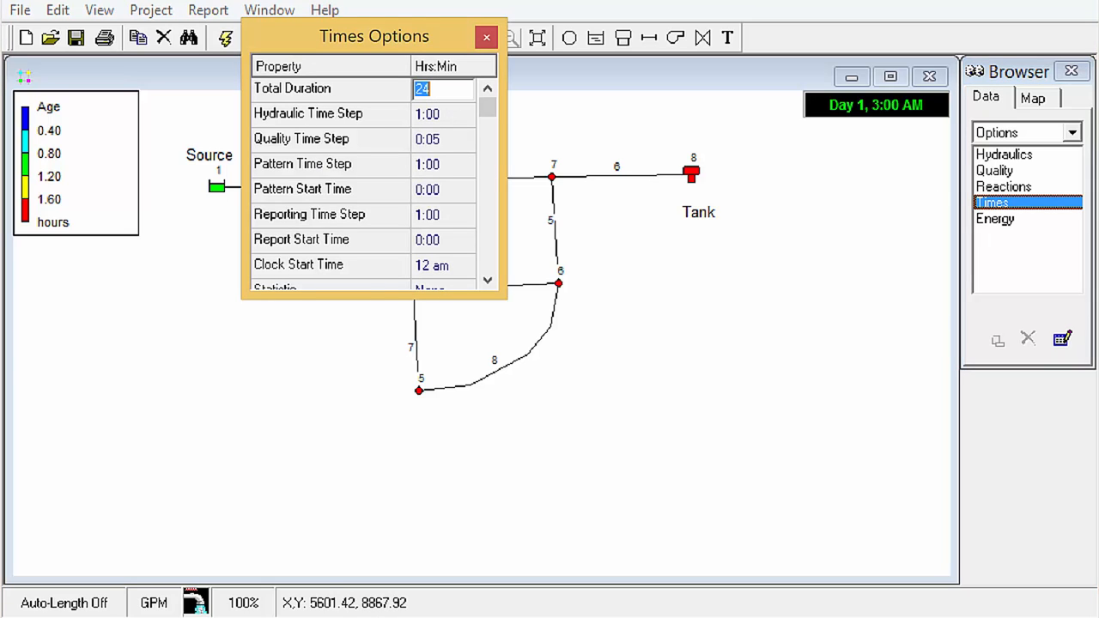
pyautogui.write('2')
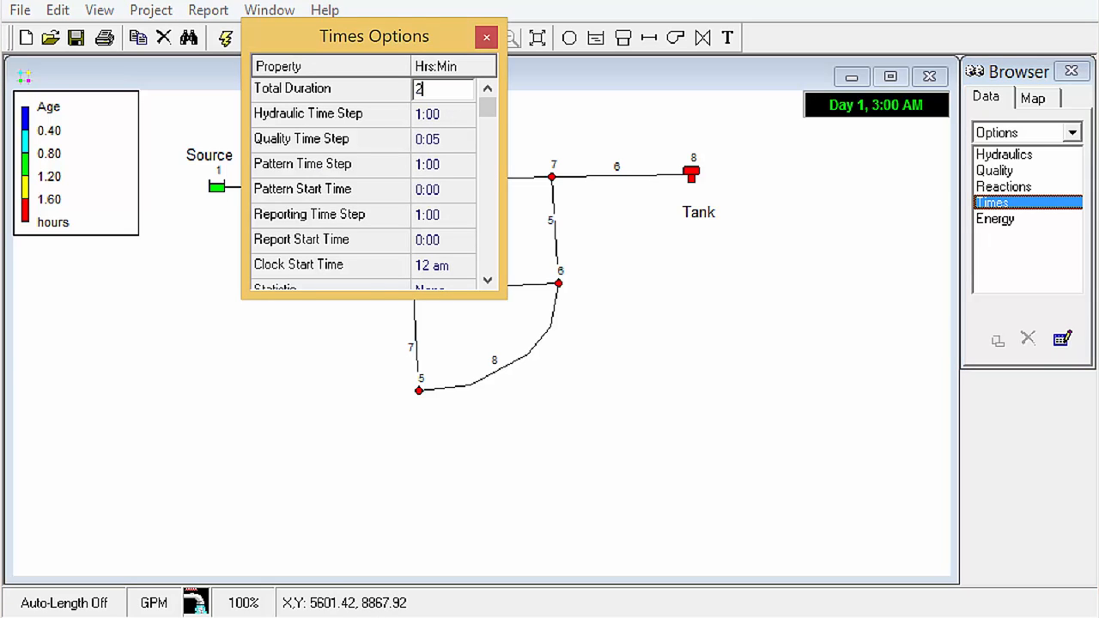
pyautogui.write('40')
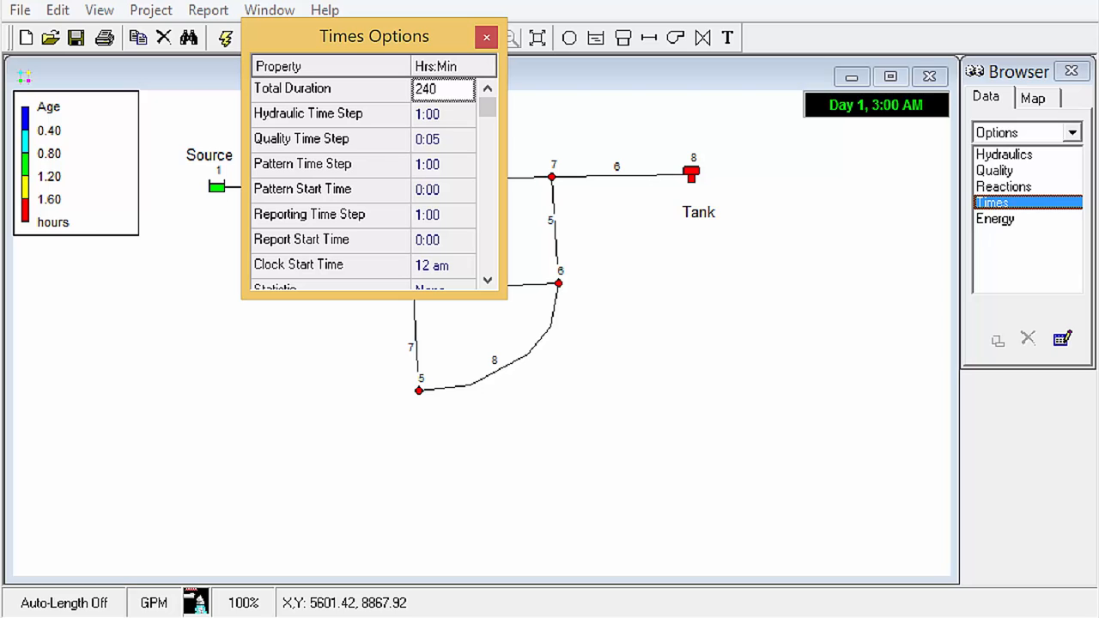
pyautogui.click(486, 37)
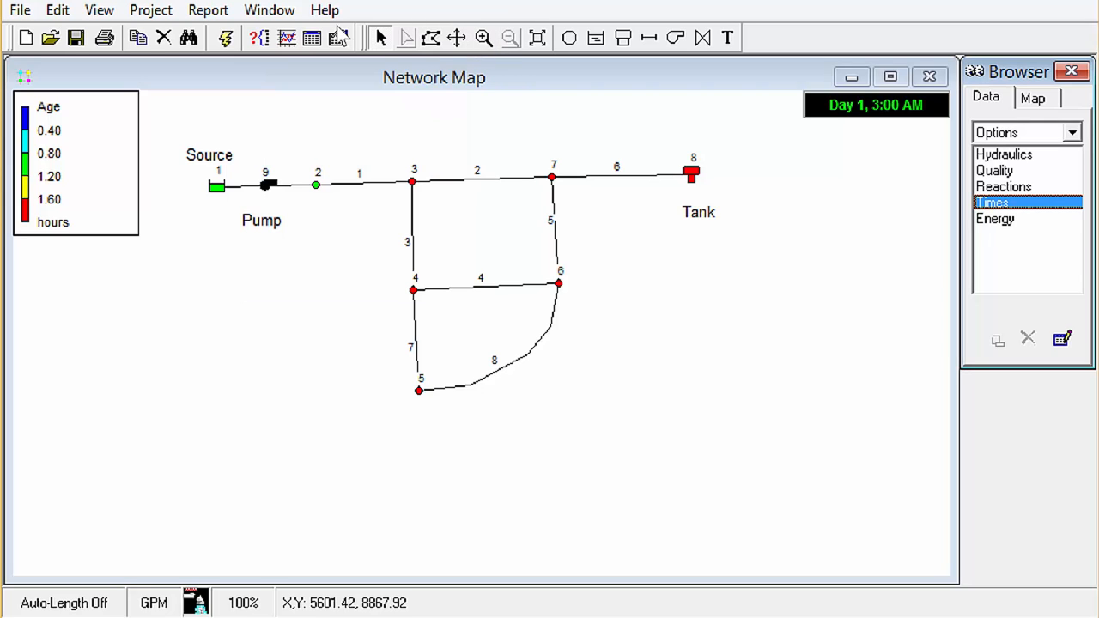
# Step: Rerun the analysis, acknowledge the warning, and close the Status Report
pyautogui.click(225, 37)
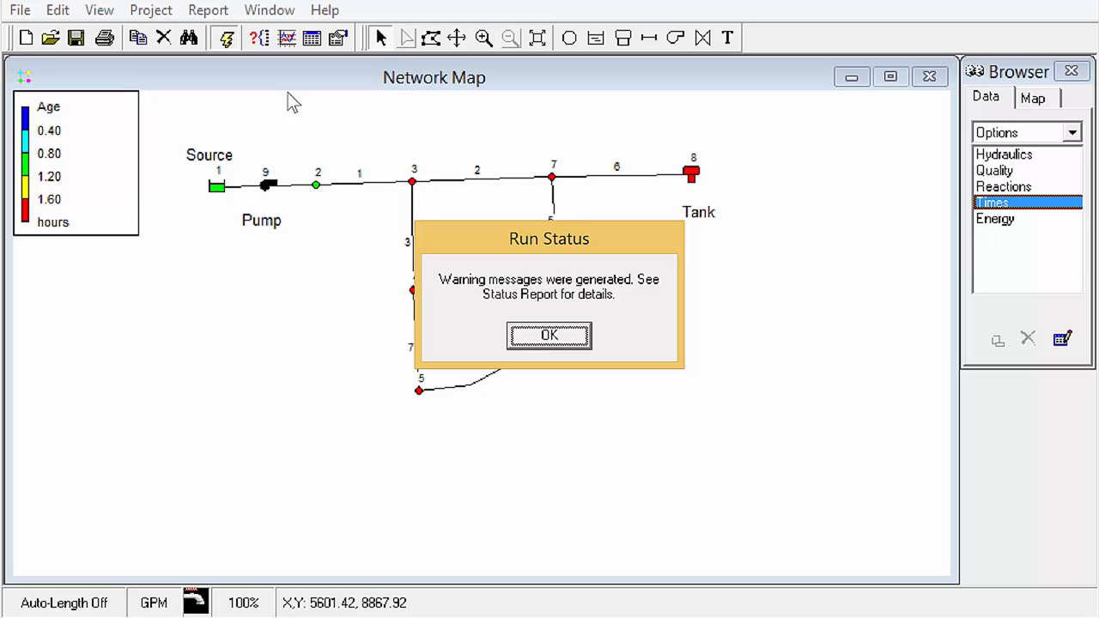
pyautogui.click(549, 335)
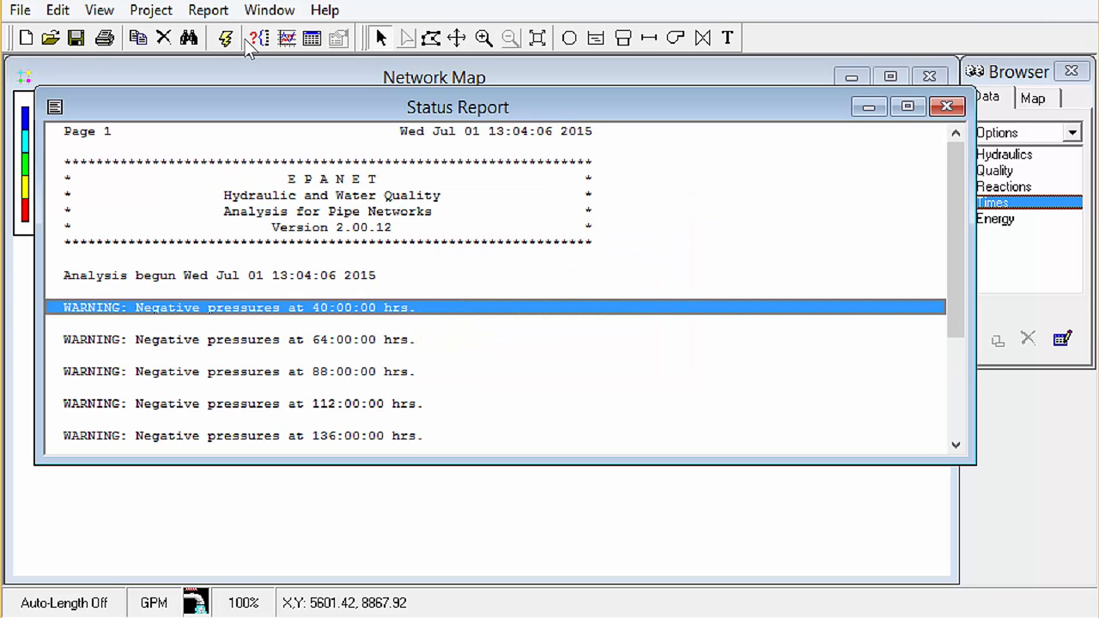
pyautogui.moveTo(587, 282)
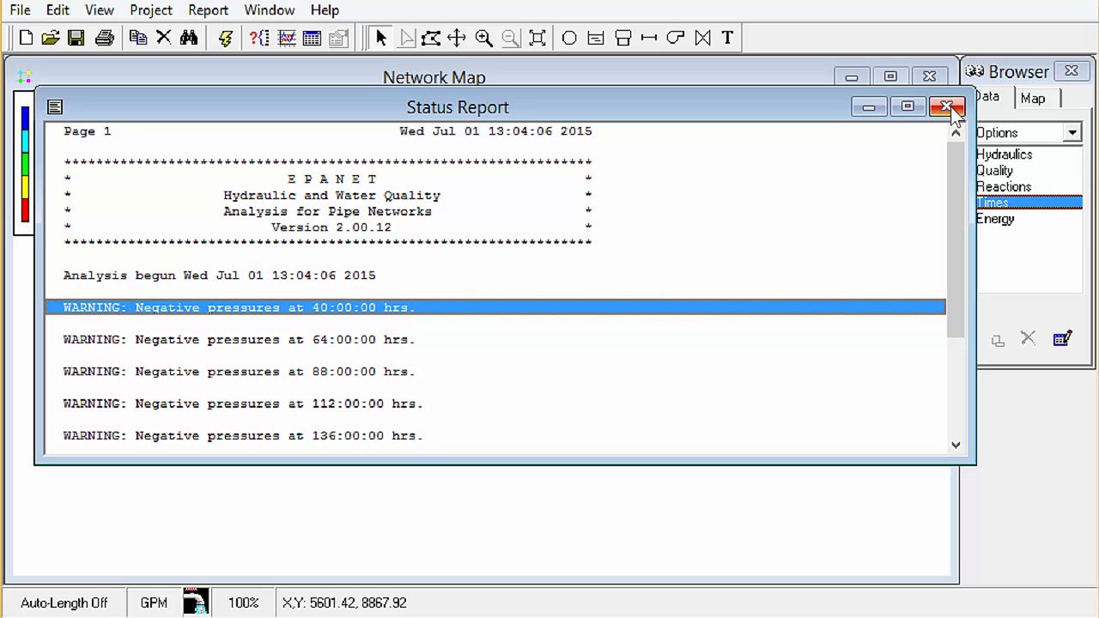
pyautogui.click(947, 106)
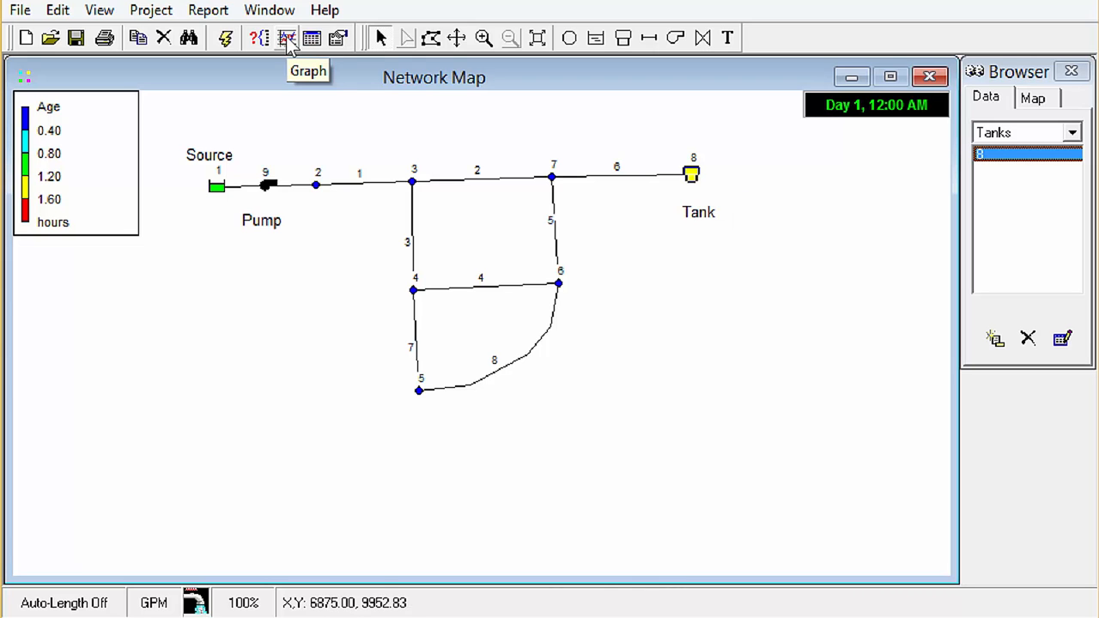
pyautogui.click(288, 36)
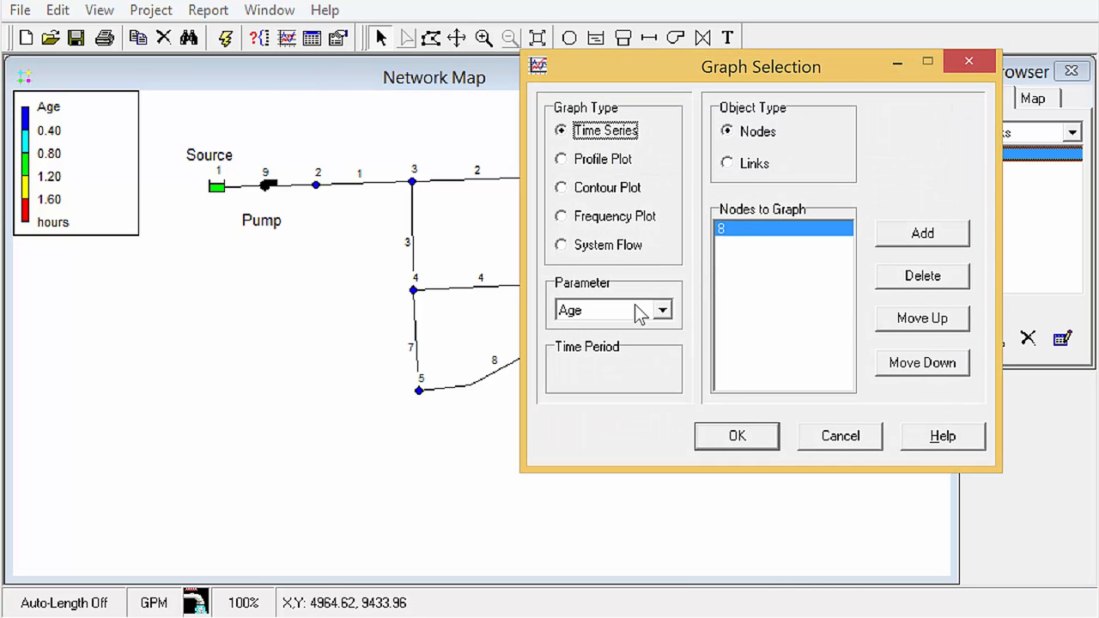
pyautogui.click(736, 435)
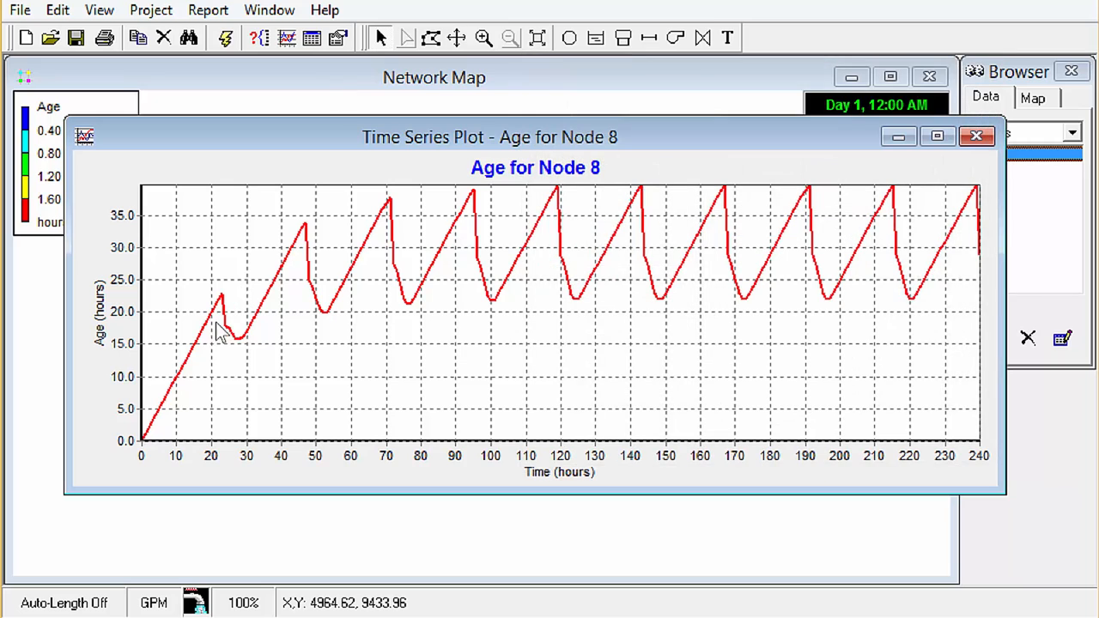
pyautogui.moveTo(402, 191)
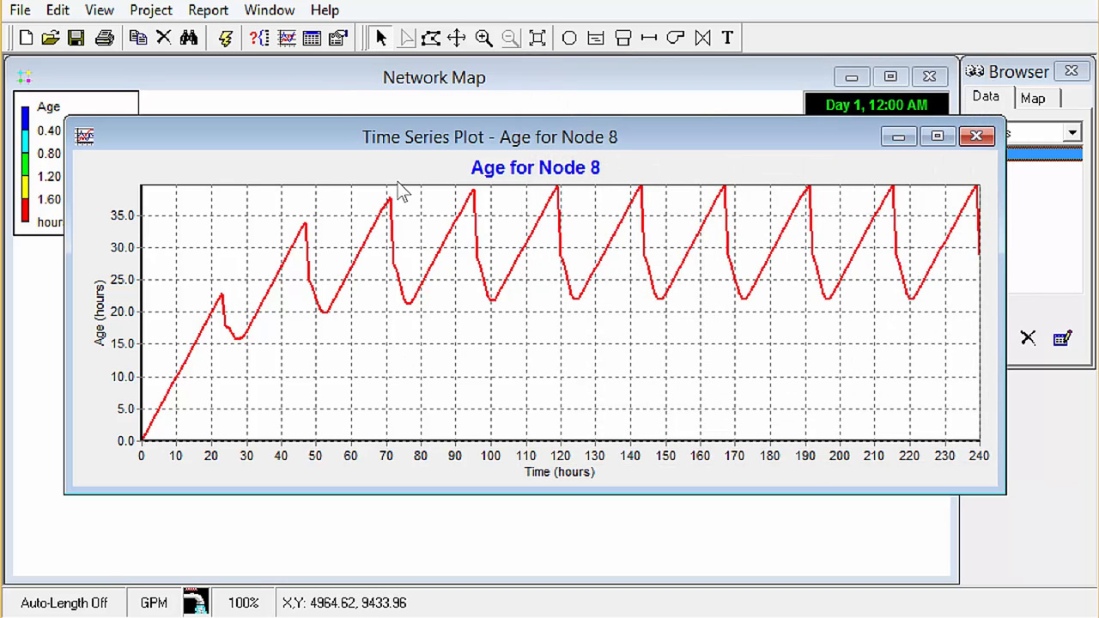
pyautogui.moveTo(751, 287)
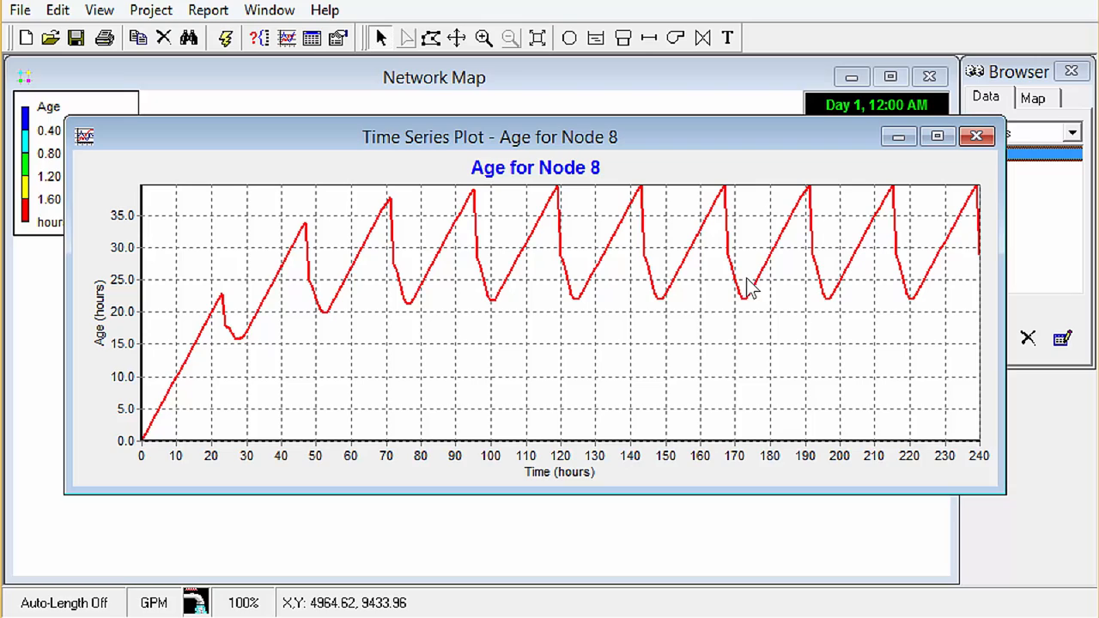
pyautogui.moveTo(947, 257)
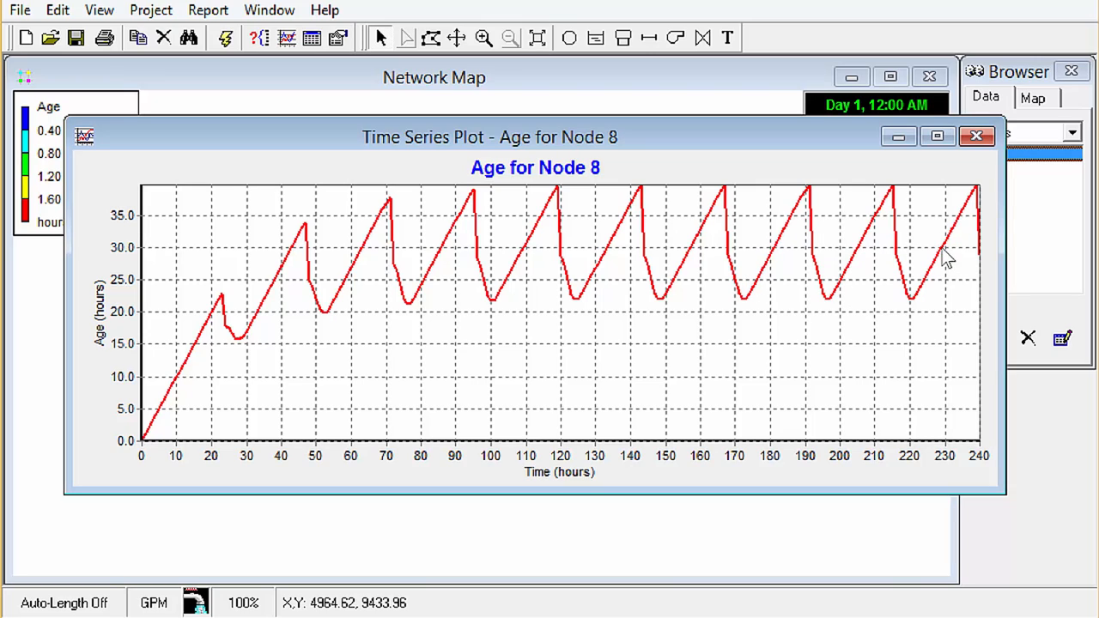
pyautogui.moveTo(705, 223)
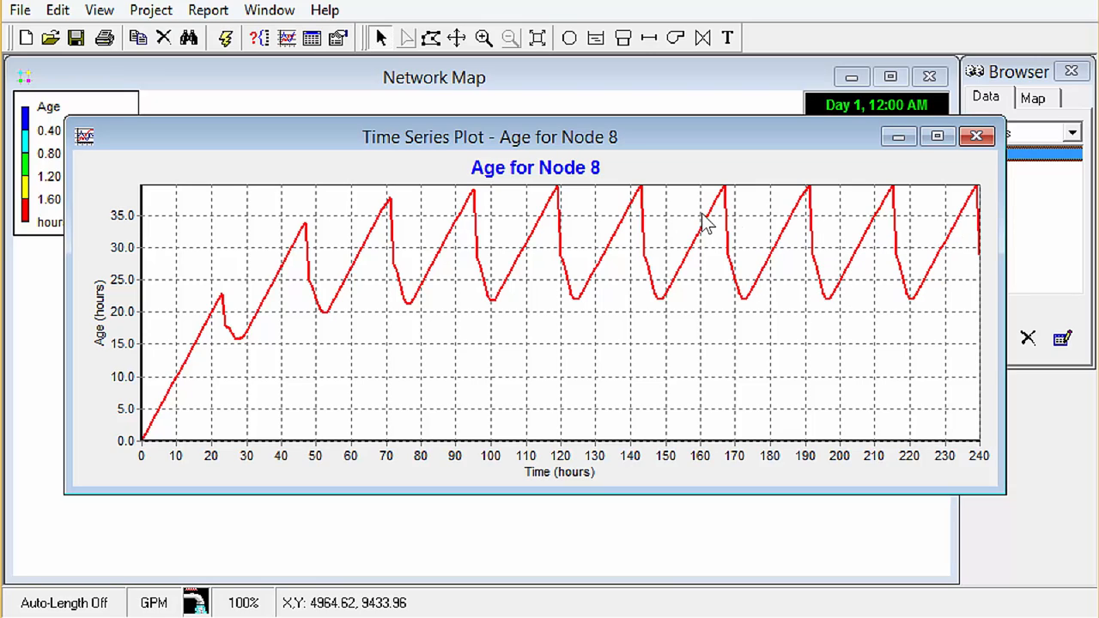
pyautogui.click(977, 136)
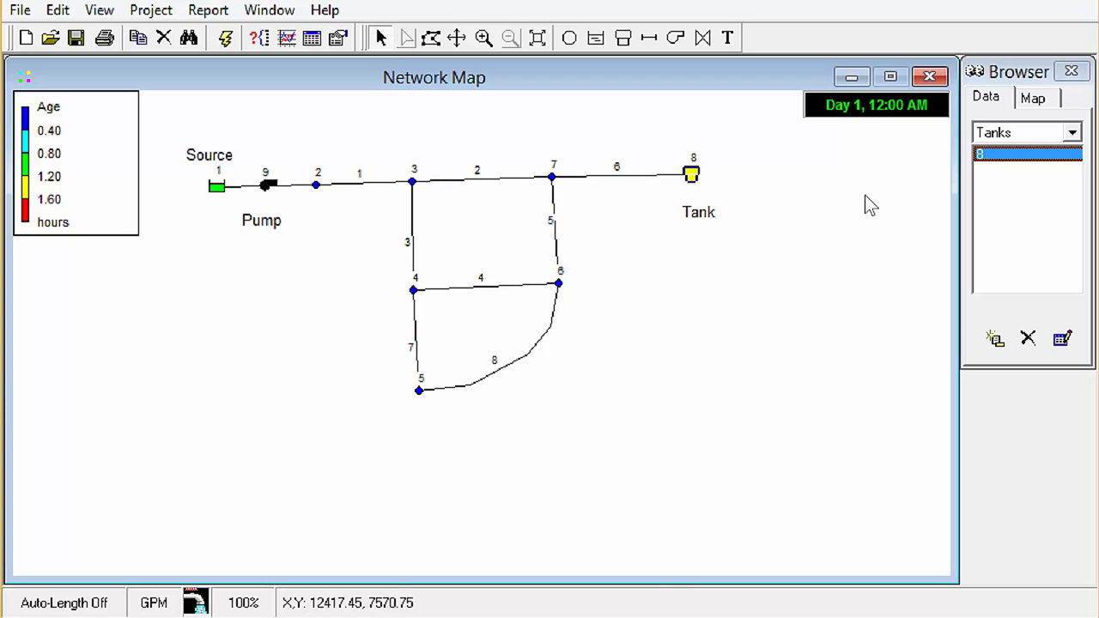
pyautogui.moveTo(995, 119)
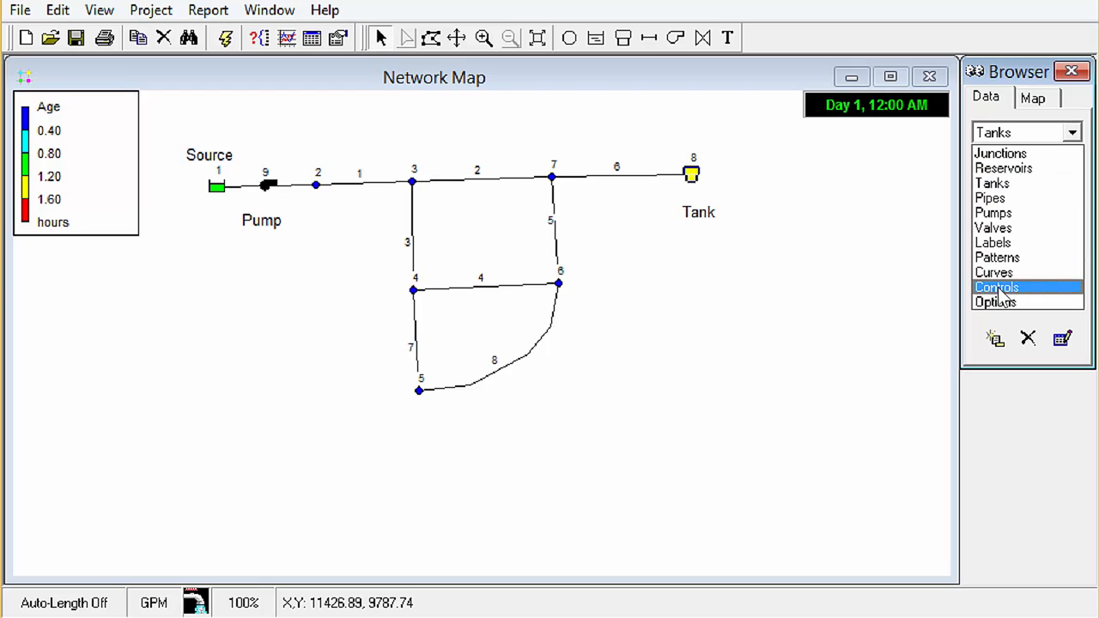
# Step: Enter 'Chlorine' as the Quality Options parameter, keeping mg/L, and close the dialog
pyautogui.click(1071, 132)
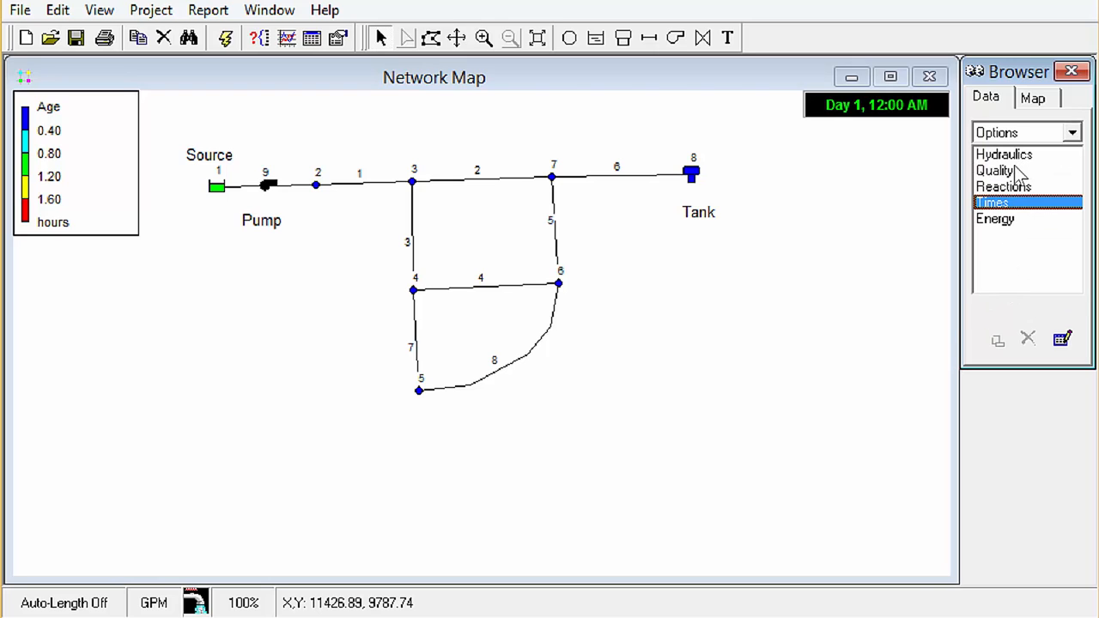
pyautogui.click(994, 170)
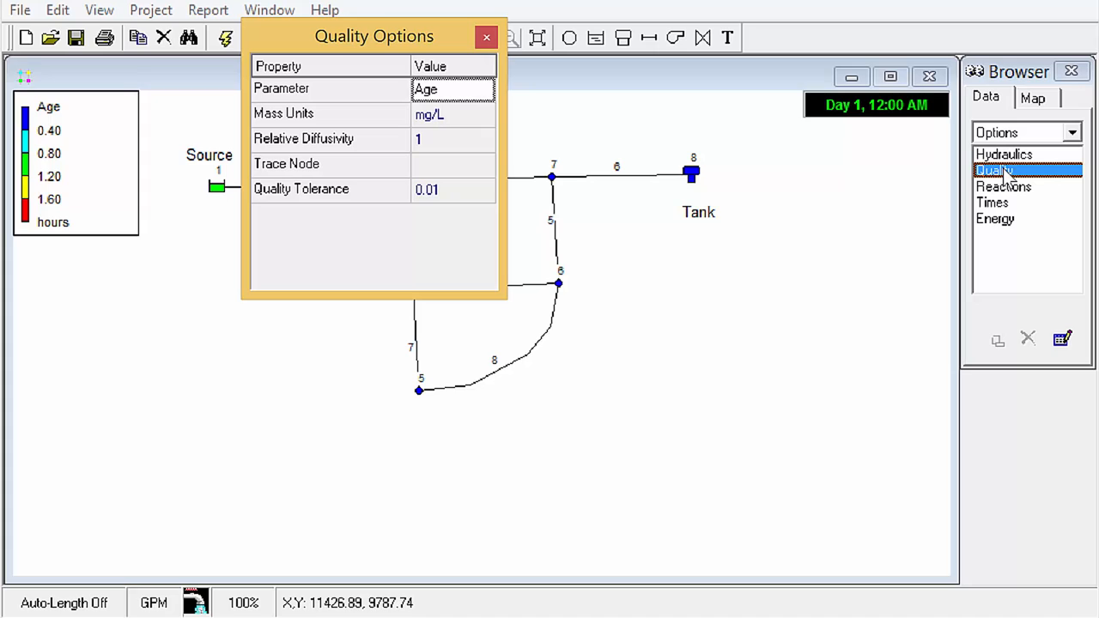
pyautogui.click(452, 88)
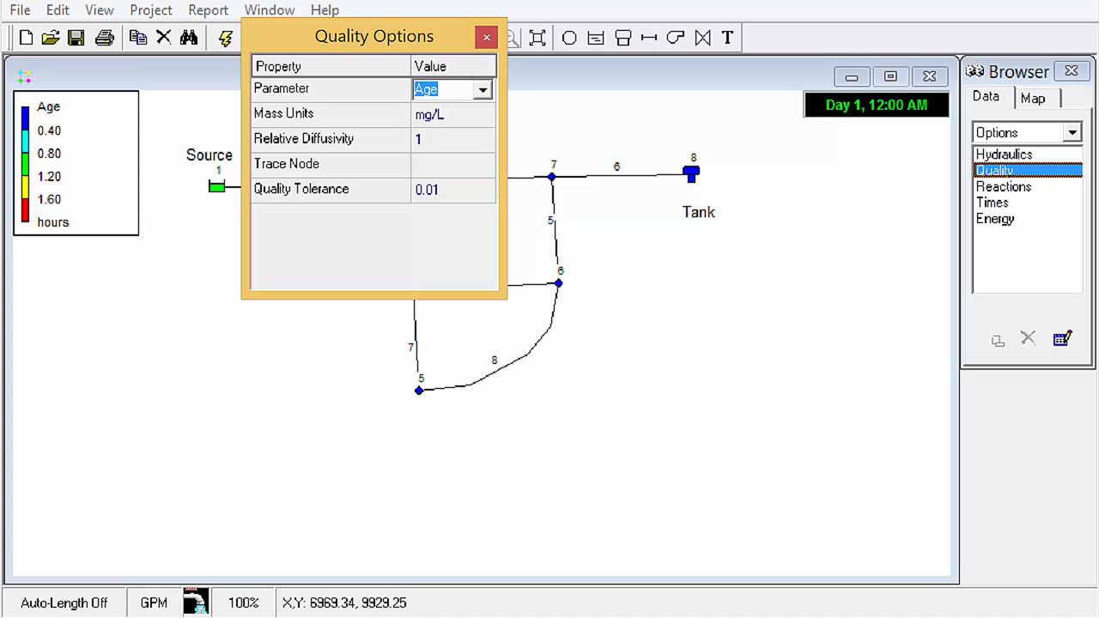
pyautogui.write('Chlor')
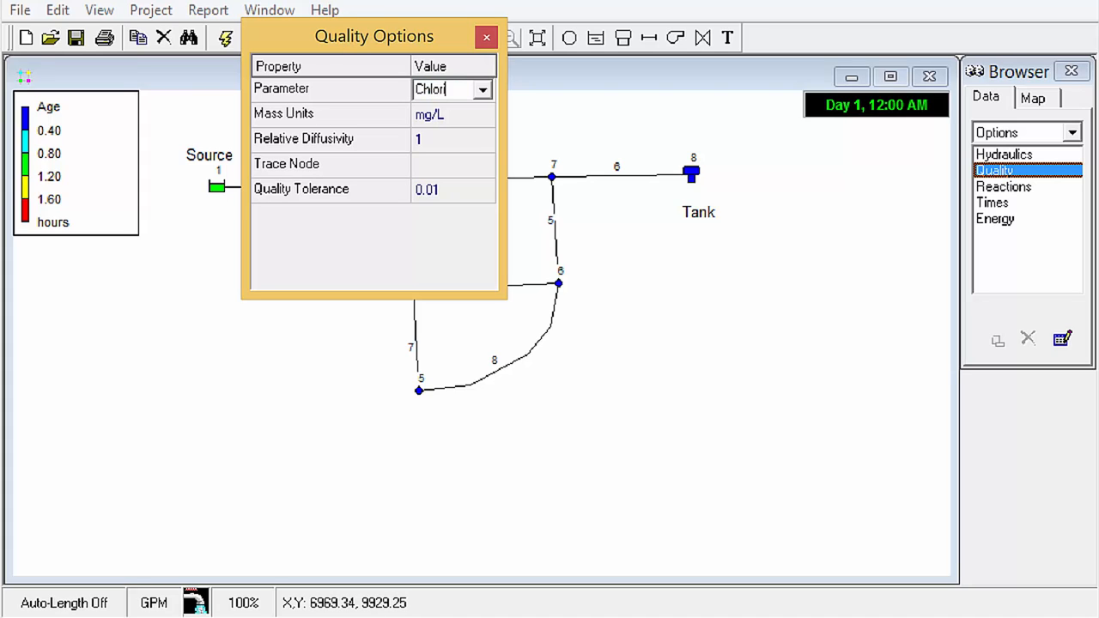
pyautogui.write('ne')
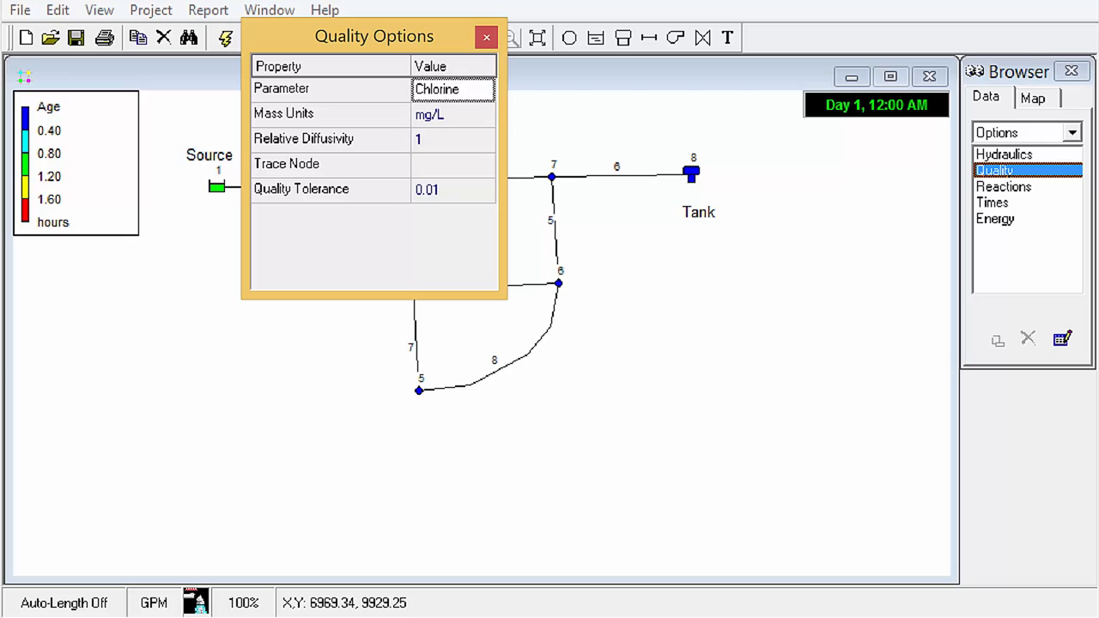
pyautogui.click(487, 37)
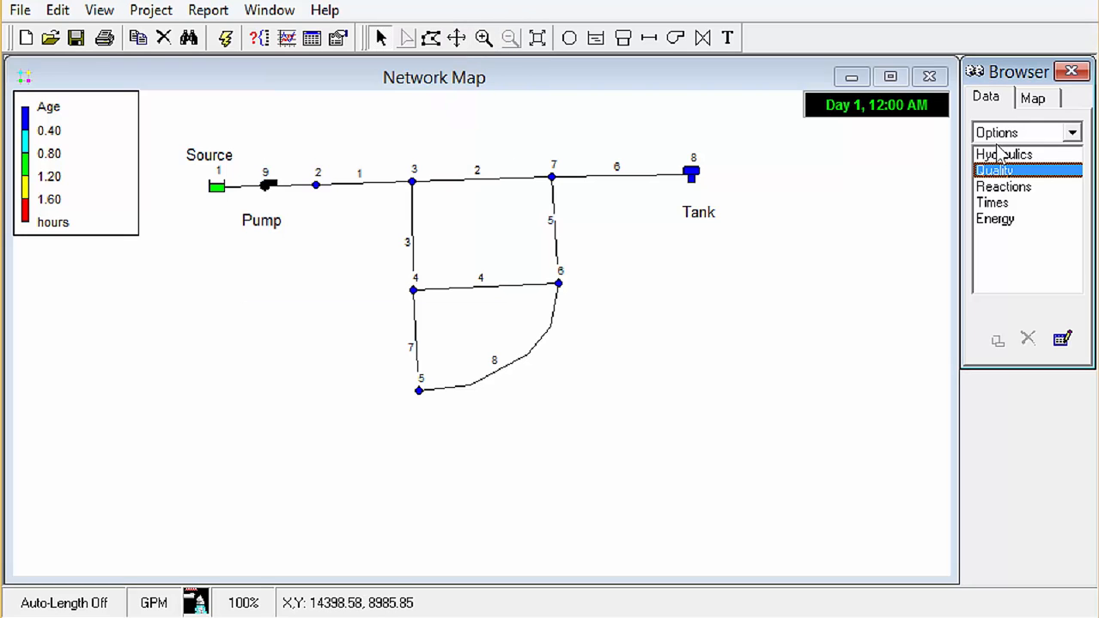
# Step: Enter -1.0 as the Global Bulk Coefficient in Reactions Options and close the dialog
pyautogui.click(1003, 186)
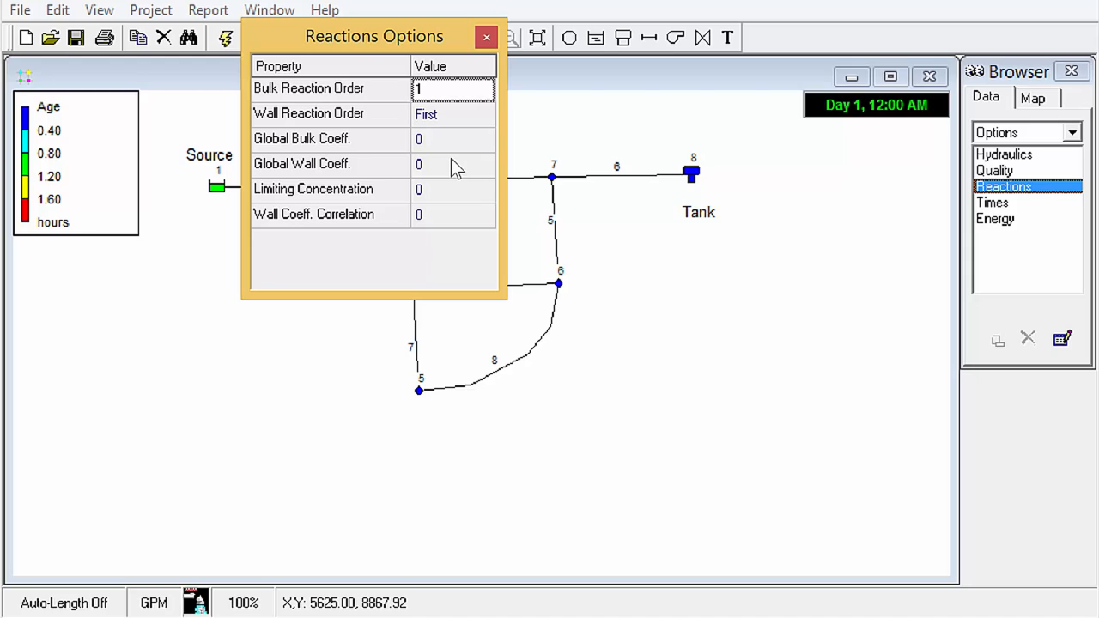
pyautogui.click(454, 138)
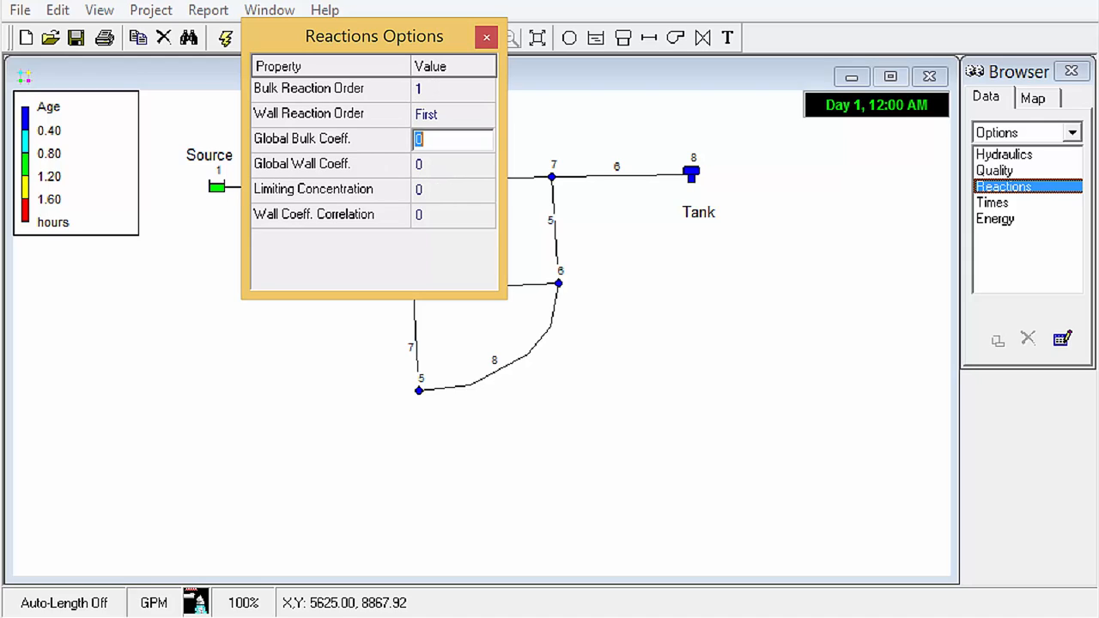
pyautogui.write('-1')
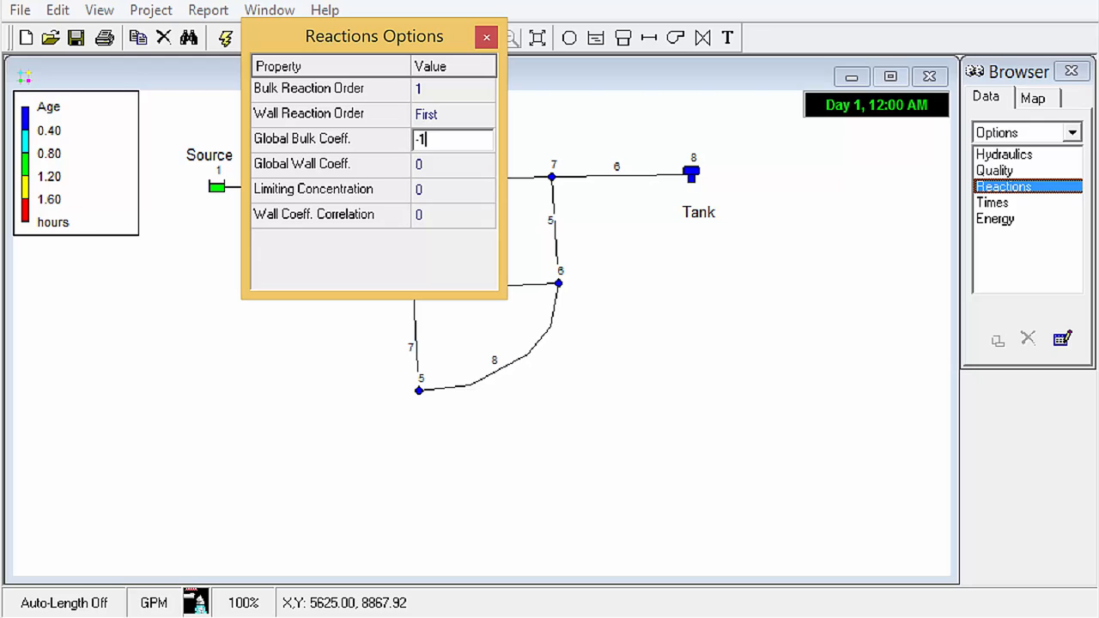
pyautogui.write('.0')
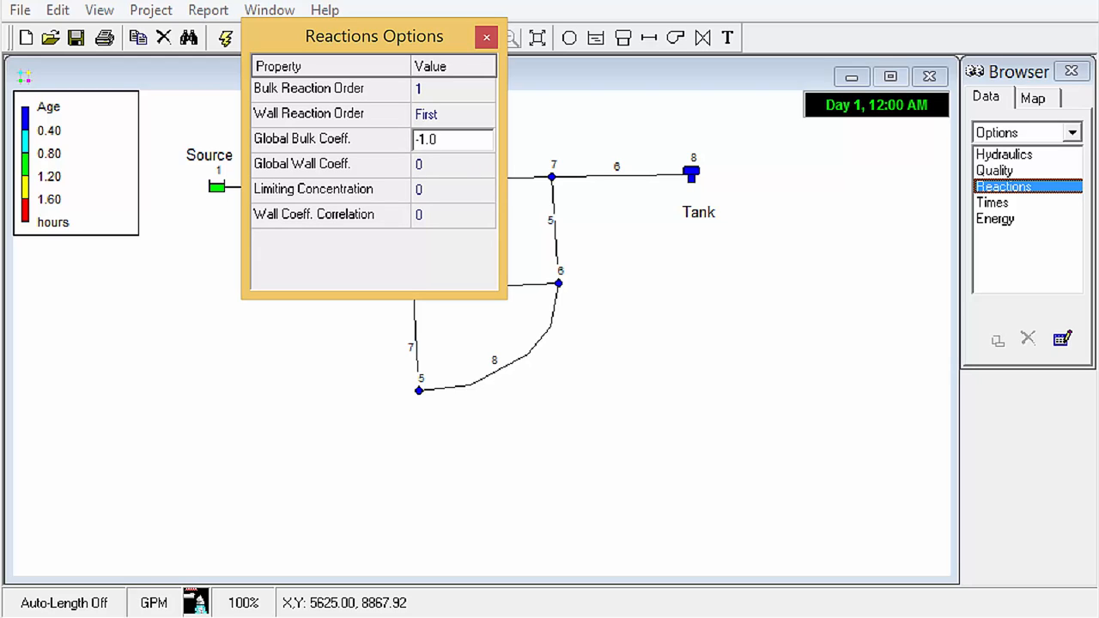
pyautogui.click(453, 139)
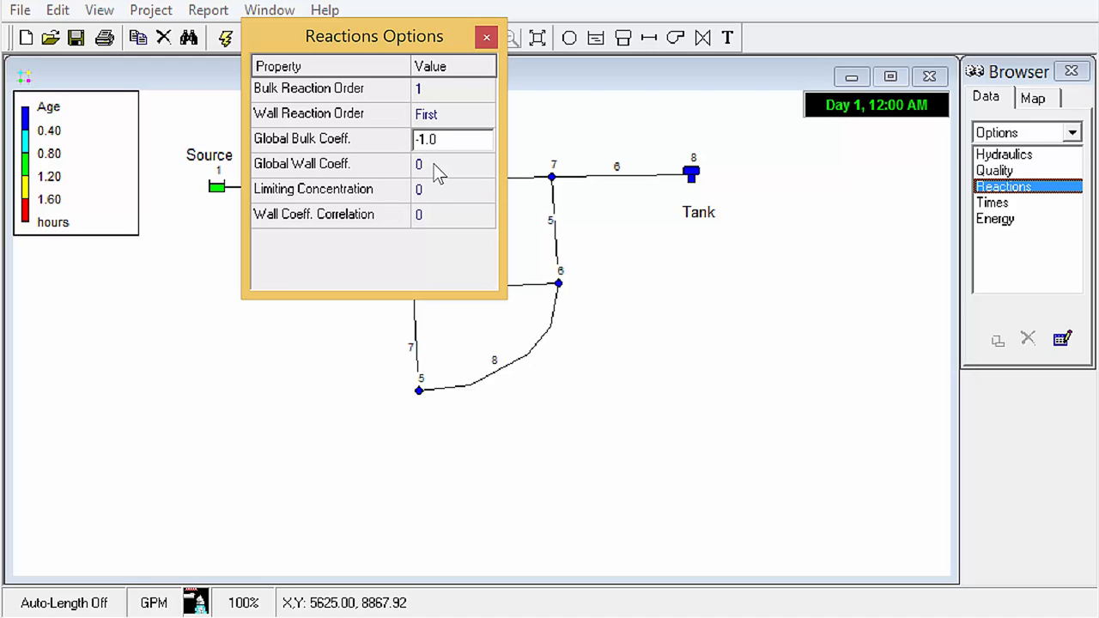
pyautogui.click(453, 139)
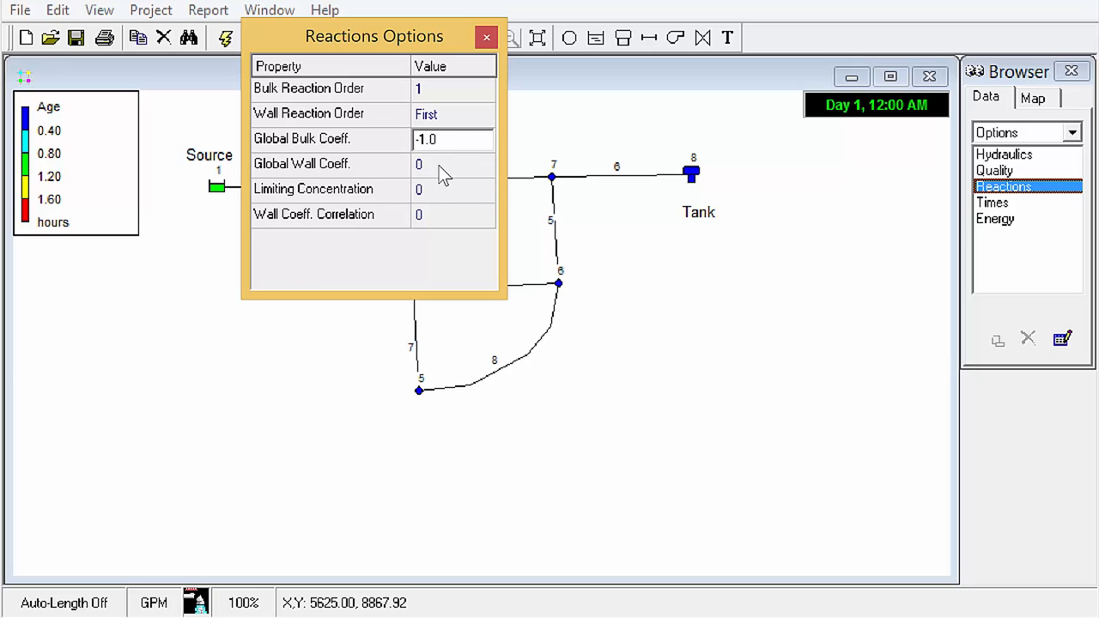
pyautogui.click(486, 37)
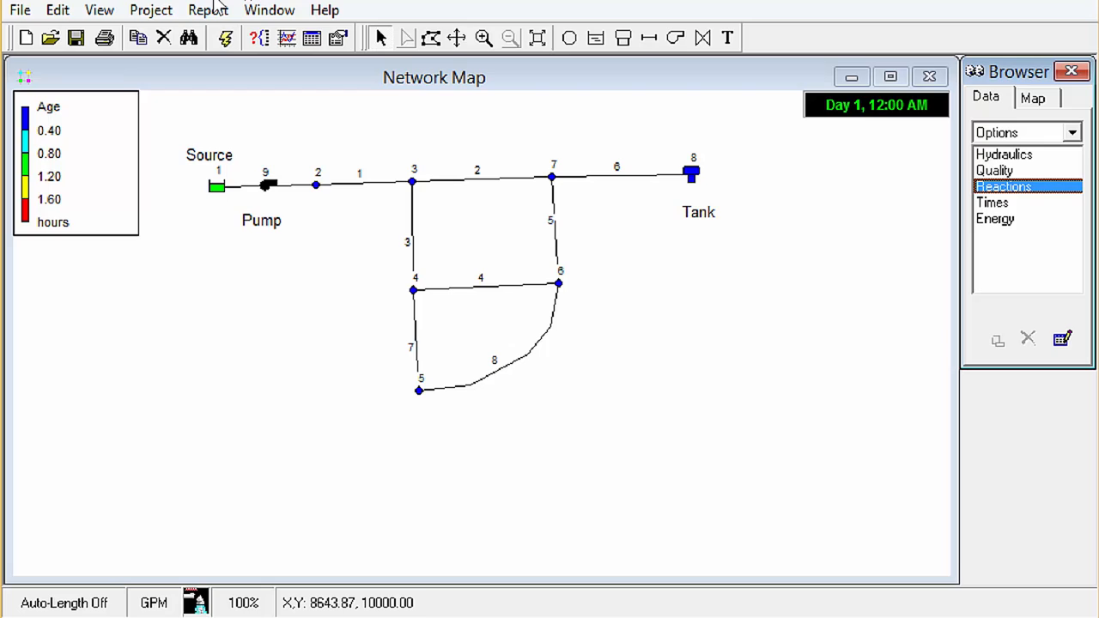
pyautogui.moveTo(225, 38)
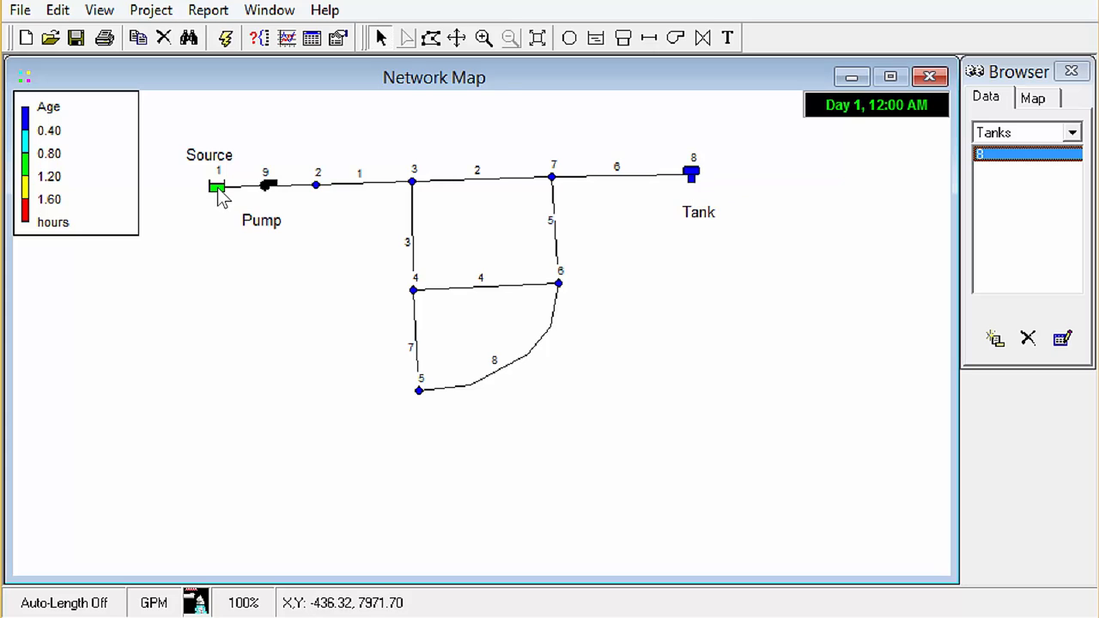
# Step: Give Reservoir 1 an initial quality of 1.0, rerun the analysis, and dismiss the report
pyautogui.doubleClick(216, 187)
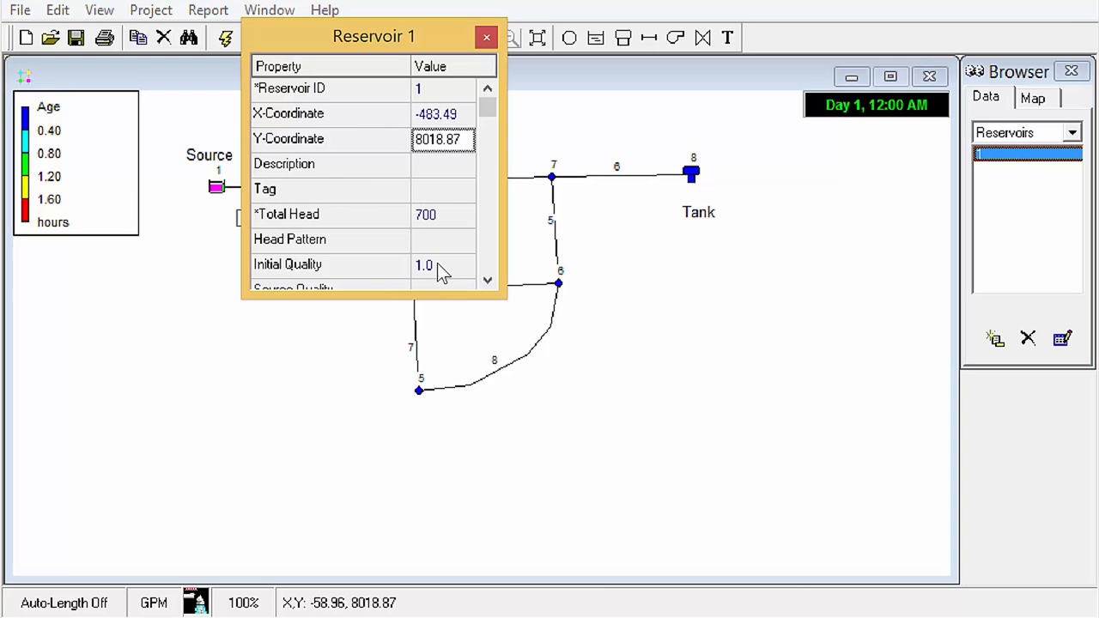
pyautogui.click(442, 264)
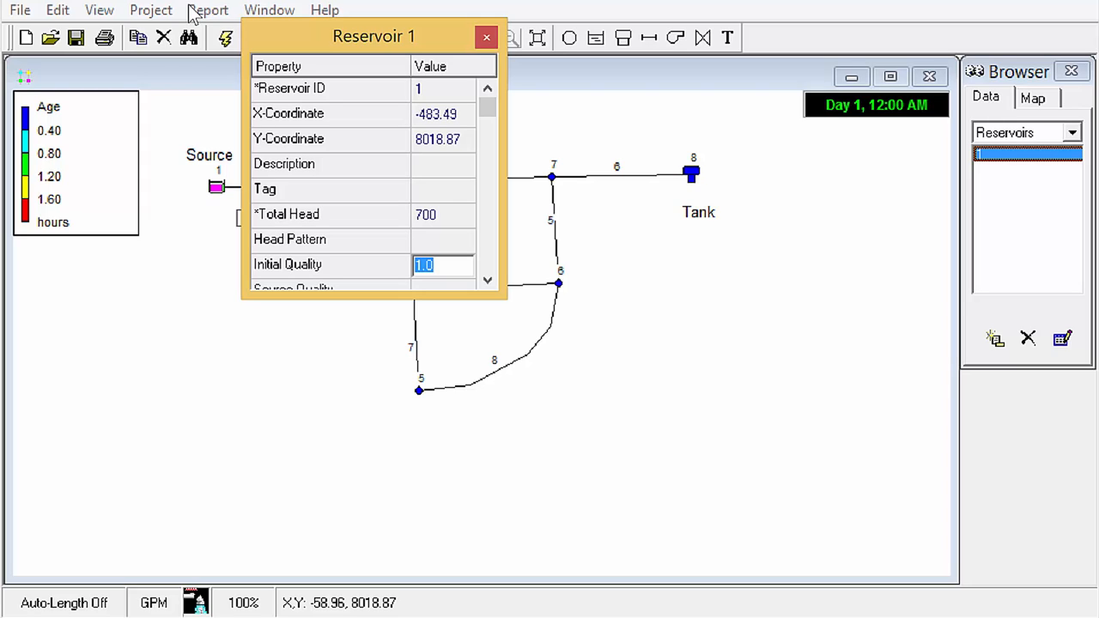
pyautogui.moveTo(481, 261)
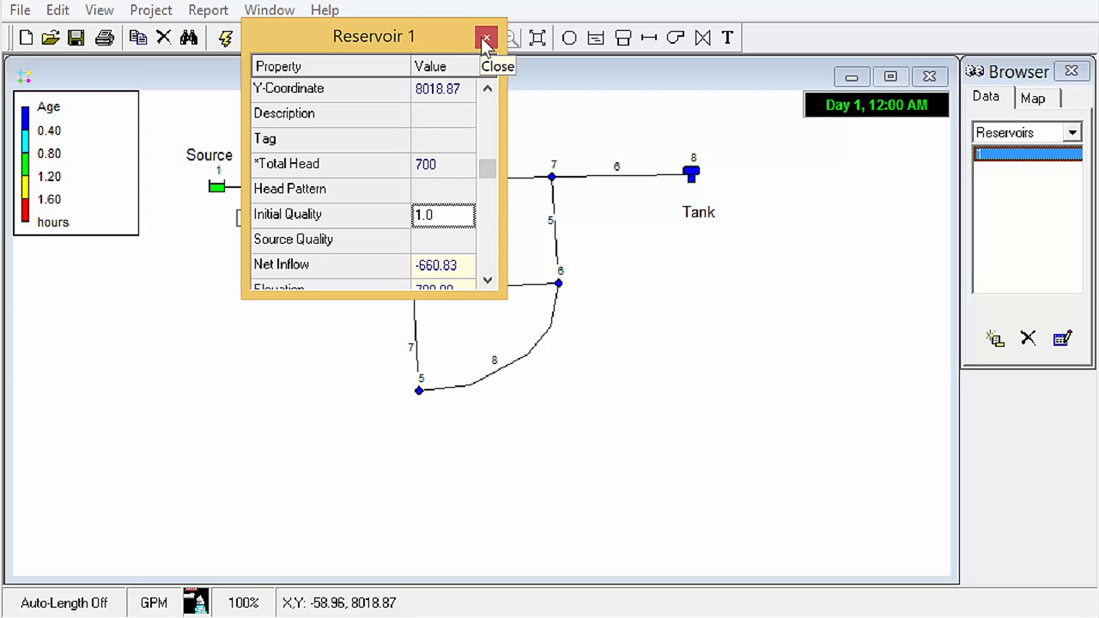
pyautogui.click(487, 37)
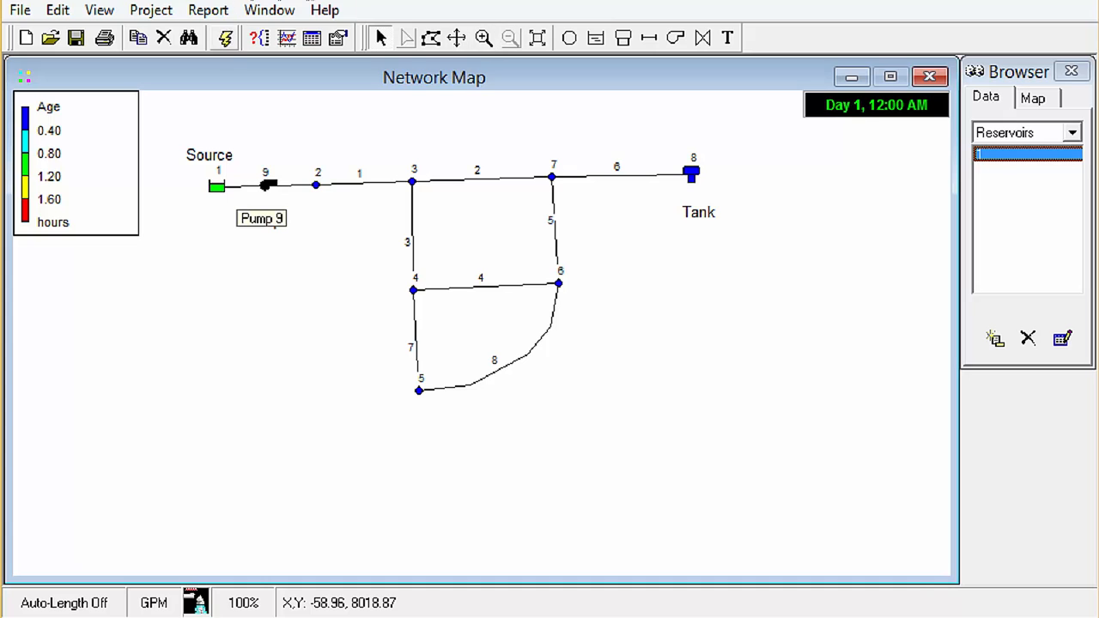
pyautogui.click(225, 37)
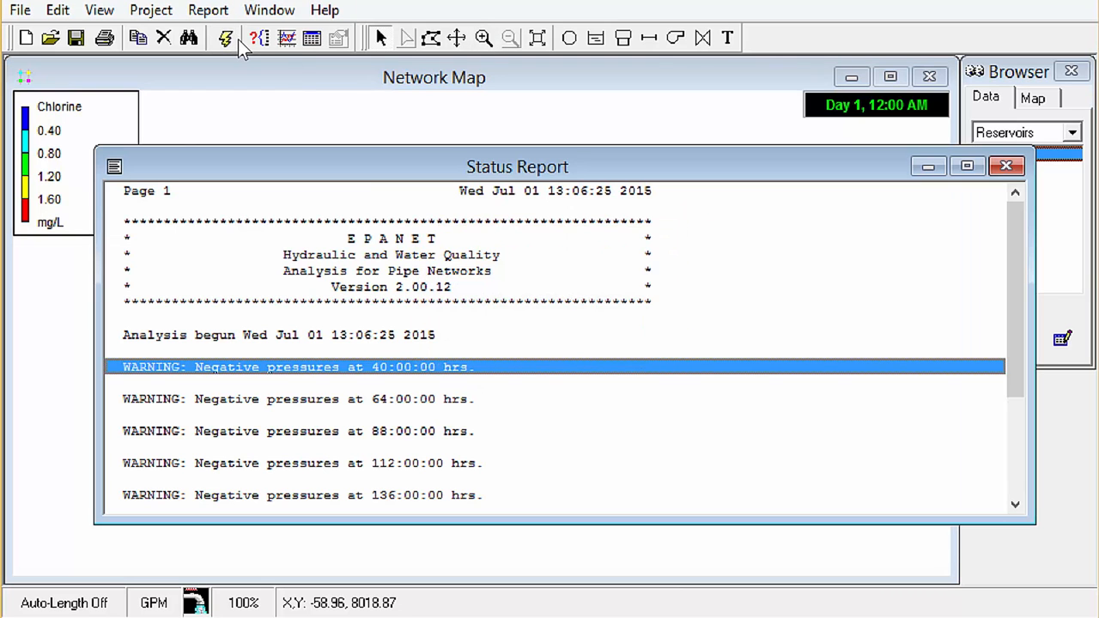
pyautogui.click(1007, 166)
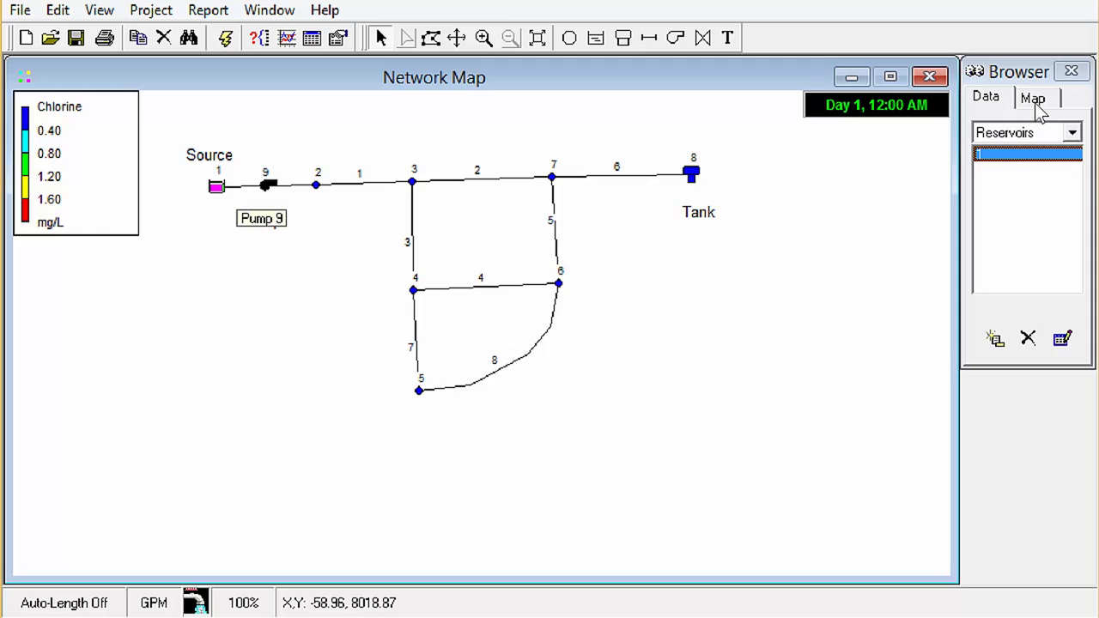
pyautogui.click(1033, 97)
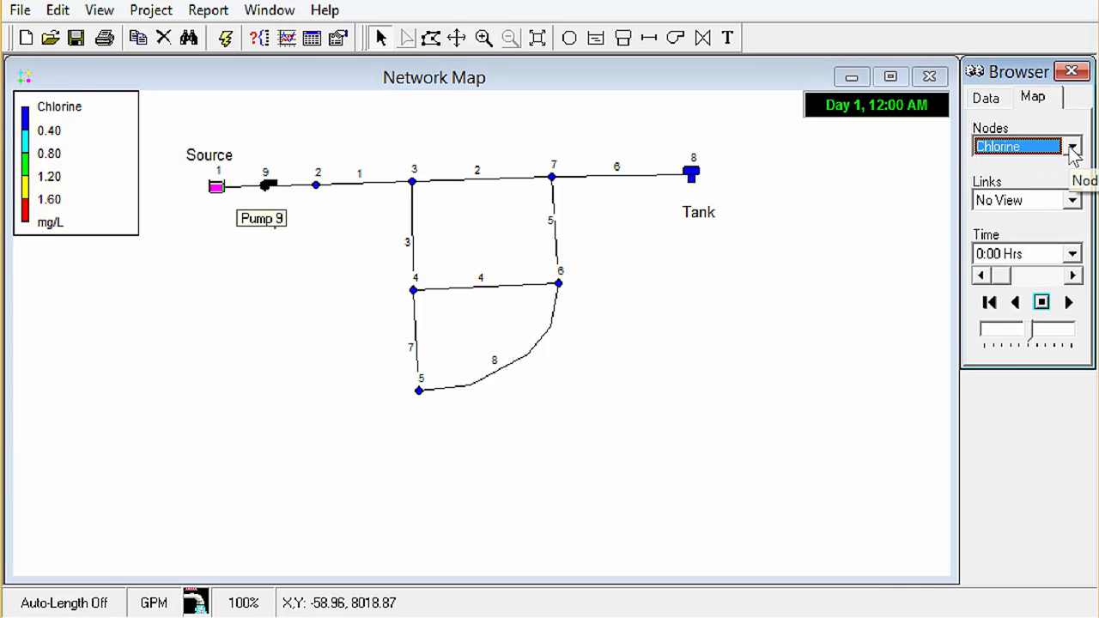
# Step: Select Chlorine in both the Nodes and Links map display dropdowns
pyautogui.click(1073, 201)
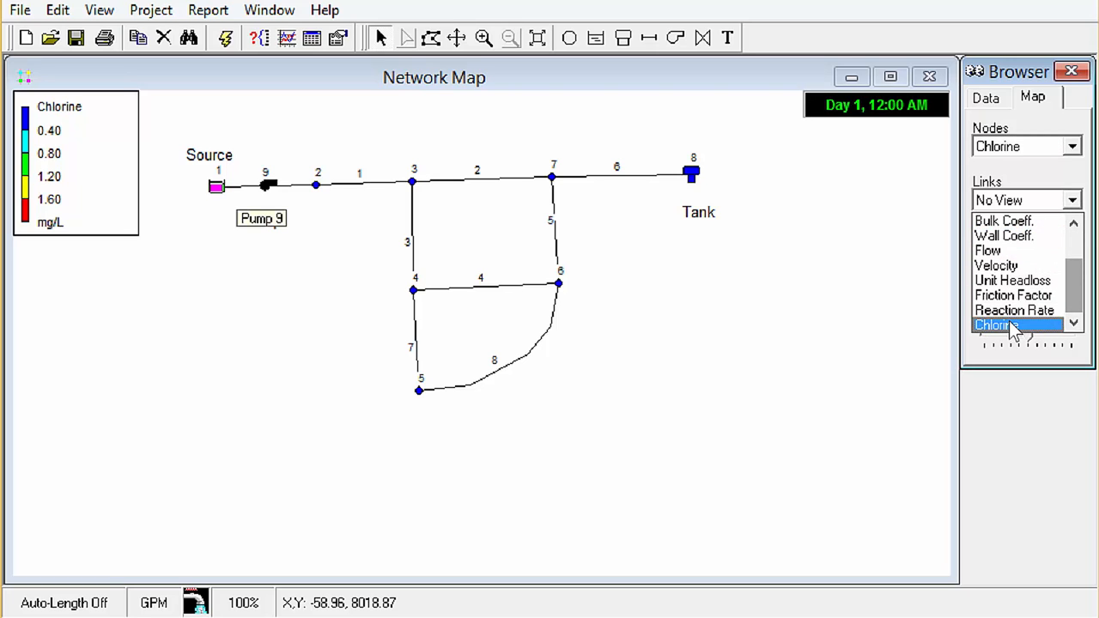
pyautogui.click(994, 325)
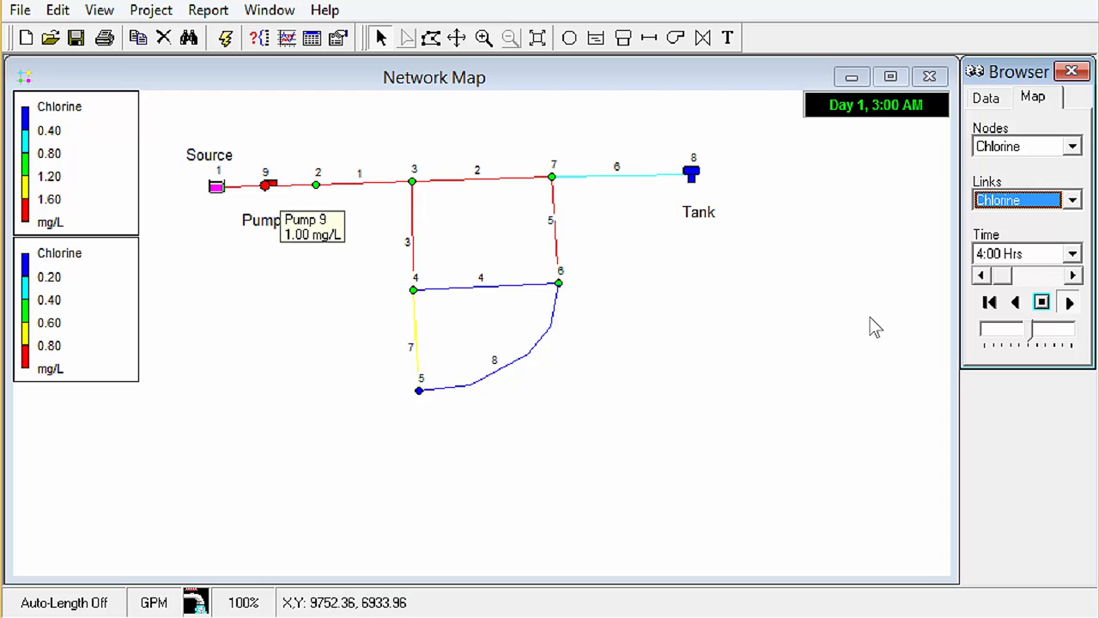
# Step: Rewind the chlorine map to hour 0 and click the source reservoir area
pyautogui.click(1069, 301)
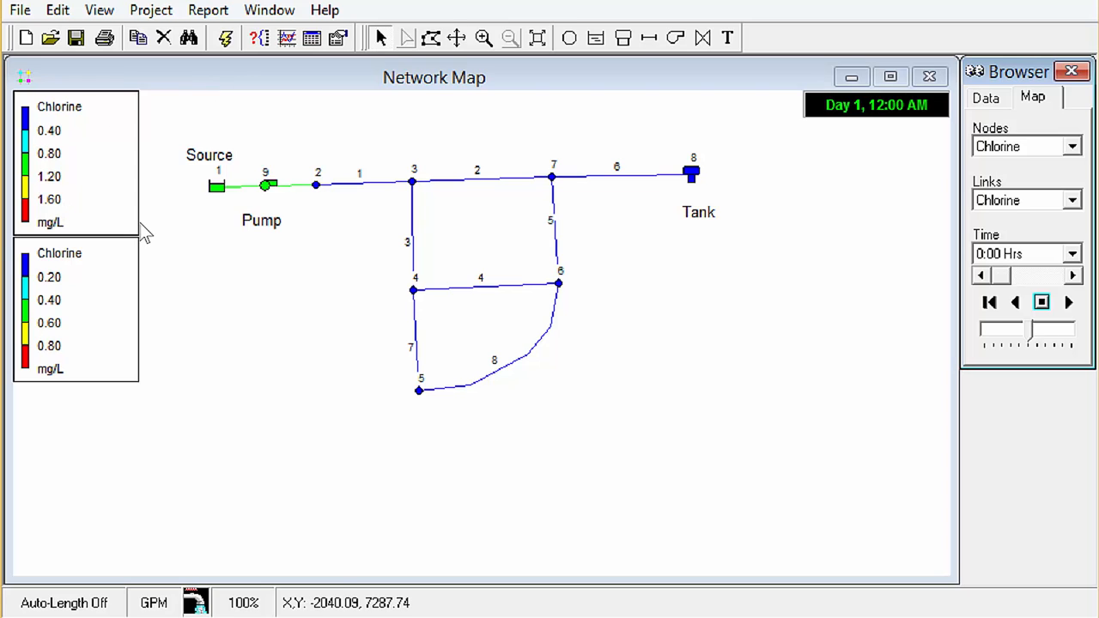
pyautogui.moveTo(391, 226)
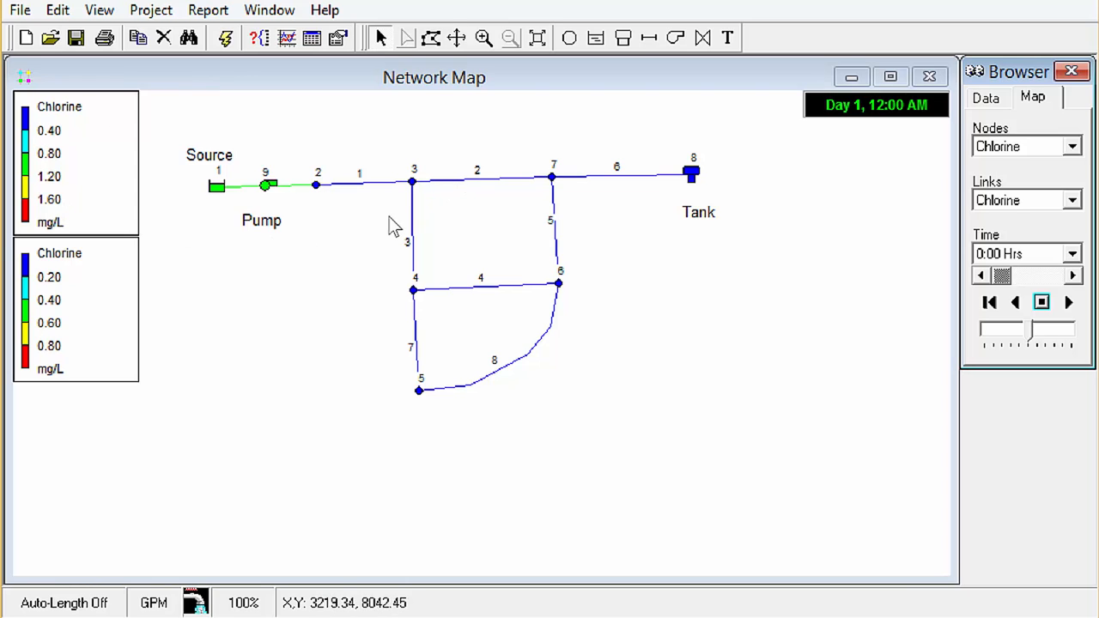
pyautogui.moveTo(373, 207)
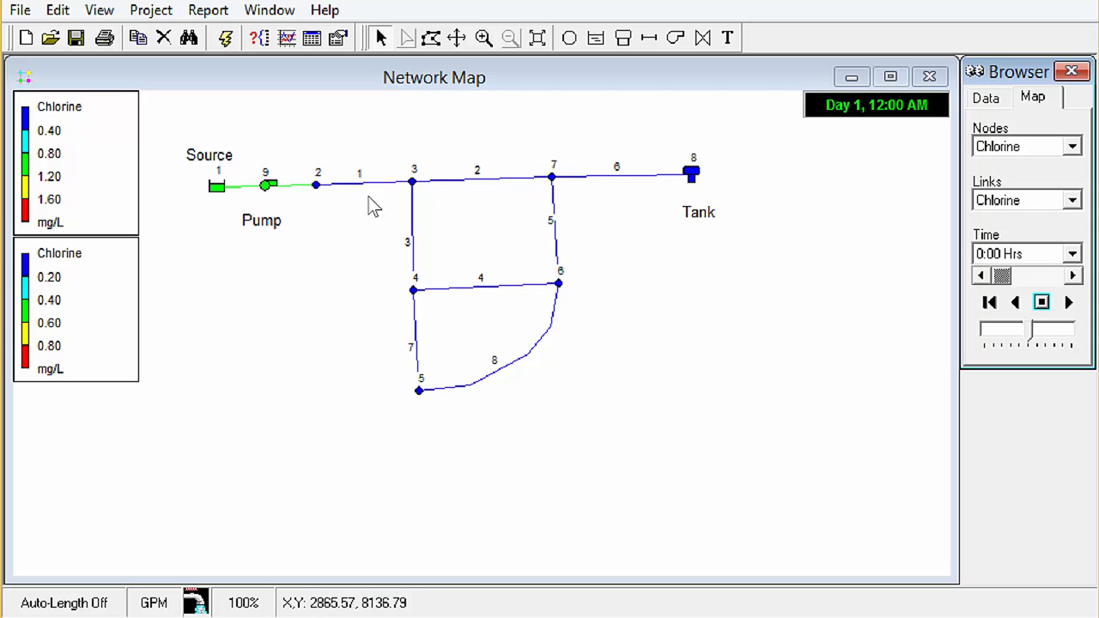
pyautogui.moveTo(384, 307)
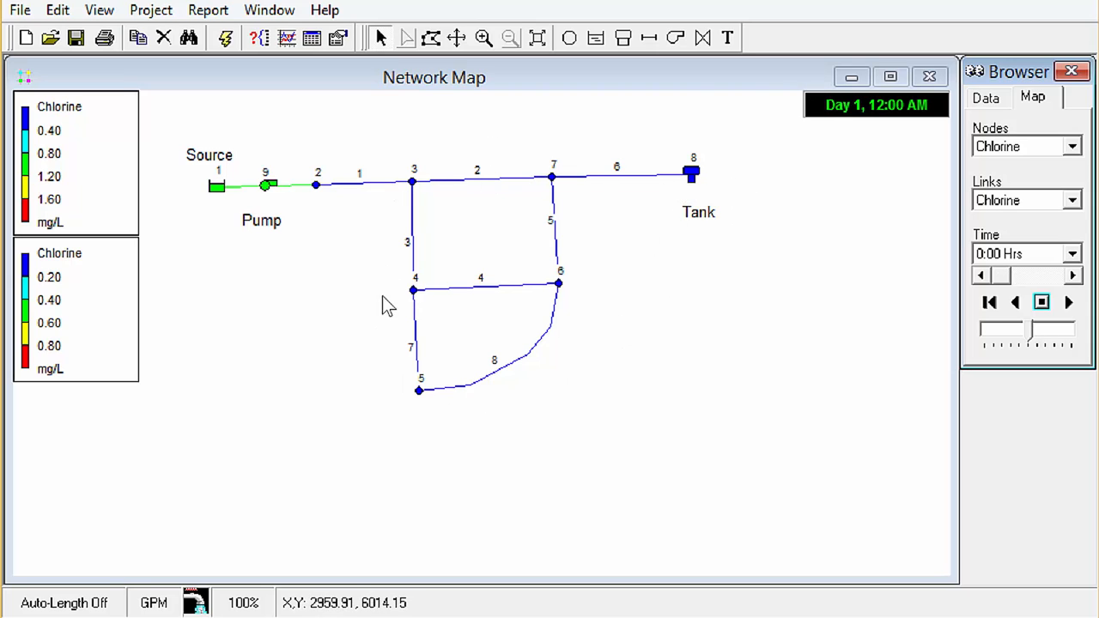
pyautogui.moveTo(421, 256)
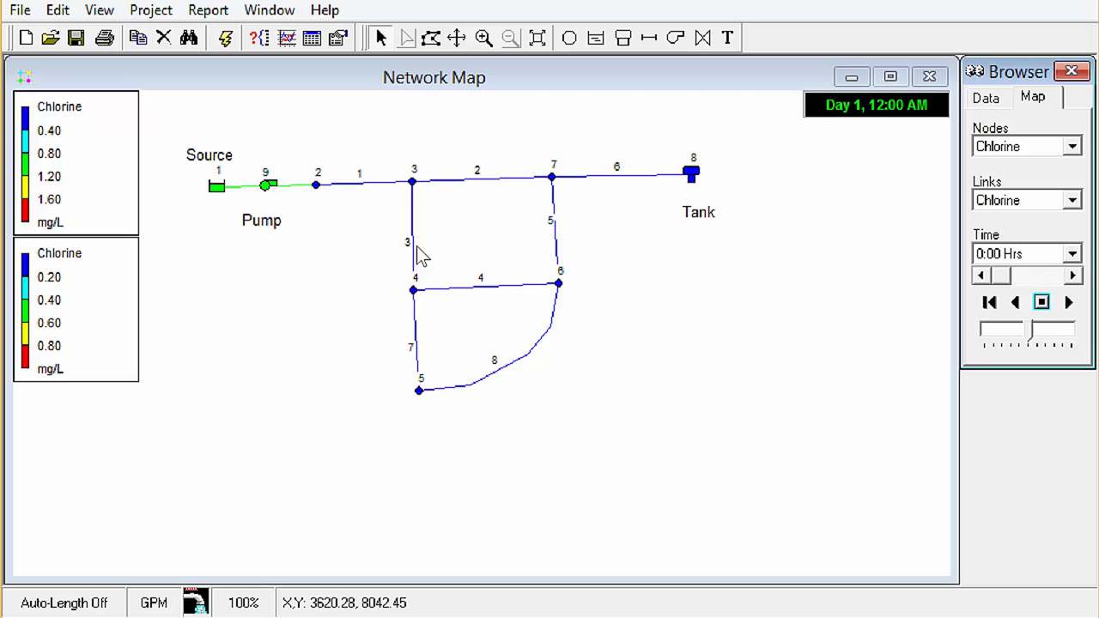
pyautogui.moveTo(479, 290)
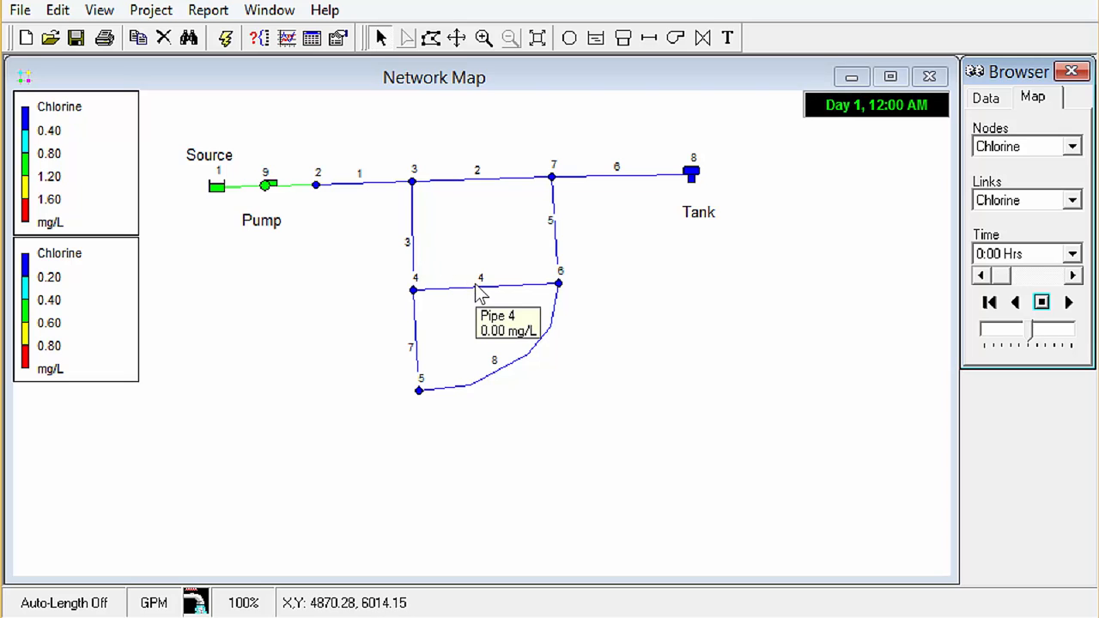
pyautogui.moveTo(254, 206)
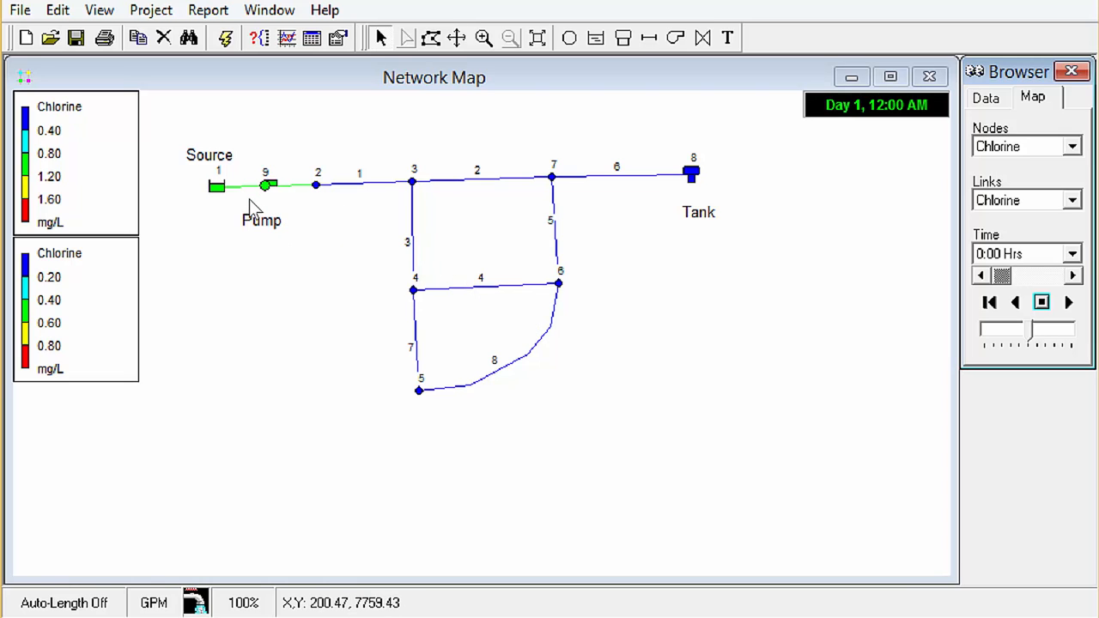
pyautogui.click(216, 186)
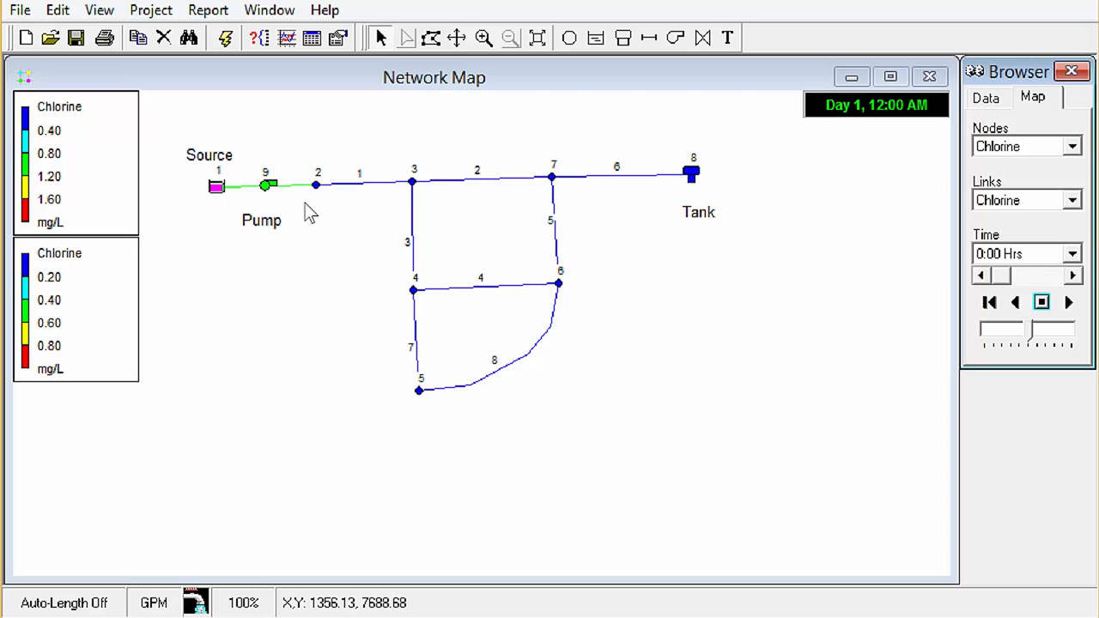
pyautogui.moveTo(239, 187)
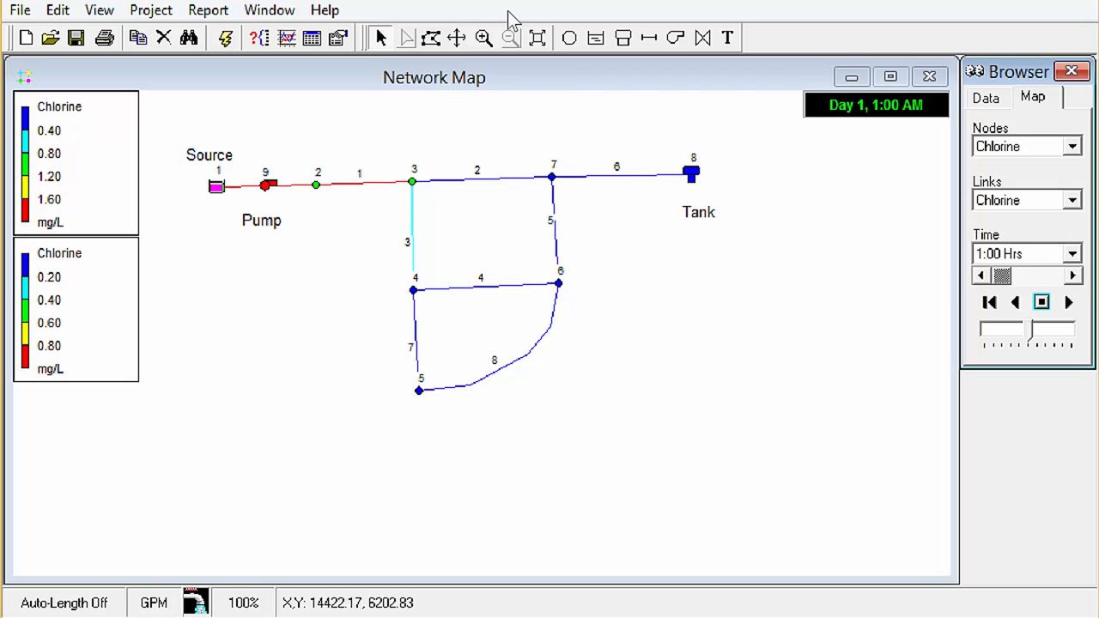
# Step: Animate the chlorine map forward into Day 2, then stop the animation
pyautogui.click(1069, 302)
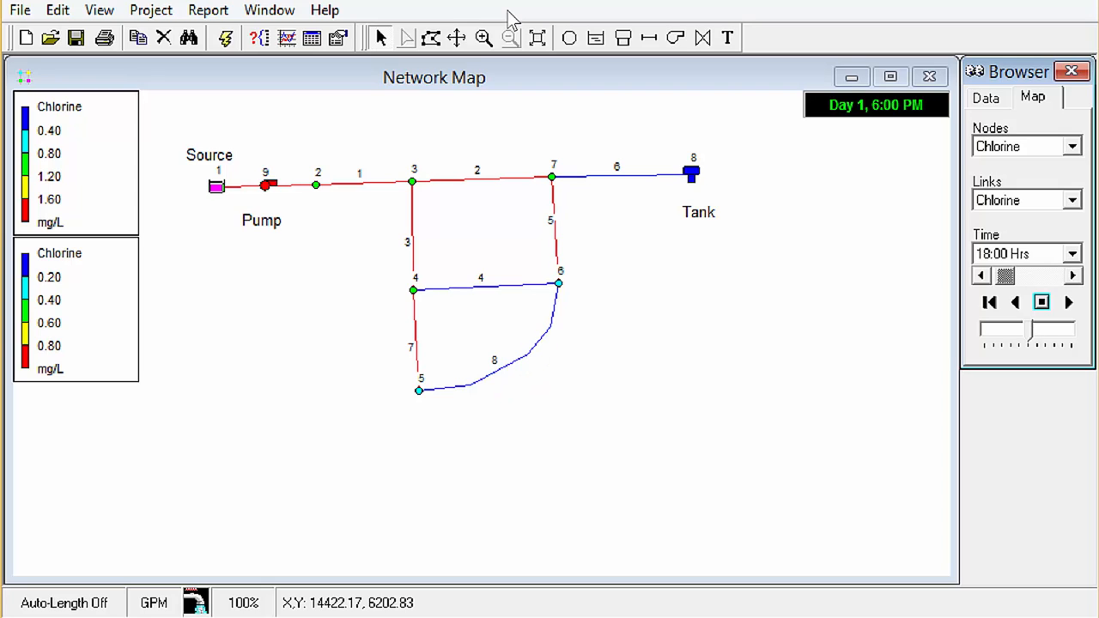
pyautogui.click(1069, 301)
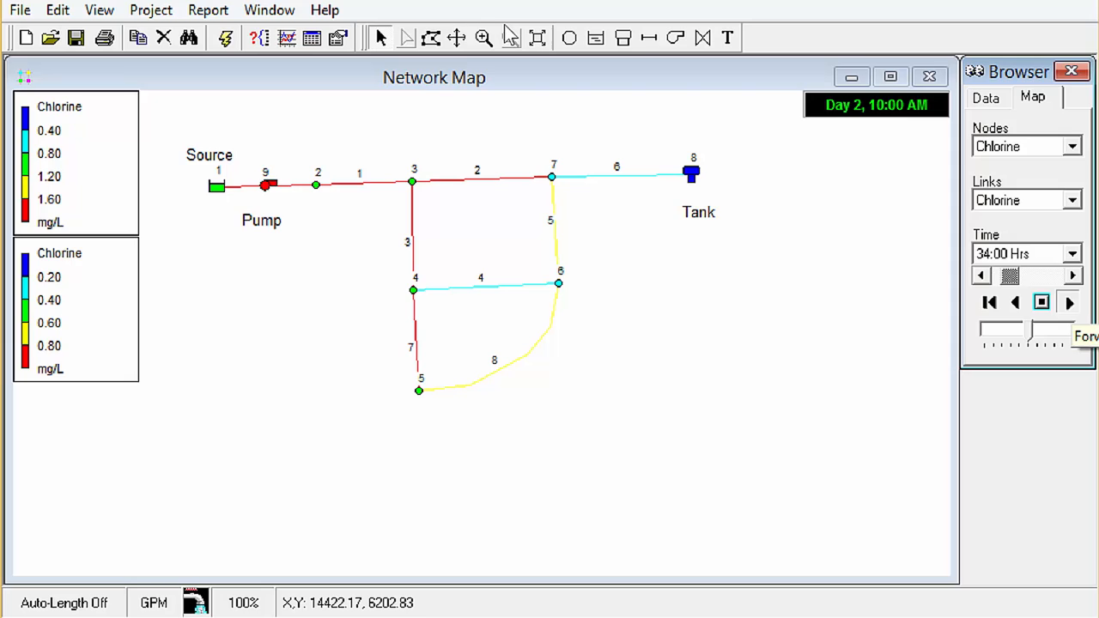
pyautogui.click(1069, 301)
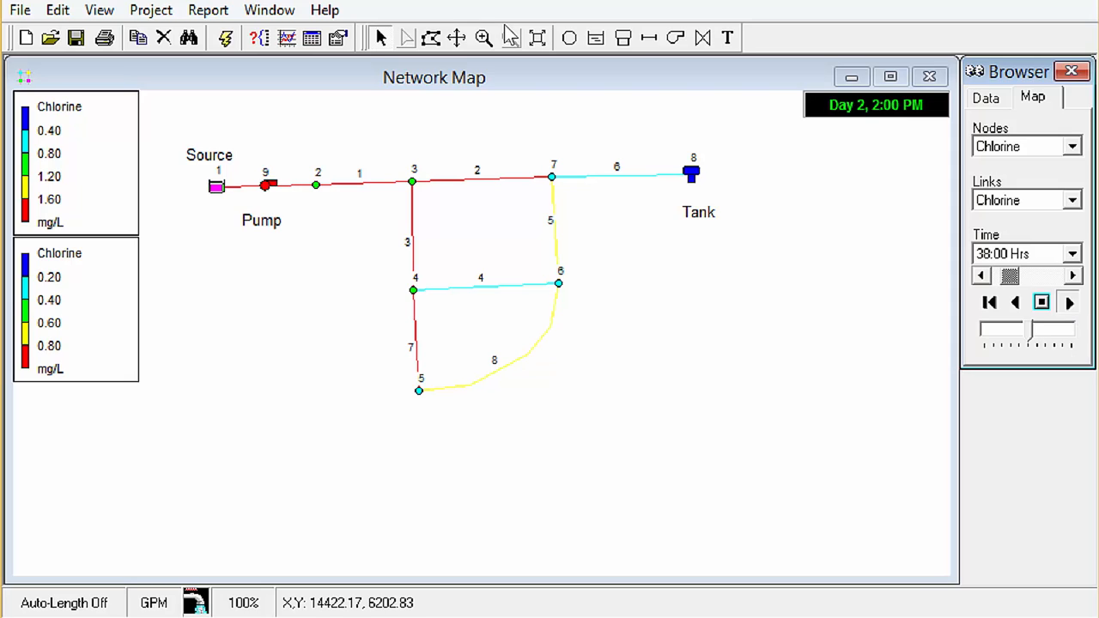
pyautogui.click(1069, 275)
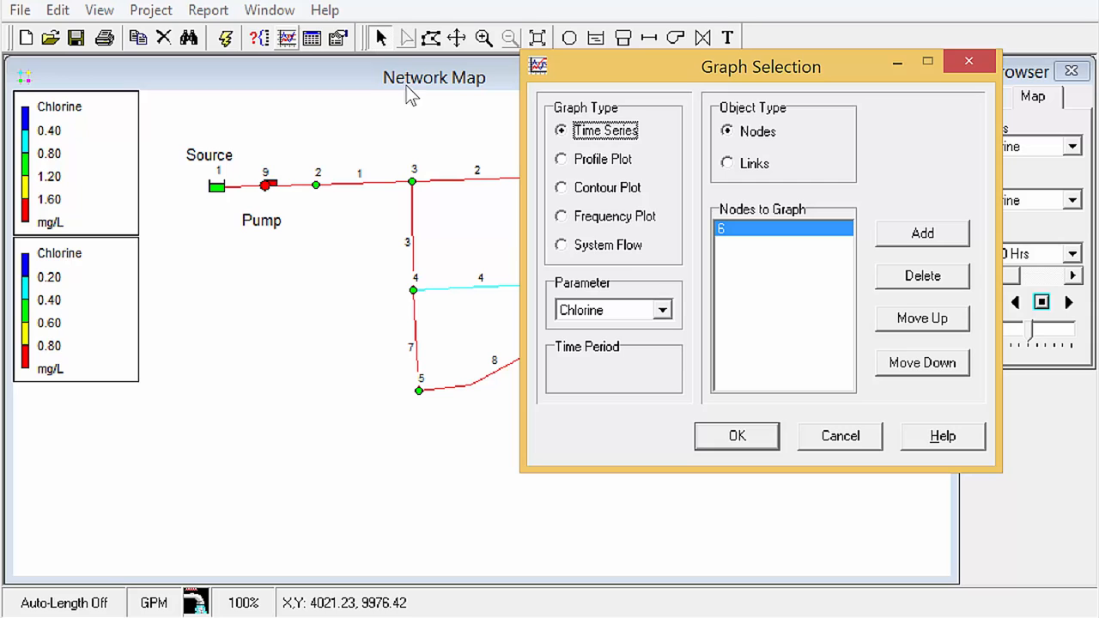
# Step: Plot the 240-hour chlorine time series for node 6, then close the graph
pyautogui.click(736, 435)
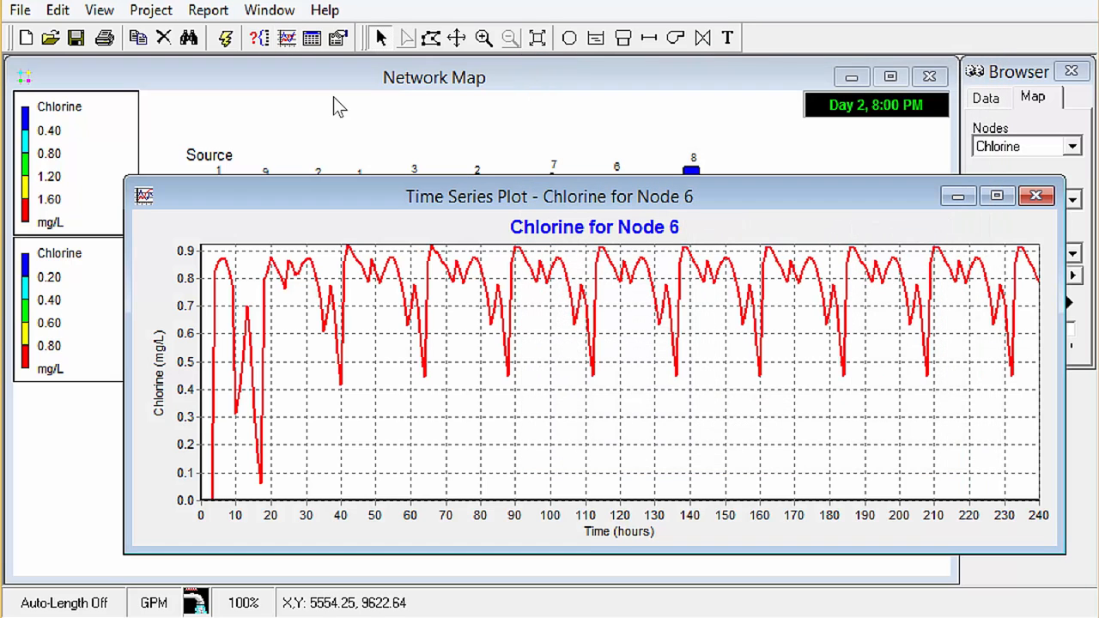
pyautogui.moveTo(319, 355)
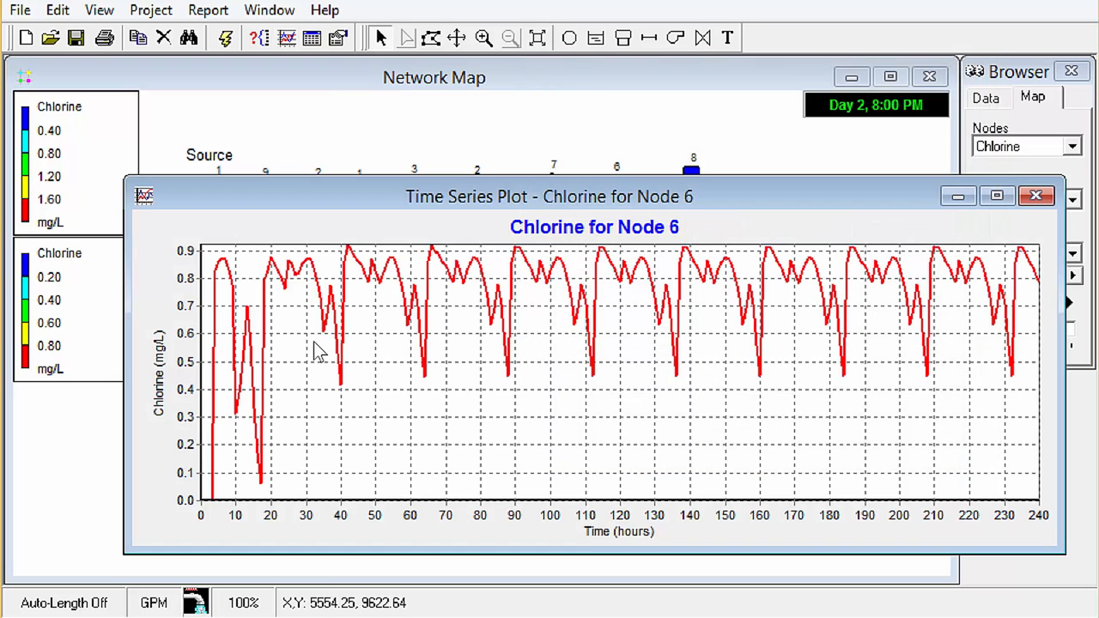
pyautogui.moveTo(483, 359)
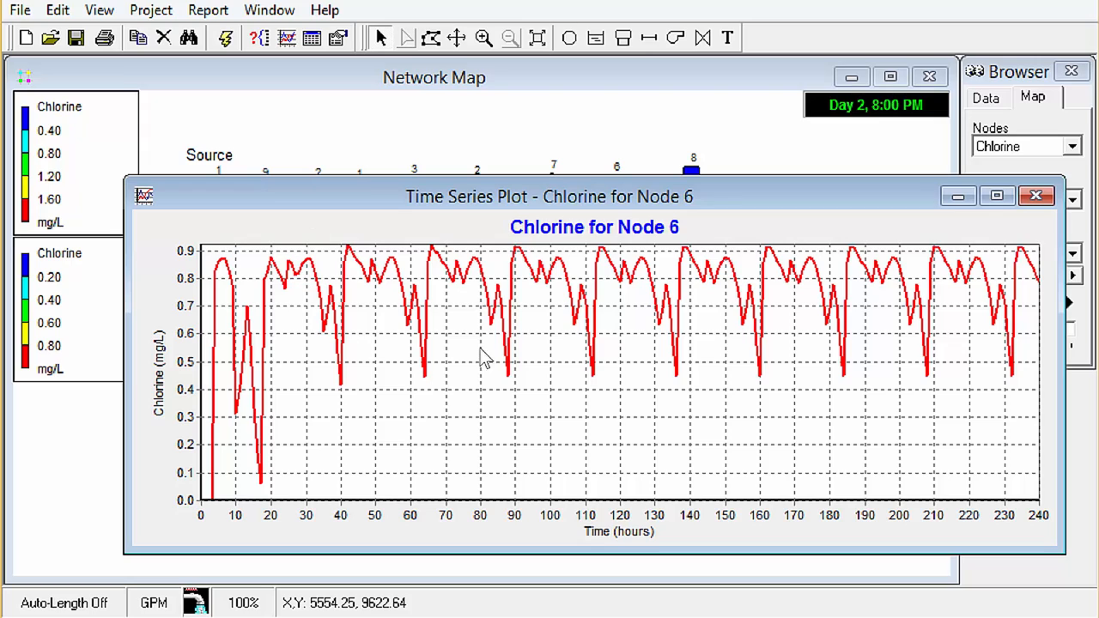
pyautogui.moveTo(470, 284)
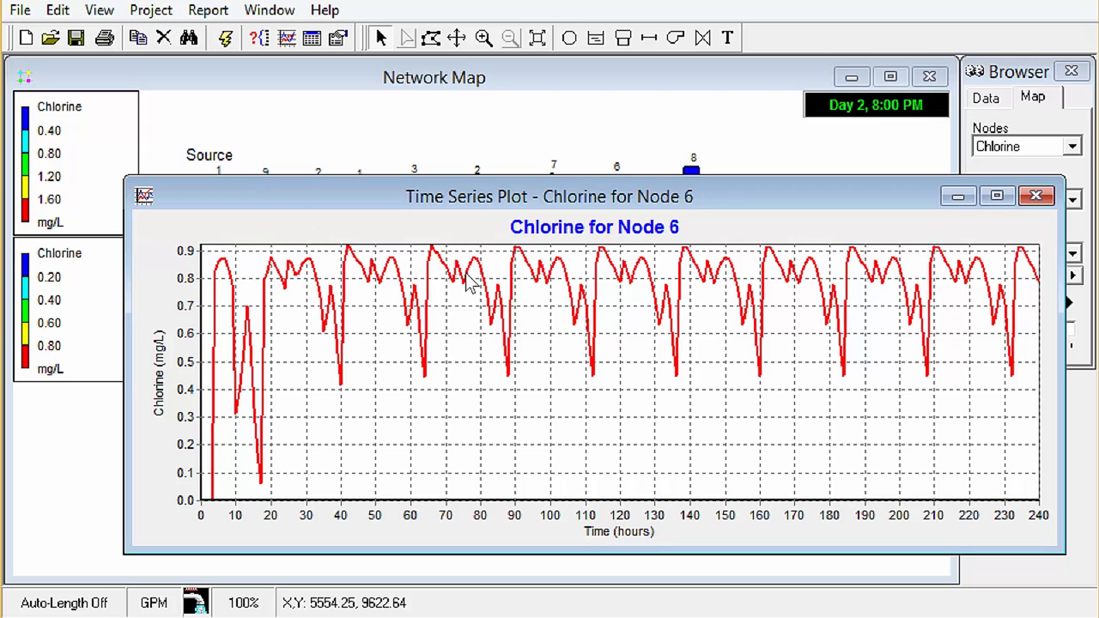
pyautogui.click(1036, 196)
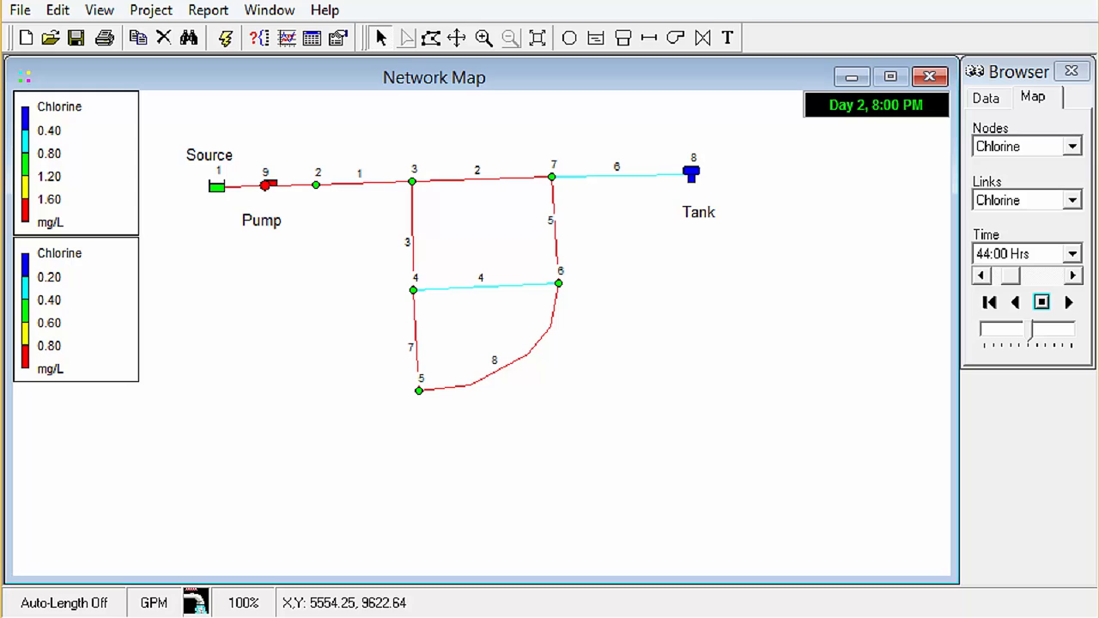
pyautogui.click(558, 283)
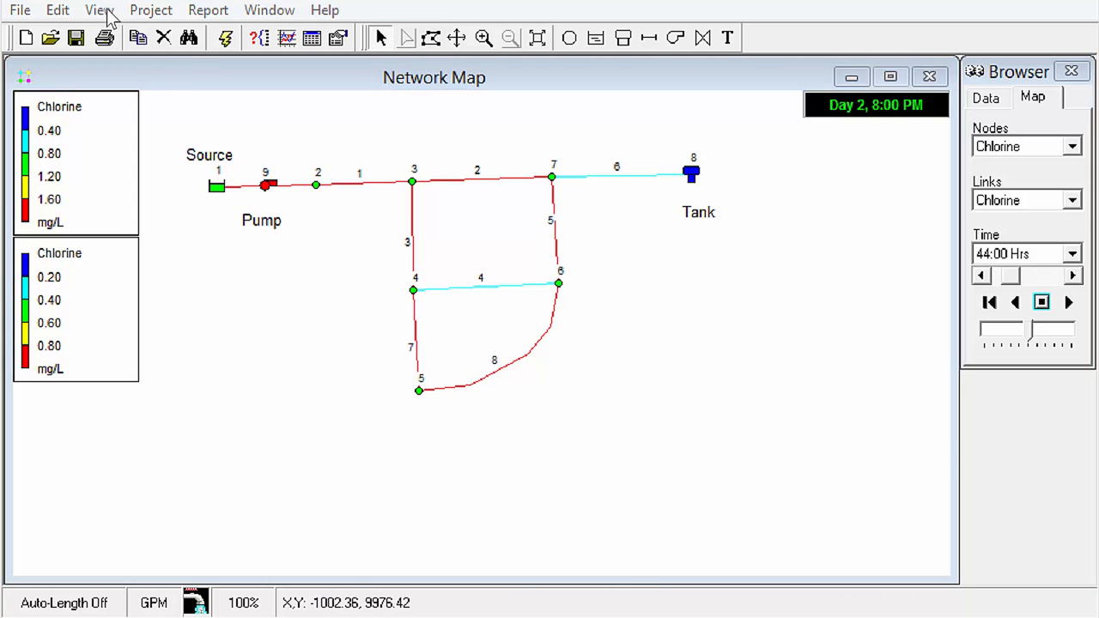
pyautogui.moveTo(98, 9)
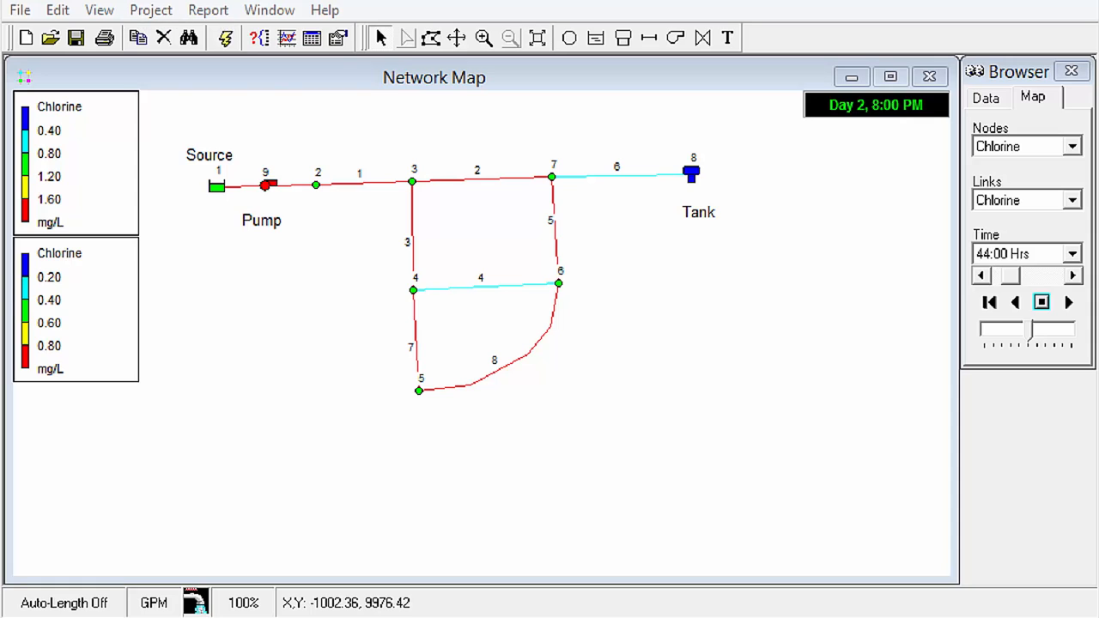
# Step: View the Average Reaction Rates pie chart (87.08% bulk, 12.92% tanks), then close it
pyautogui.click(207, 10)
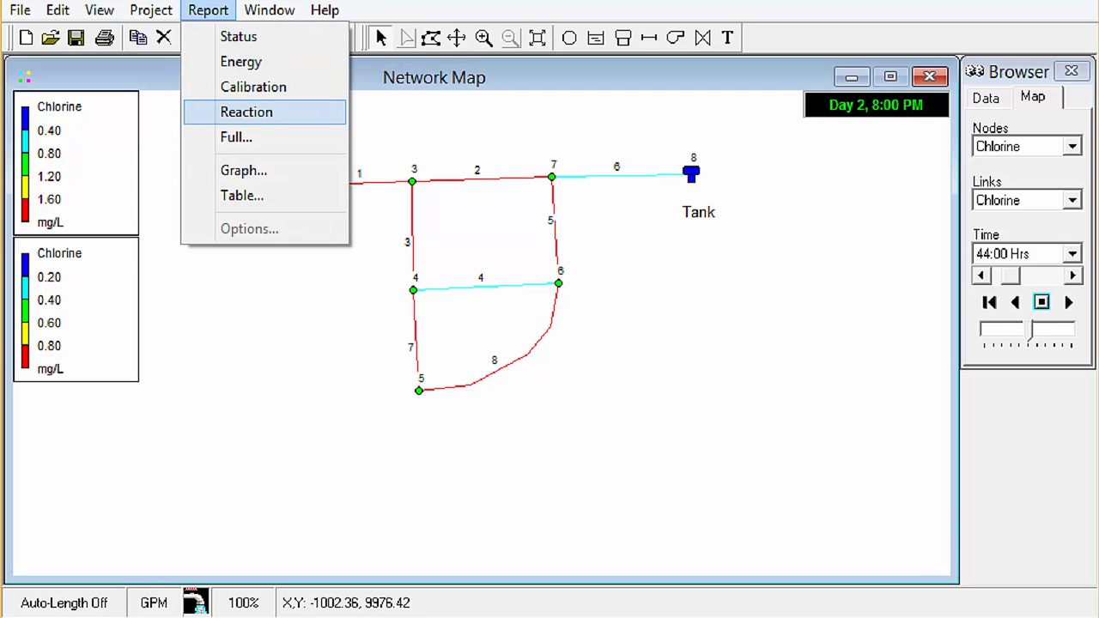
pyautogui.click(246, 112)
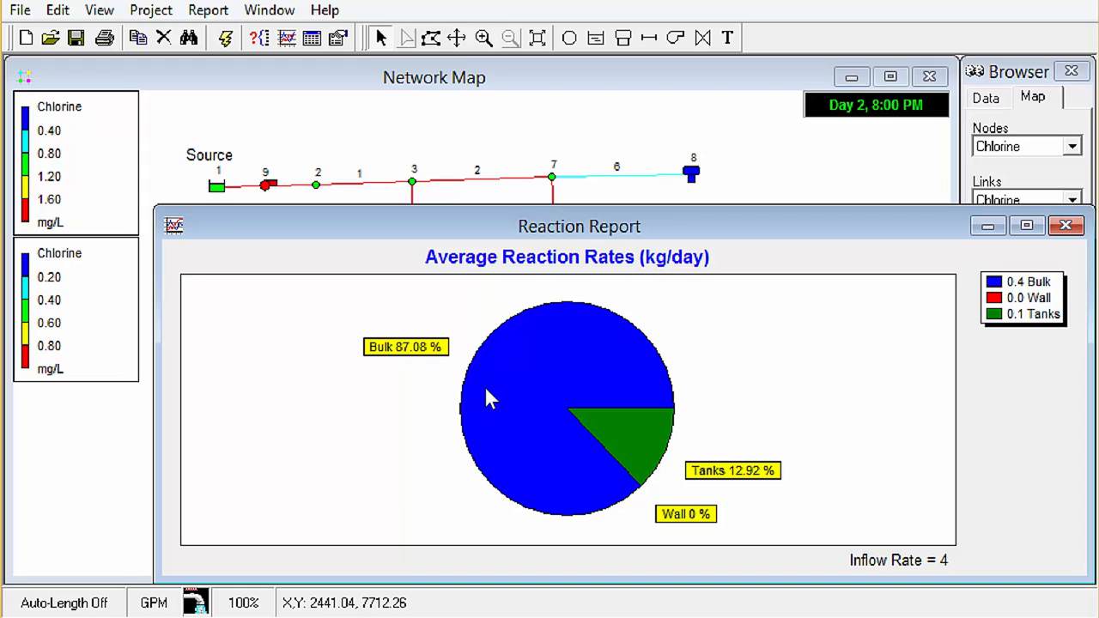
pyautogui.moveTo(554, 360)
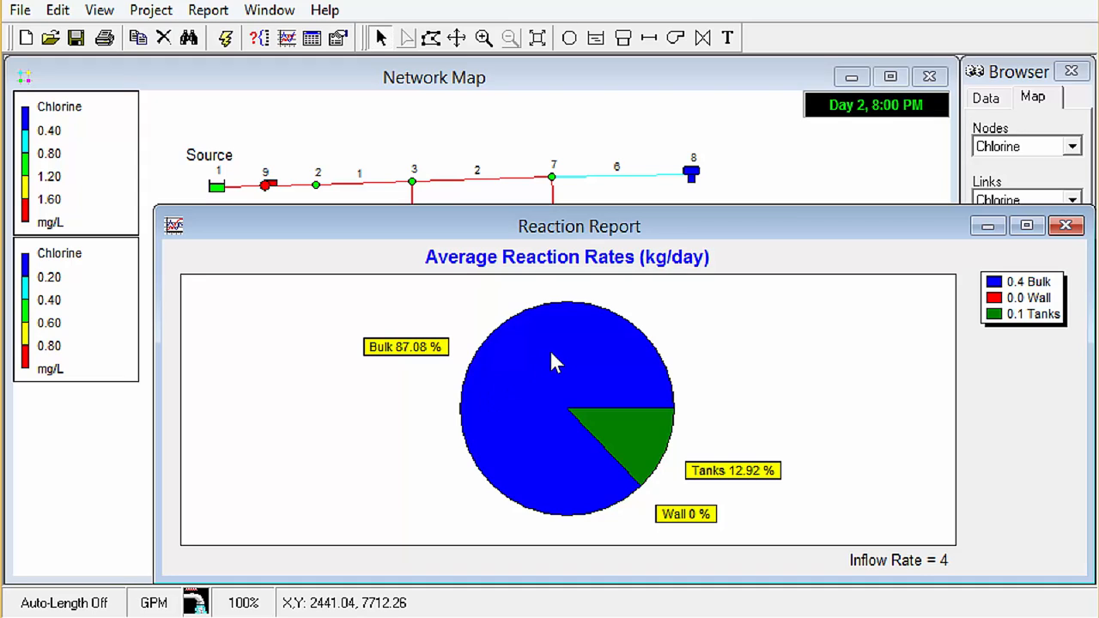
pyautogui.moveTo(502, 414)
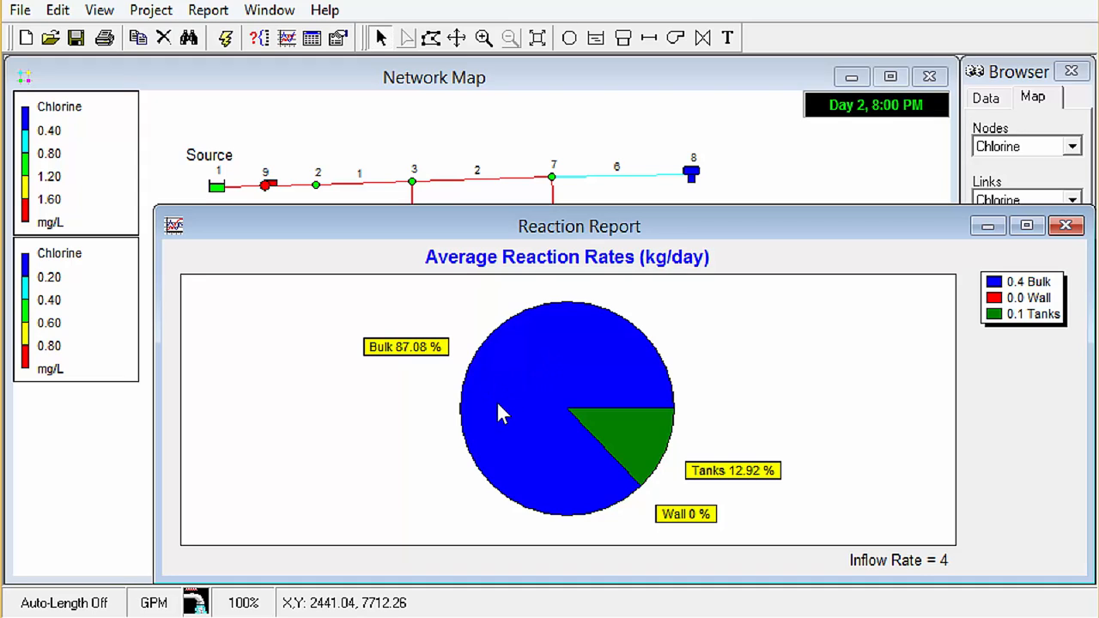
pyautogui.moveTo(541, 433)
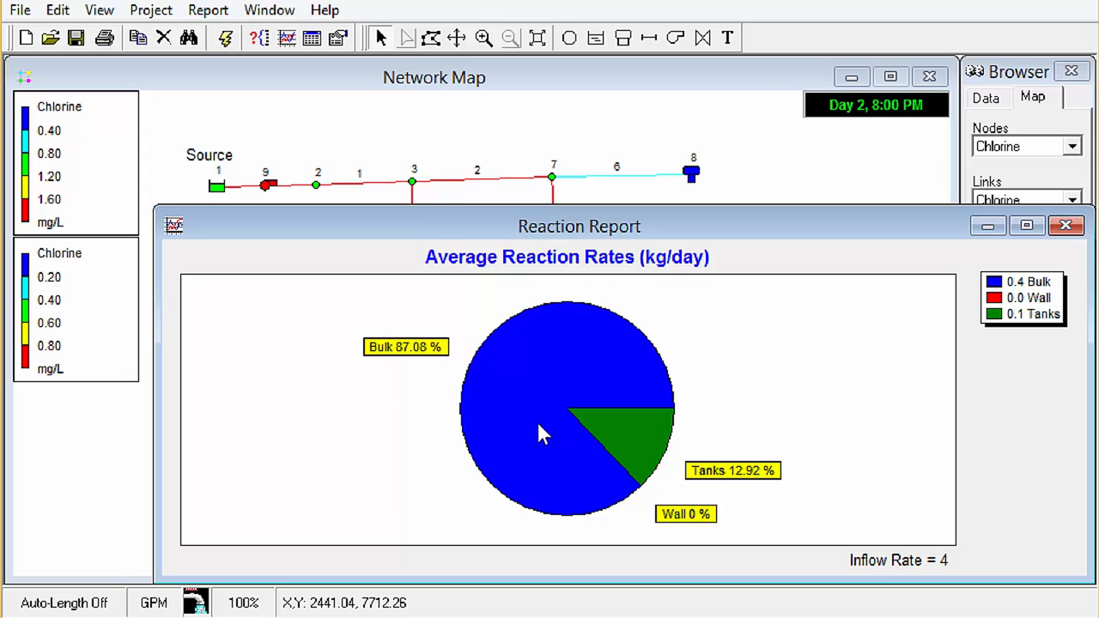
pyautogui.moveTo(692, 453)
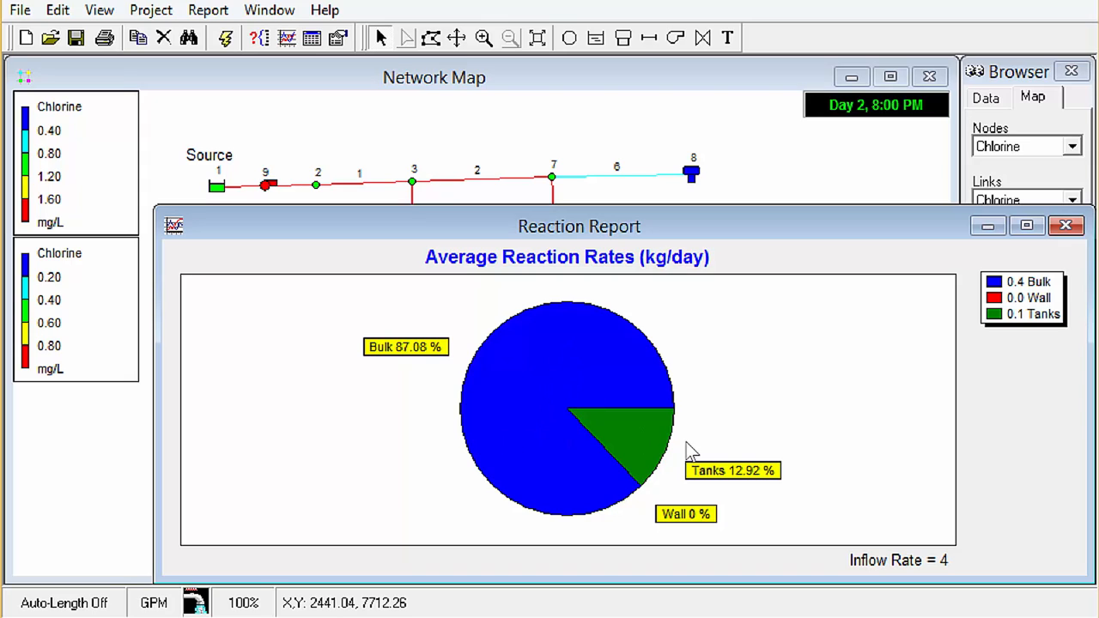
pyautogui.moveTo(703, 410)
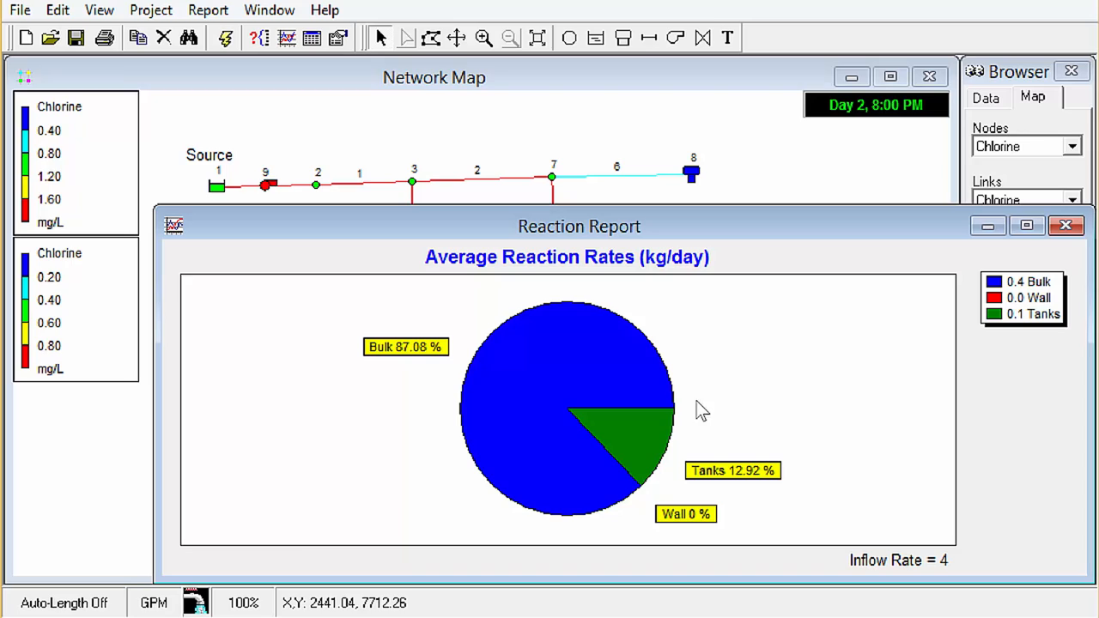
pyautogui.click(1067, 226)
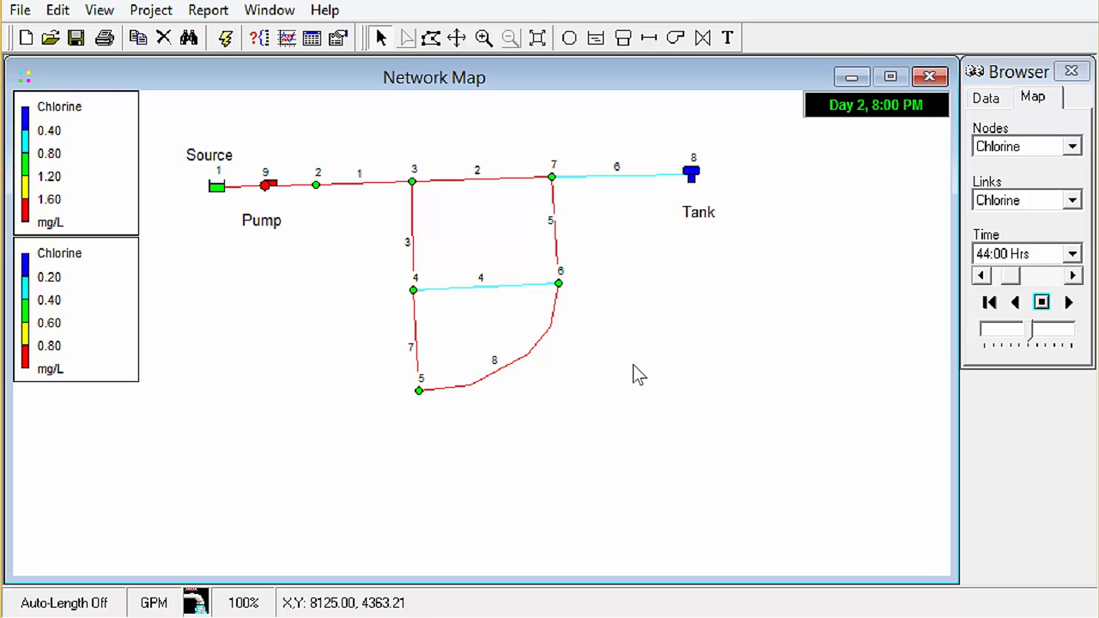
pyautogui.moveTo(640, 376)
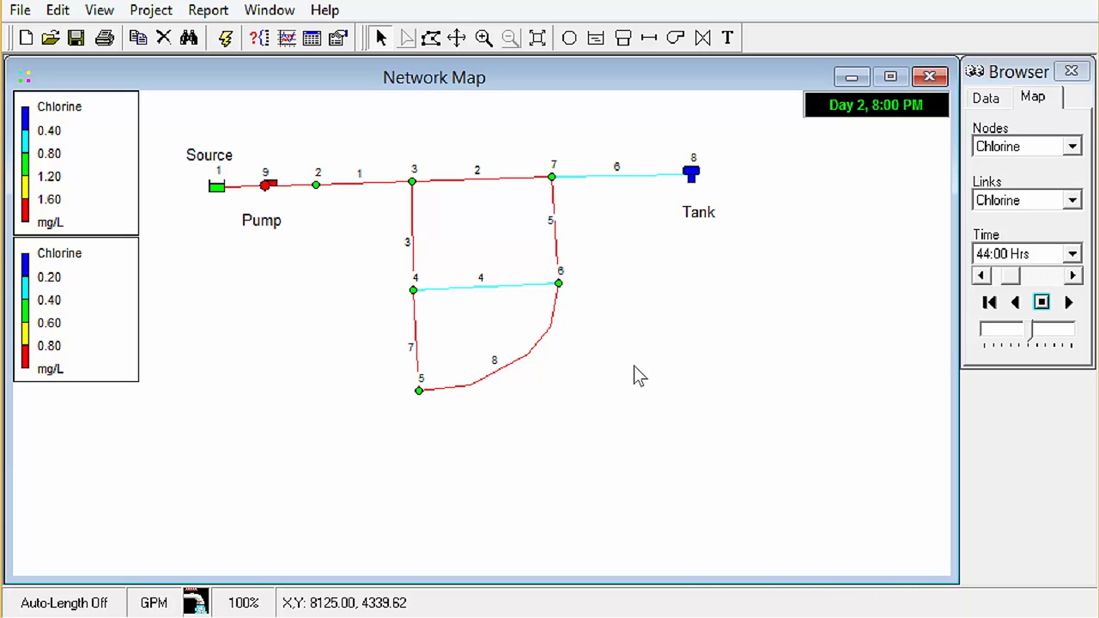
# Step: Select junction 6 on the chlorine-colored network map
pyautogui.click(558, 283)
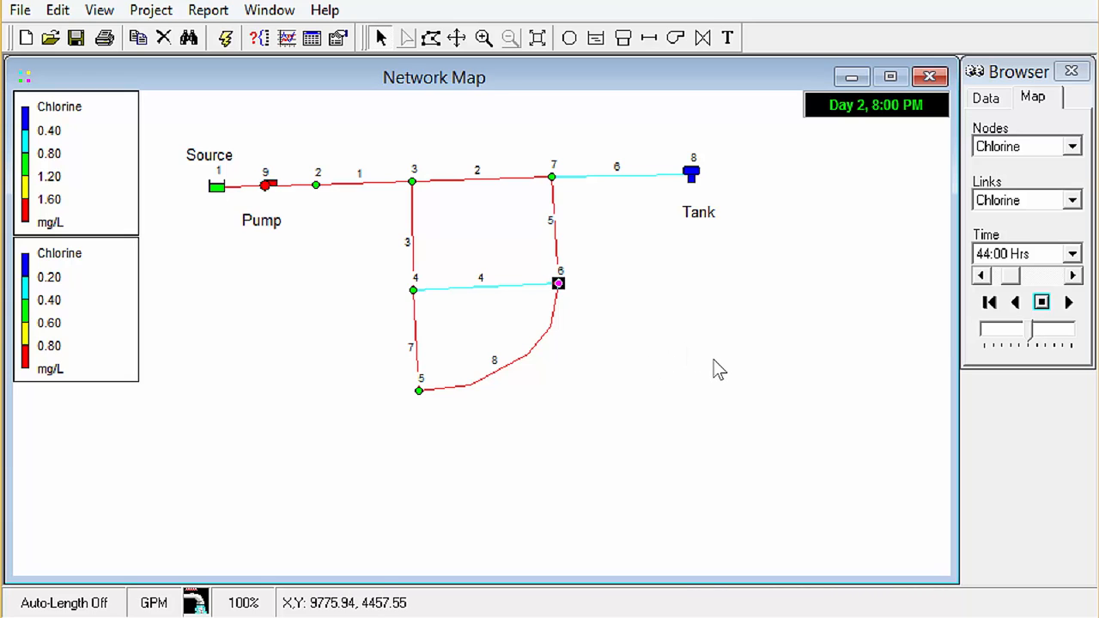
pyautogui.moveTo(869, 522)
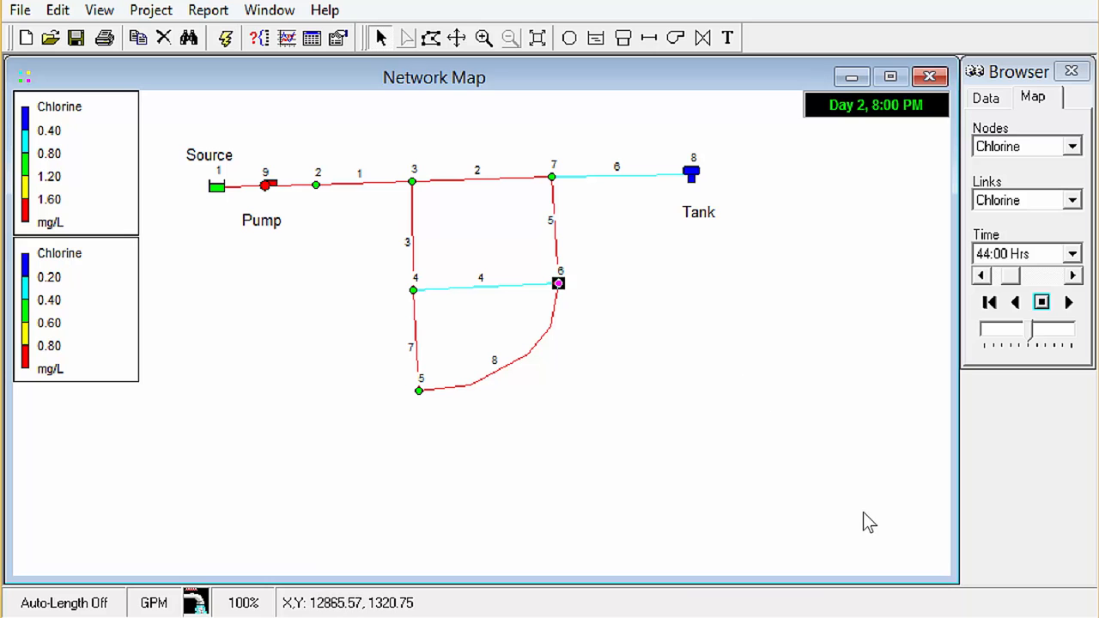